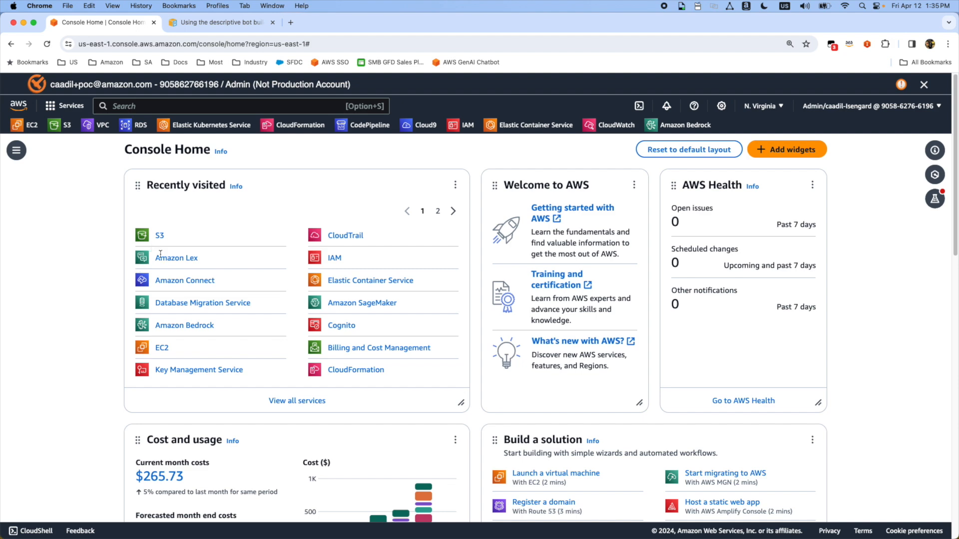
{"action": "mouse_move", "coordinate": [111, 251]}
{"action": "type", "text": "lex"}
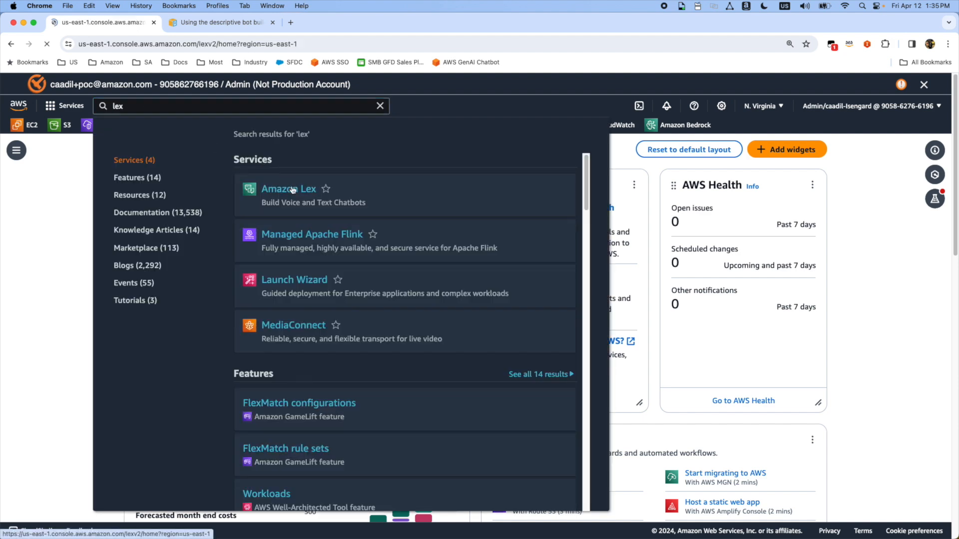
- Open Amazon Lex from the console's 'lex' service search results
{"action": "left_click", "coordinate": [288, 188]}
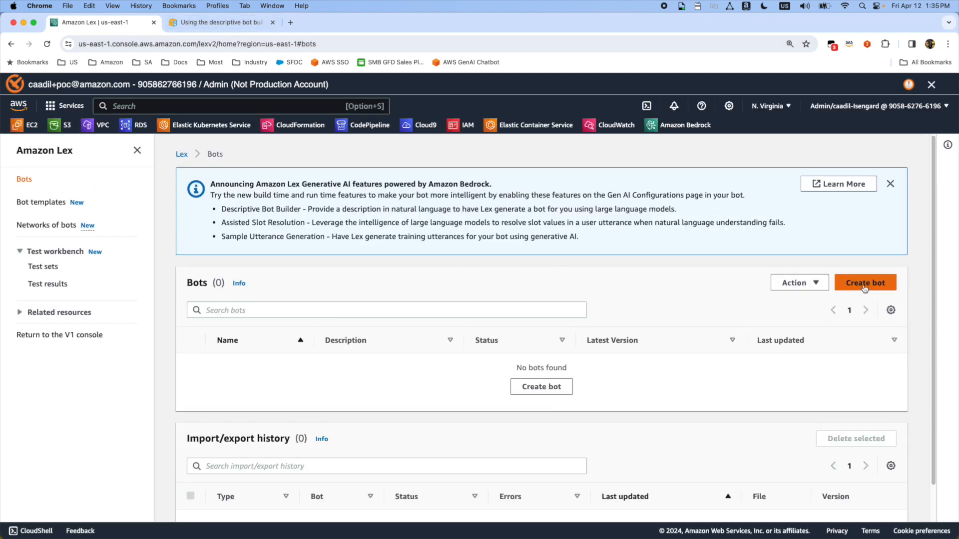
- Create the 'Insurance' bot with a new basic Lex runtime role and COPPA set to No
{"action": "left_click", "coordinate": [864, 283]}
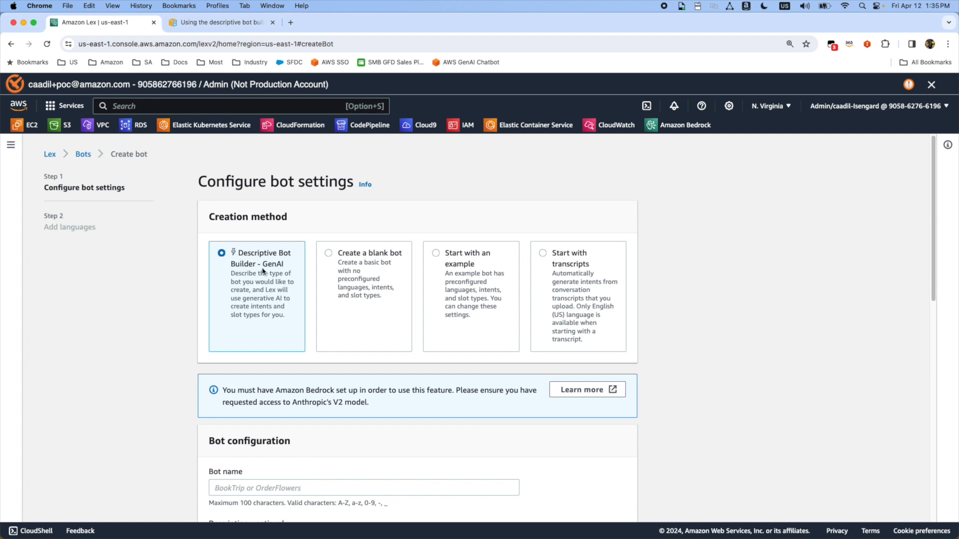
{"action": "scroll", "scroll_direction": "down", "scroll_amount": 3}
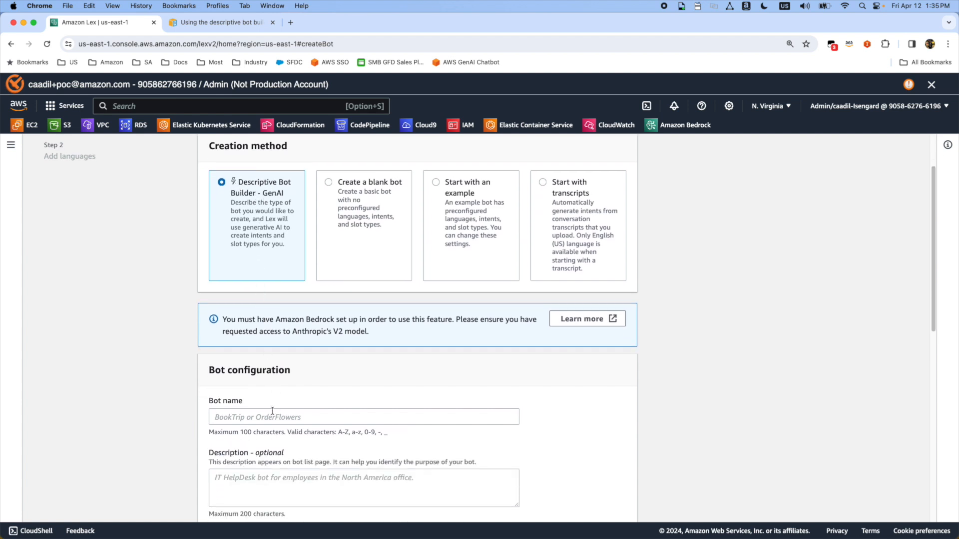
{"action": "left_click", "coordinate": [364, 356]}
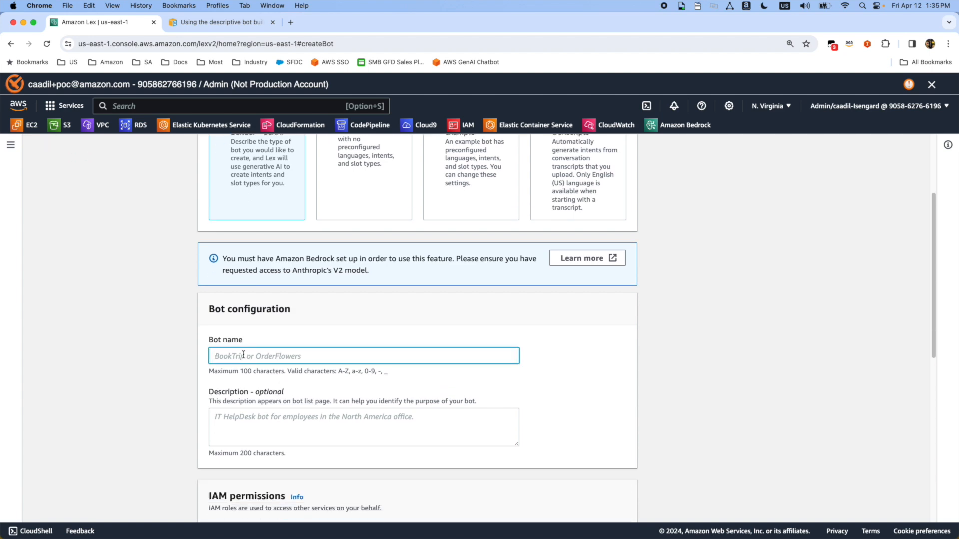
{"action": "type", "text": "Insurance"}
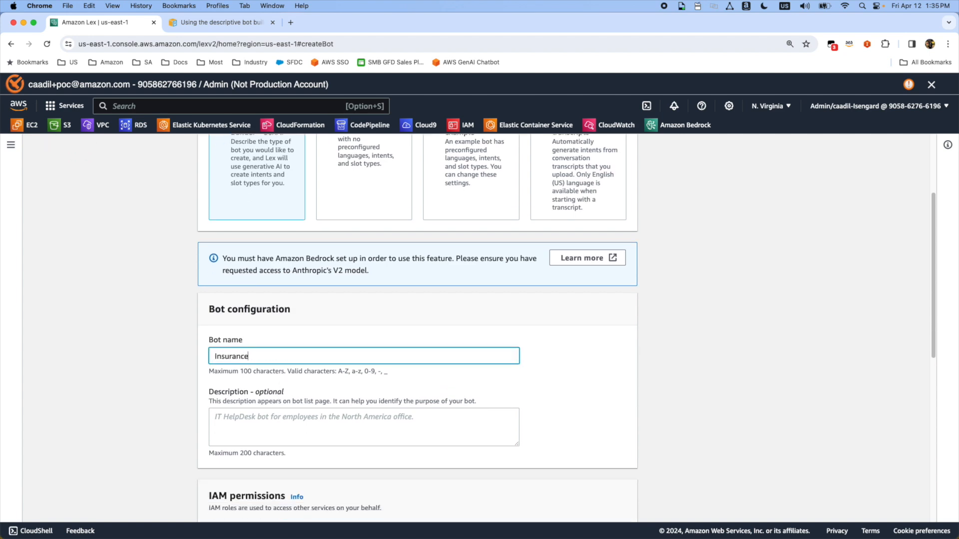
{"action": "scroll", "scroll_direction": "down", "scroll_amount": 3}
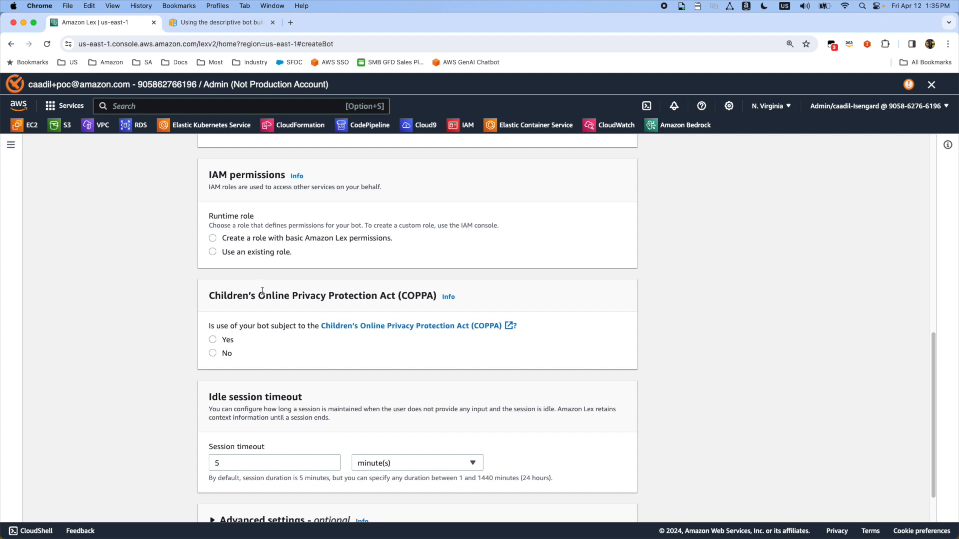
{"action": "mouse_move", "coordinate": [256, 240]}
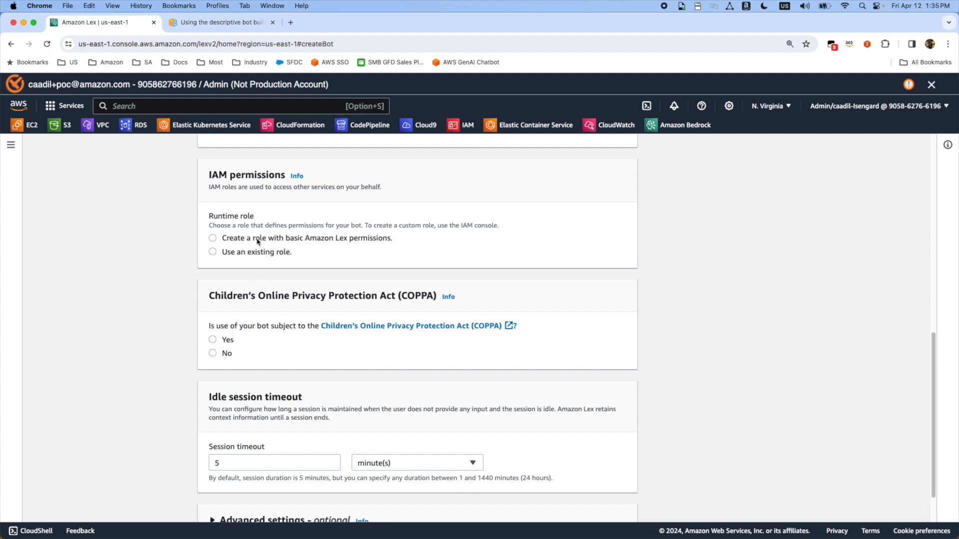
{"action": "left_click", "coordinate": [213, 237]}
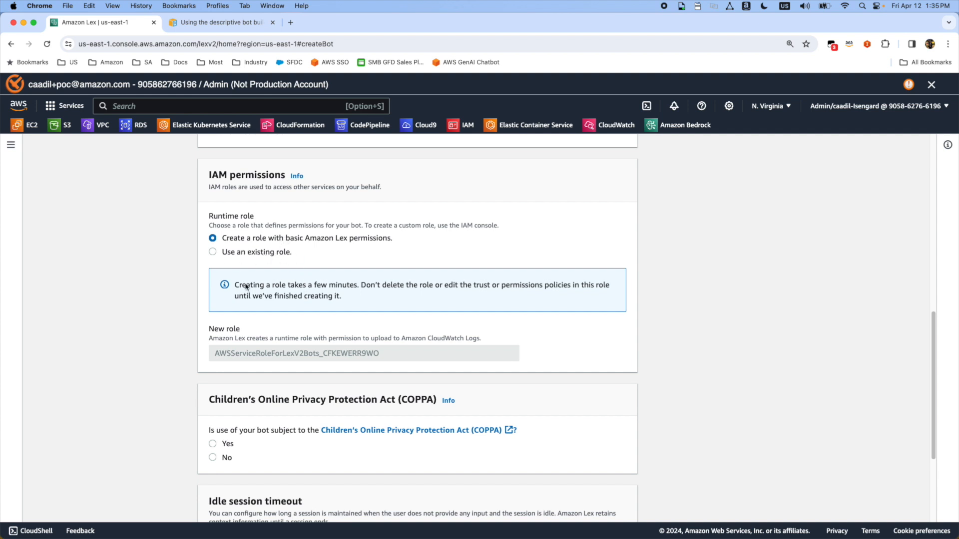
{"action": "scroll", "scroll_direction": "down", "scroll_amount": 3}
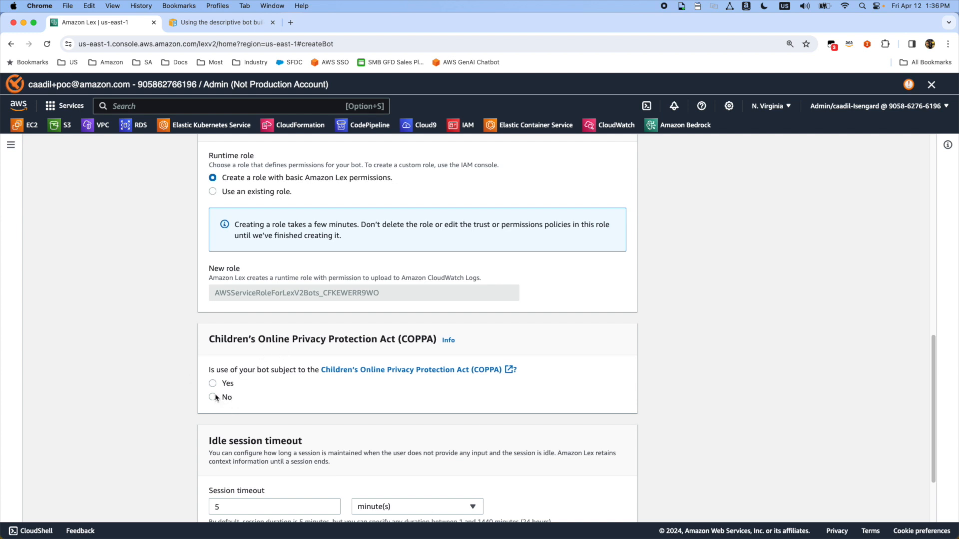
{"action": "left_click", "coordinate": [212, 397]}
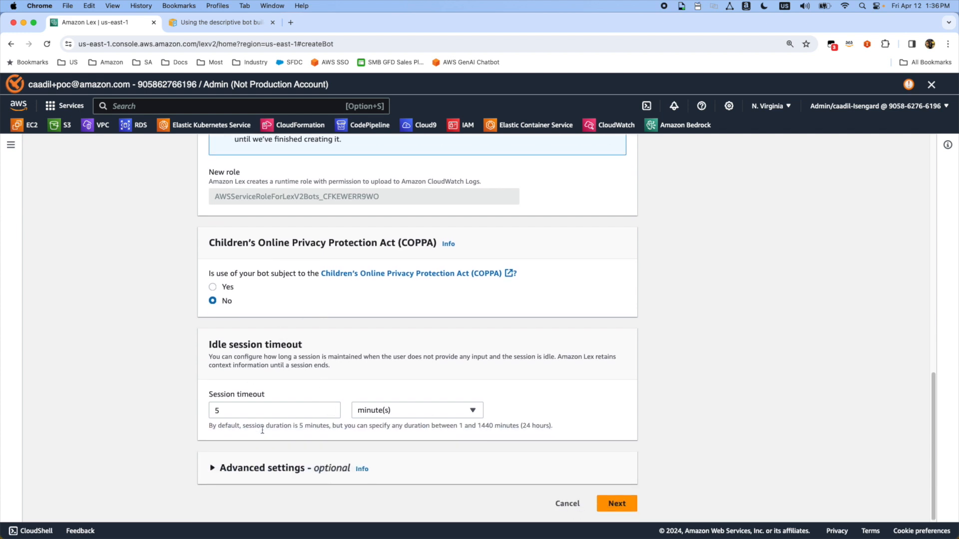
{"action": "left_click", "coordinate": [616, 503]}
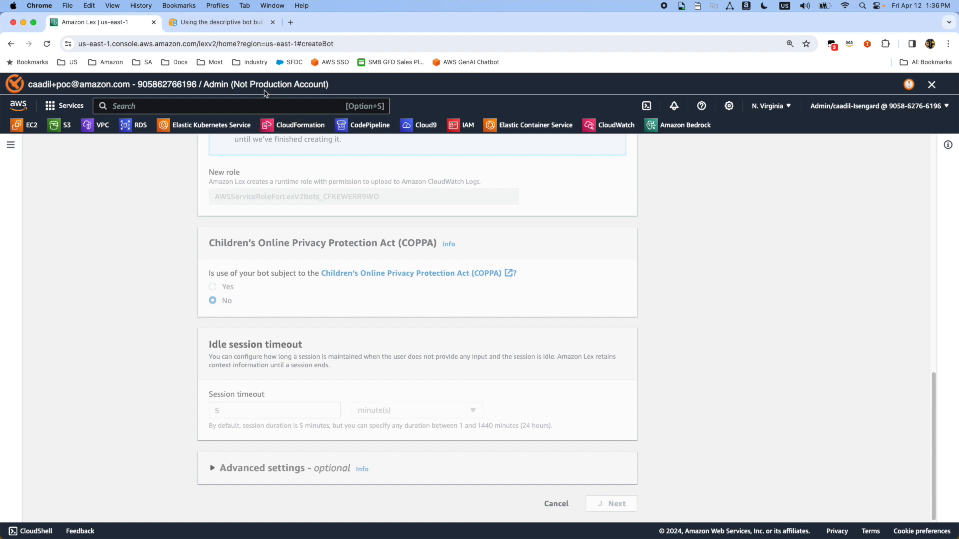
- In the docs, open the descriptive bot builder Examples and select the Insurance prompt
{"action": "left_click", "coordinate": [221, 22]}
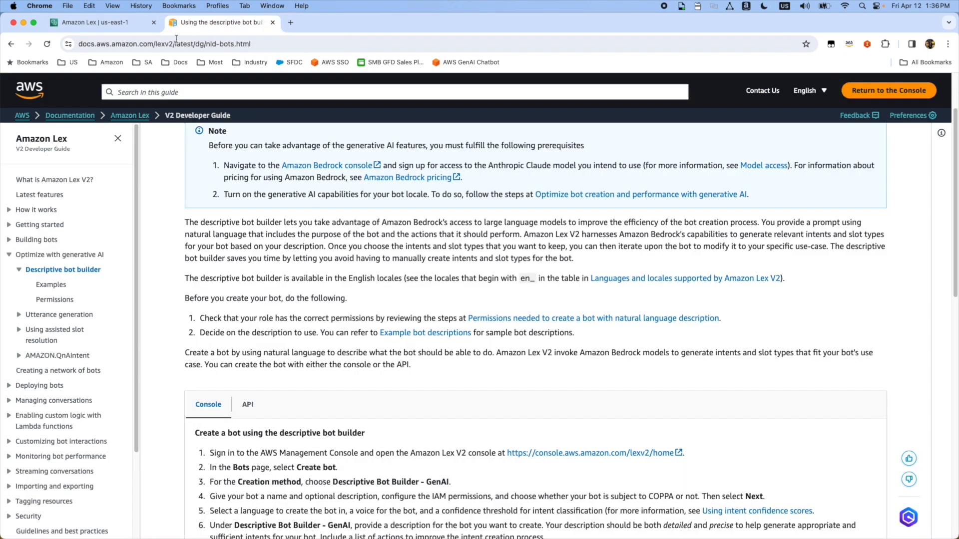
{"action": "mouse_move", "coordinate": [49, 263]}
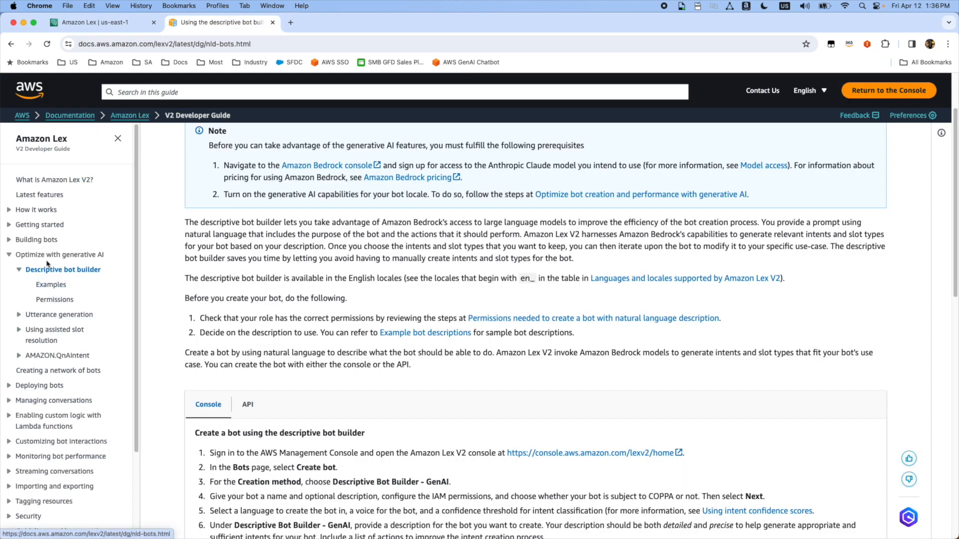
{"action": "scroll", "scroll_direction": "up", "scroll_amount": 3}
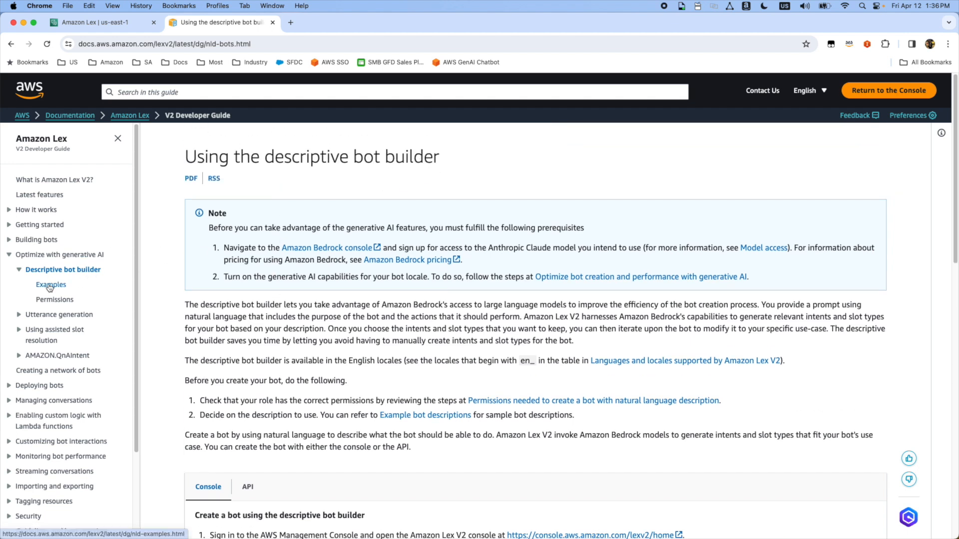
{"action": "left_click", "coordinate": [50, 285]}
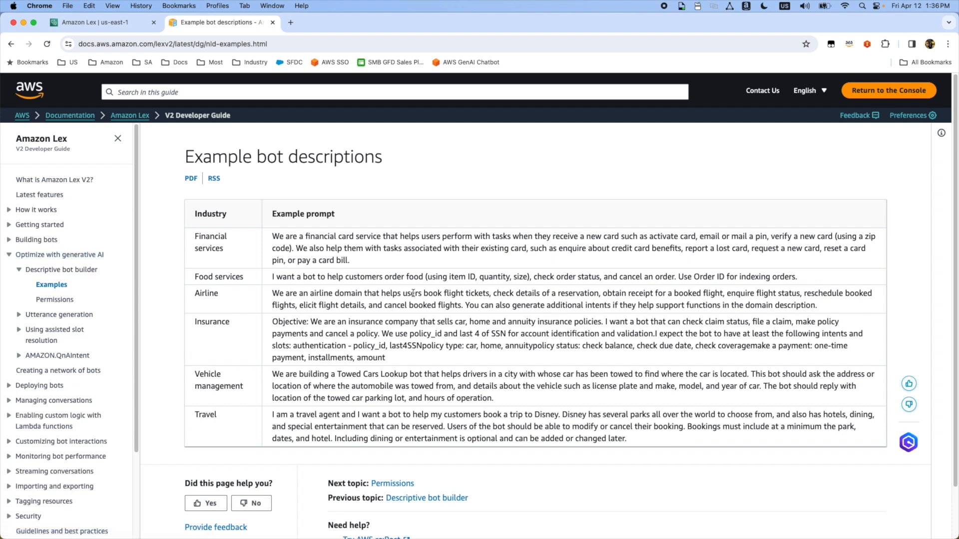
{"action": "left_click_drag", "start_coordinate": [308, 333], "coordinate": [385, 357]}
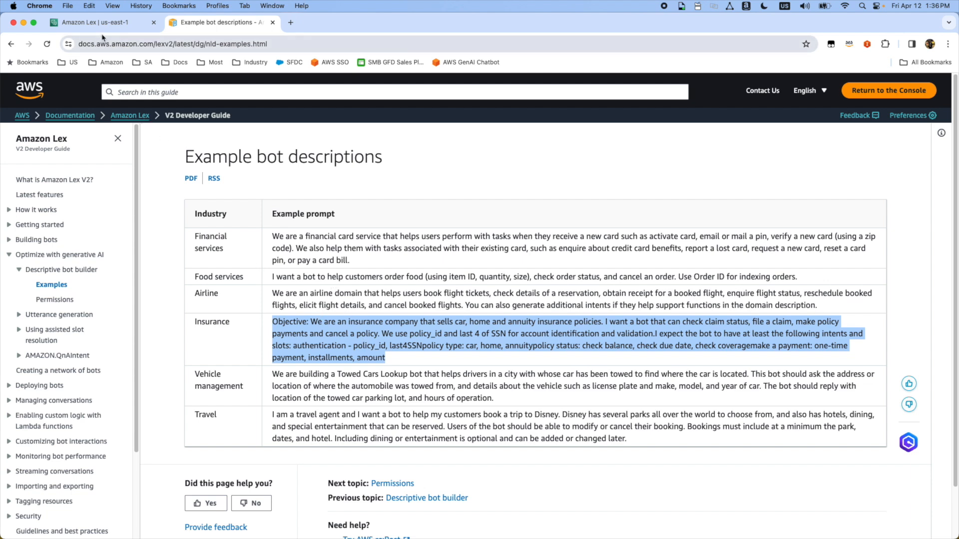
- Use the insurance prompt as the English (US) use case with Anthropic Claude V2
{"action": "left_click", "coordinate": [92, 22]}
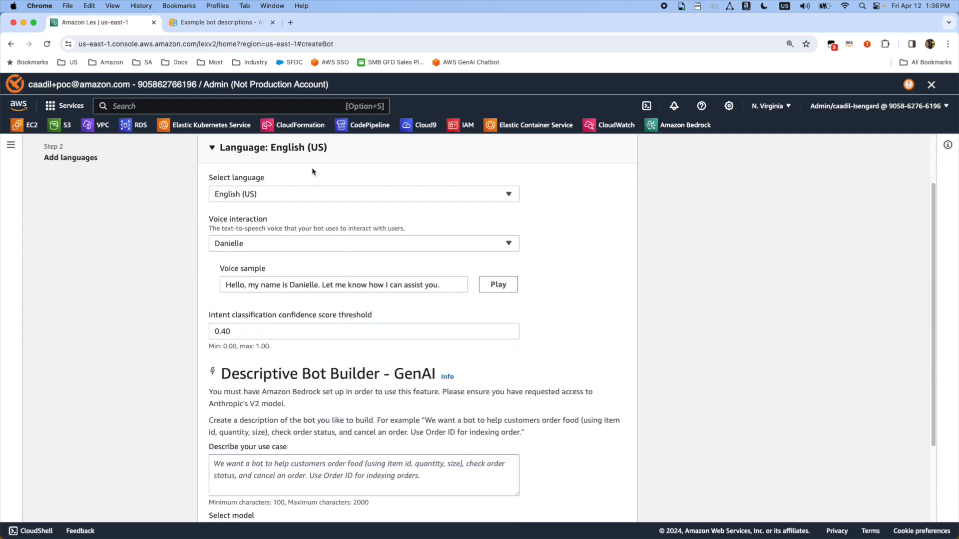
{"action": "scroll", "scroll_direction": "down", "scroll_amount": 3}
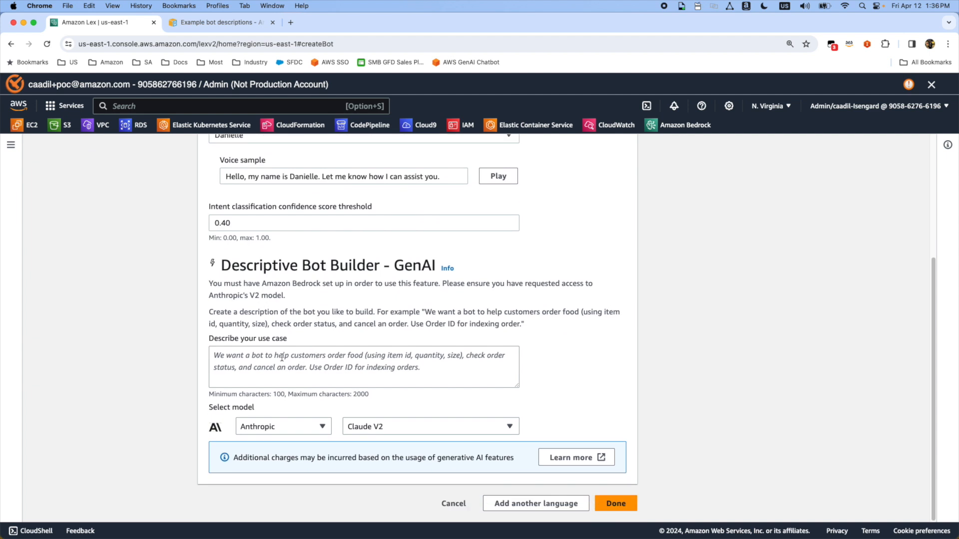
{"action": "left_click", "coordinate": [429, 425]}
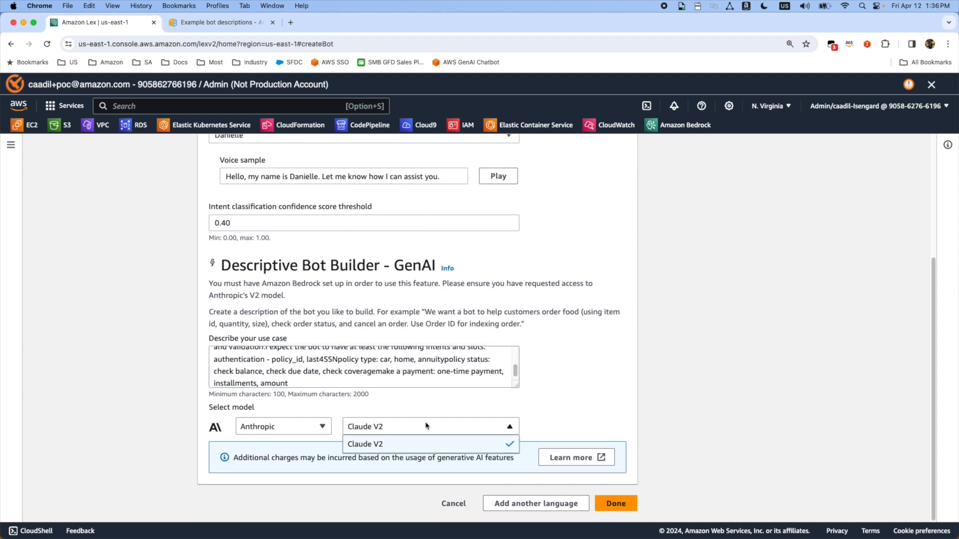
{"action": "left_click", "coordinate": [283, 426]}
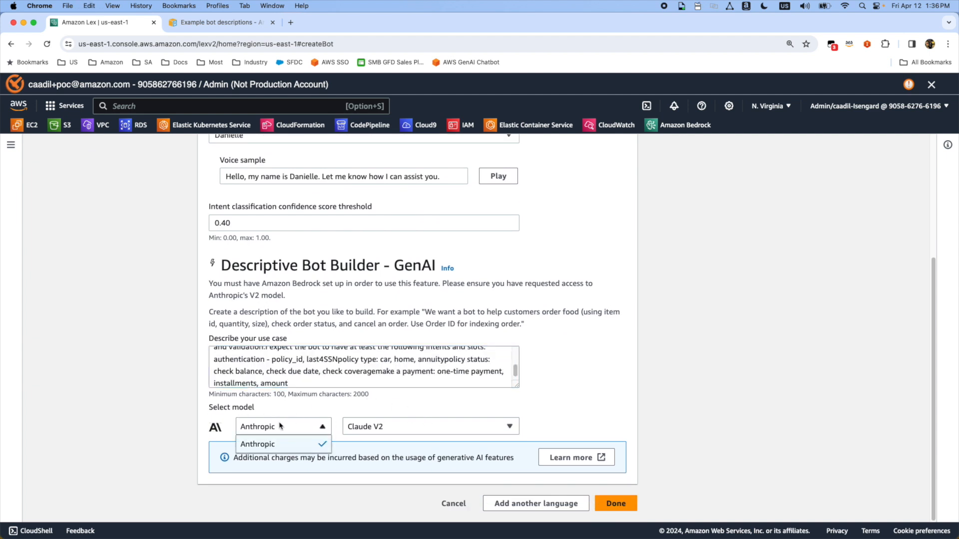
{"action": "left_click", "coordinate": [282, 444]}
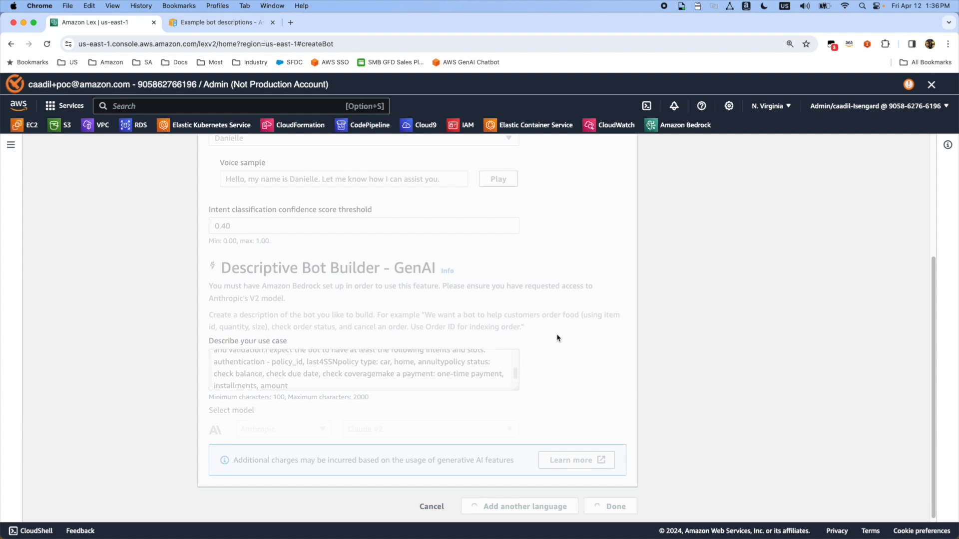
- Review the generated insurance intents and the two generated slot types
{"action": "left_click", "coordinate": [614, 506]}
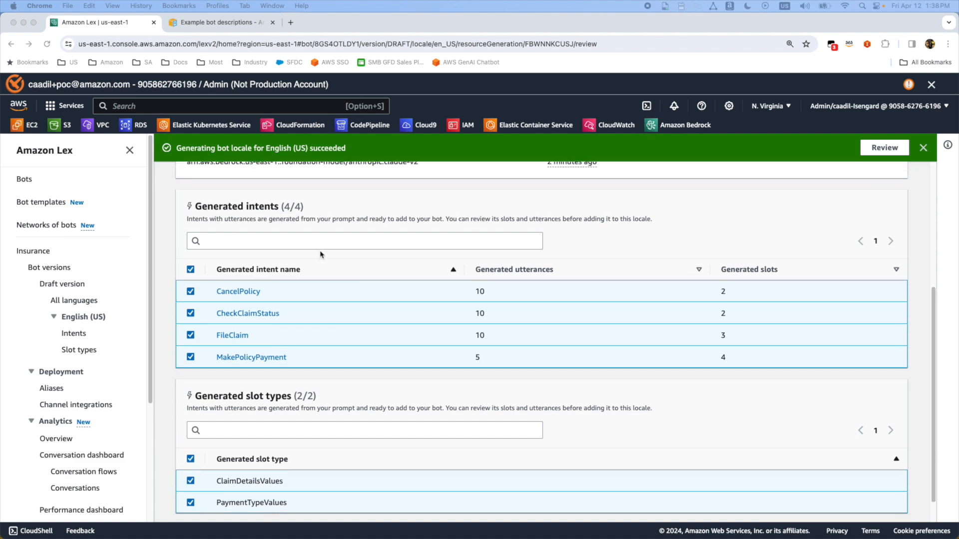
{"action": "mouse_move", "coordinate": [523, 297]}
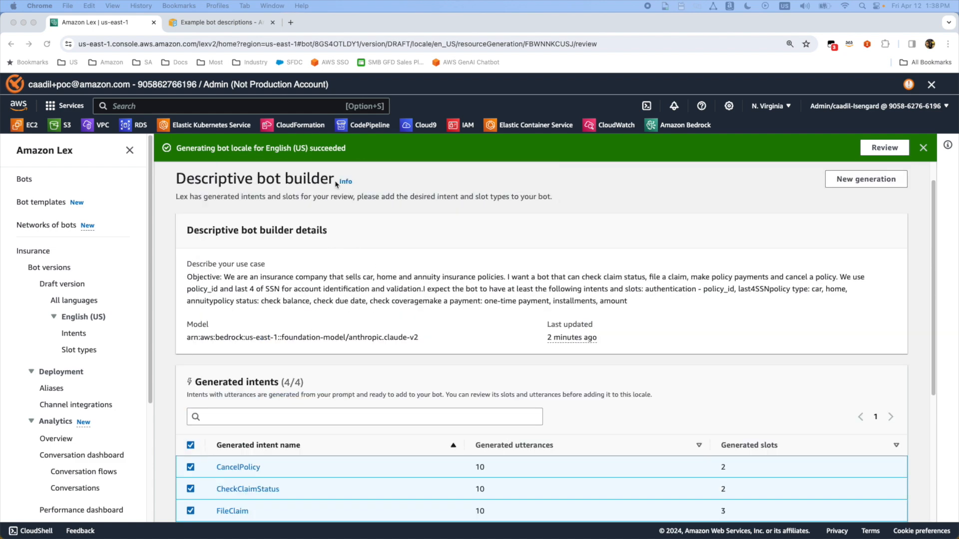
{"action": "scroll", "scroll_direction": "down", "scroll_amount": 3}
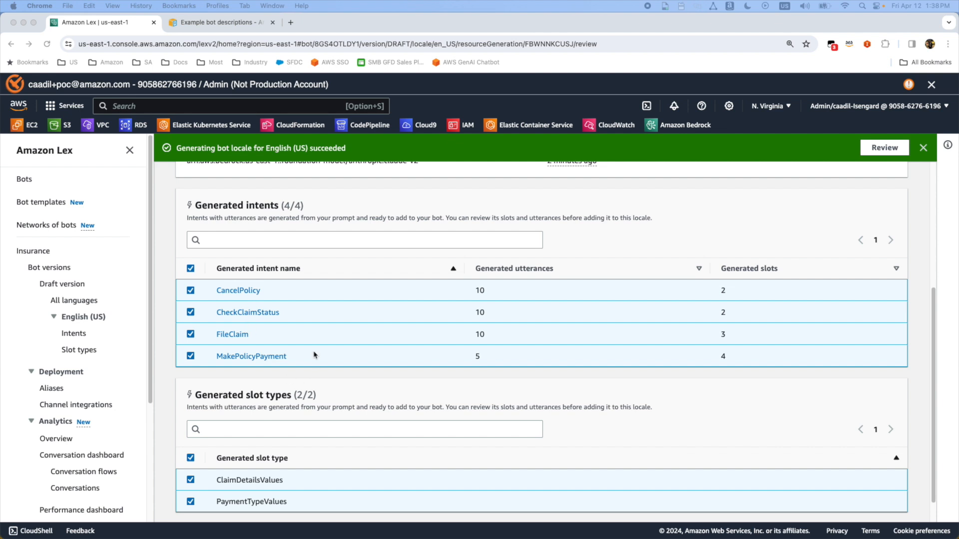
{"action": "mouse_move", "coordinate": [509, 299]}
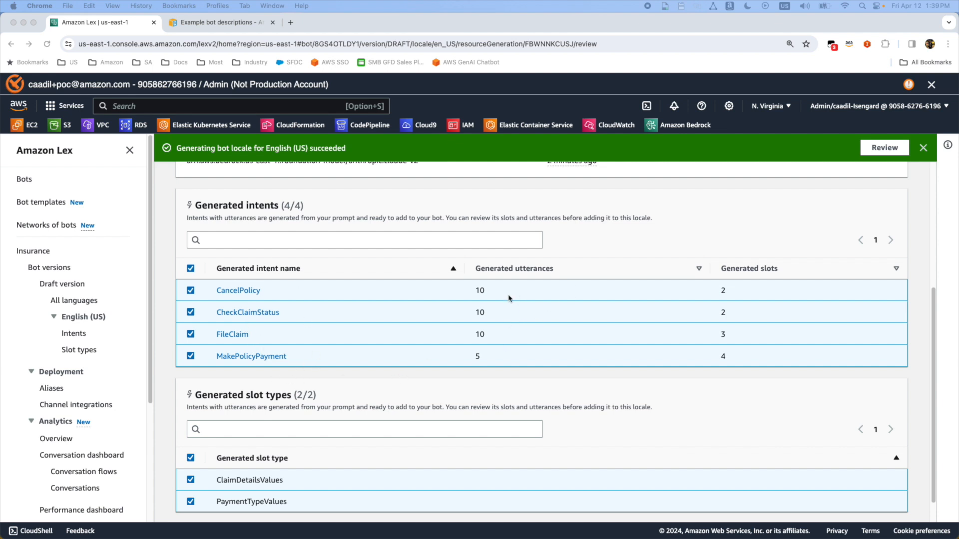
{"action": "scroll", "scroll_direction": "down", "scroll_amount": 3}
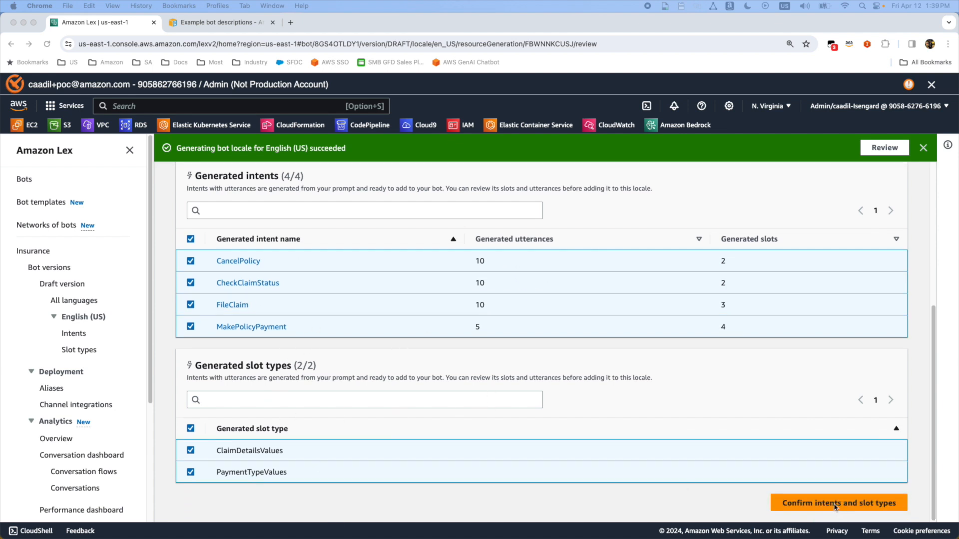
- Add the four generated intents and two slot types to the English (US) locale
{"action": "left_click", "coordinate": [839, 502]}
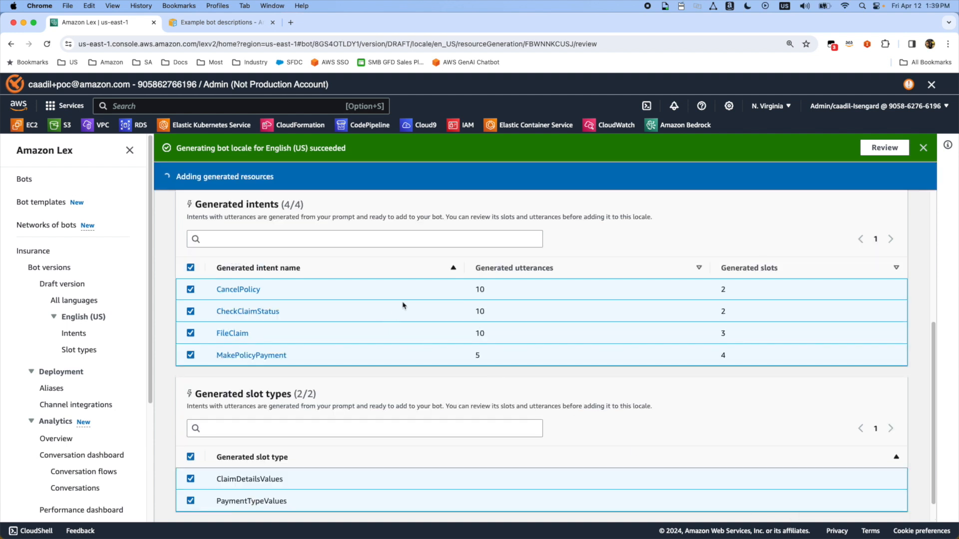
{"action": "mouse_move", "coordinate": [136, 328]}
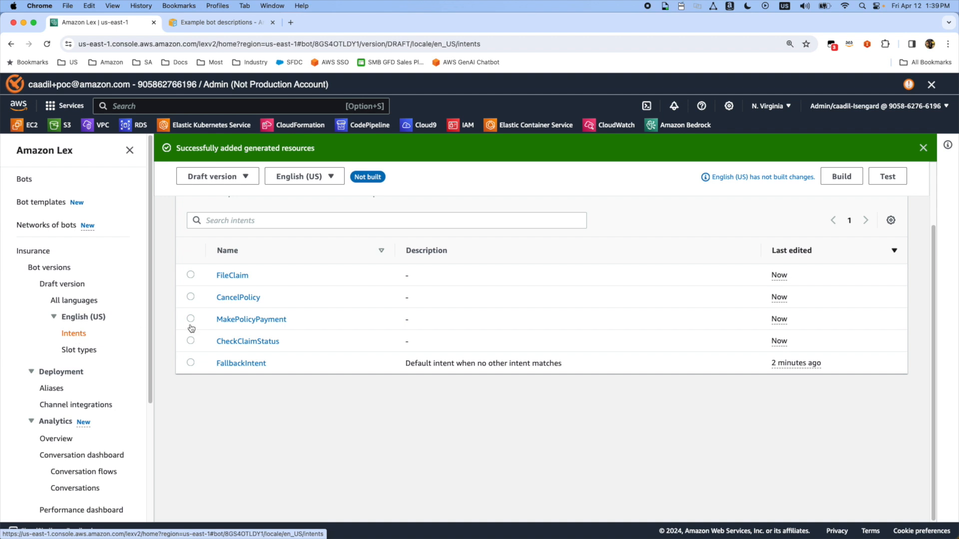
{"action": "mouse_move", "coordinate": [241, 336]}
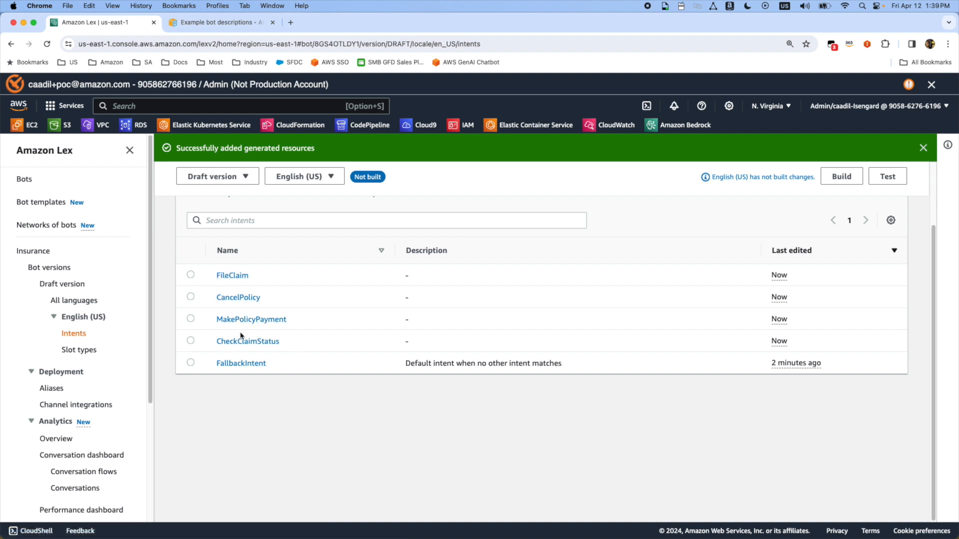
{"action": "mouse_move", "coordinate": [242, 336]}
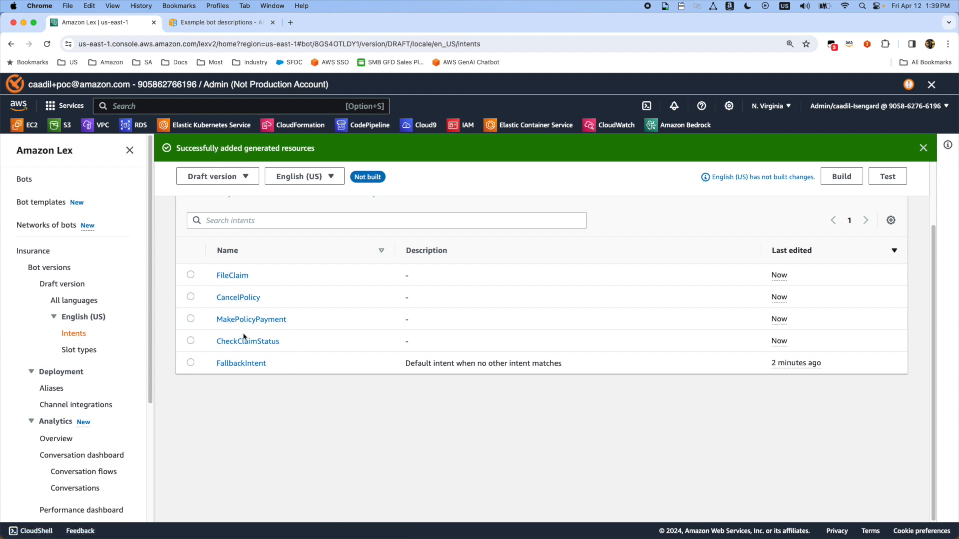
- Inspect CancelPolicy's ten sample utterances and its PolicyID and Last4SSN slots
{"action": "left_click", "coordinate": [238, 297]}
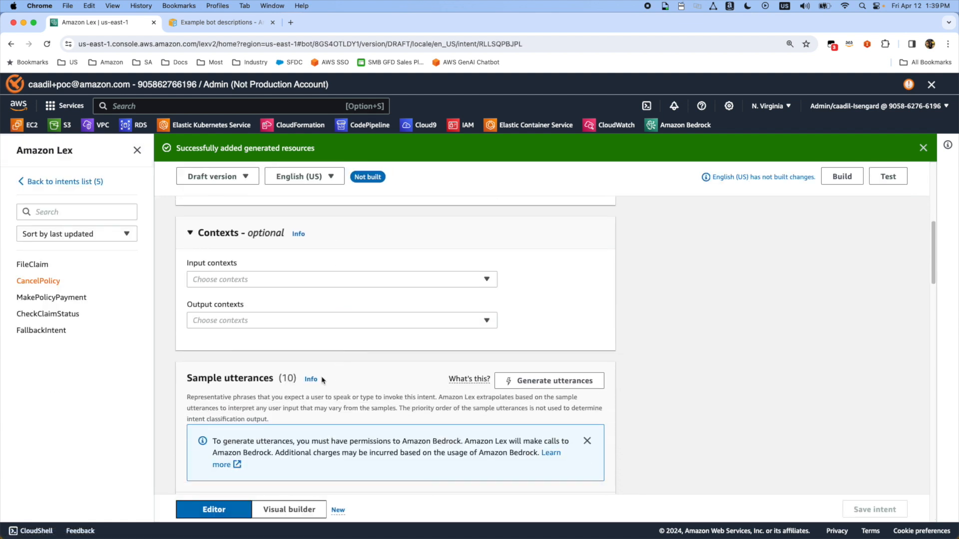
{"action": "scroll", "scroll_direction": "down", "scroll_amount": 3}
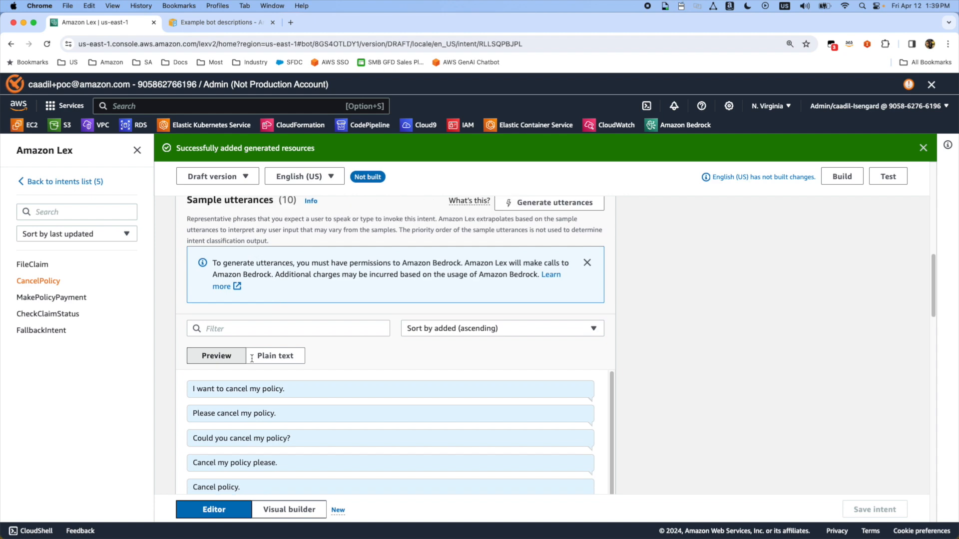
{"action": "scroll", "scroll_direction": "down", "scroll_amount": 3}
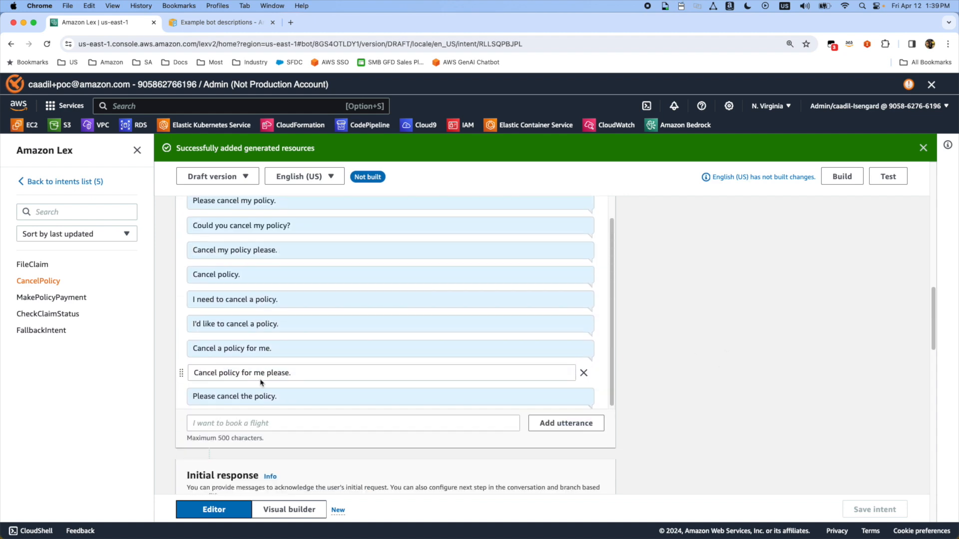
{"action": "scroll", "scroll_direction": "down", "scroll_amount": 3}
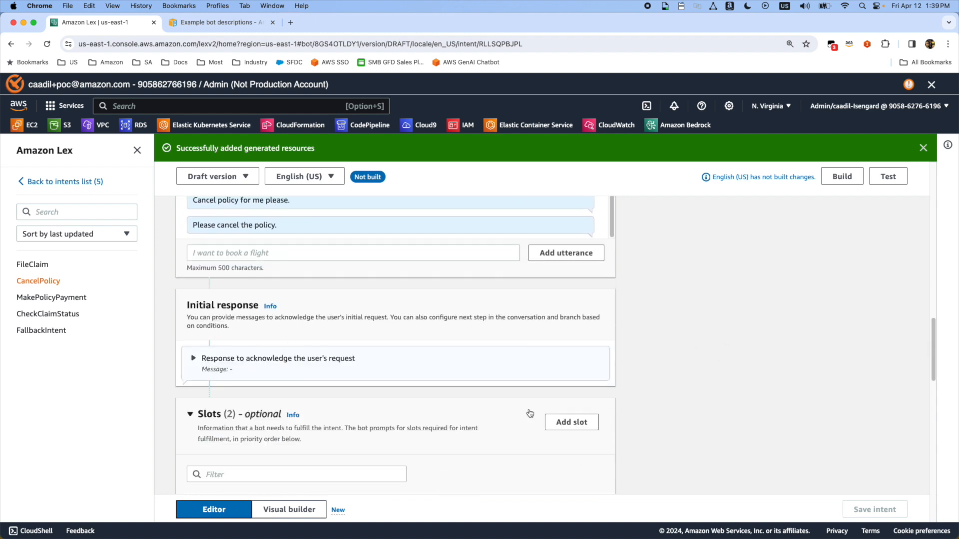
{"action": "scroll", "scroll_direction": "down", "scroll_amount": 3}
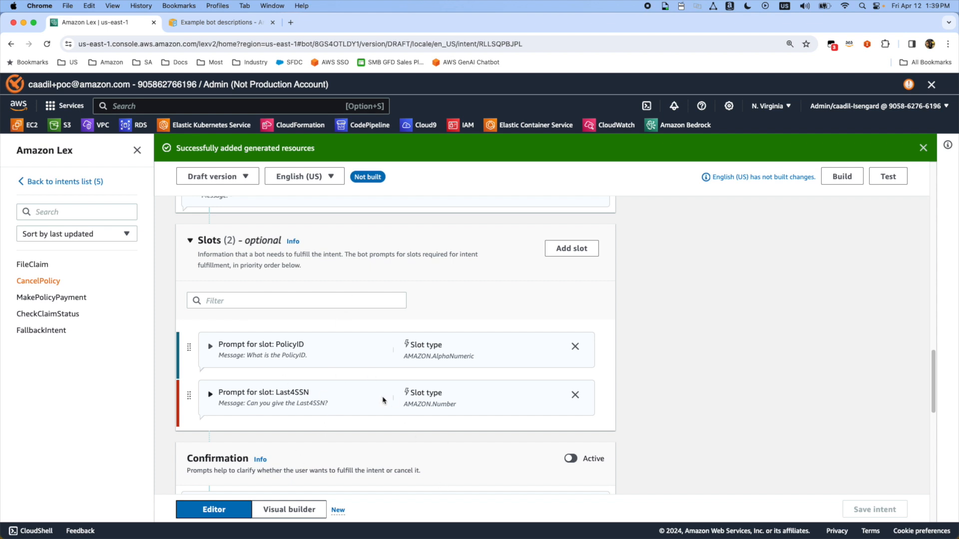
{"action": "scroll", "scroll_direction": "down", "scroll_amount": 3}
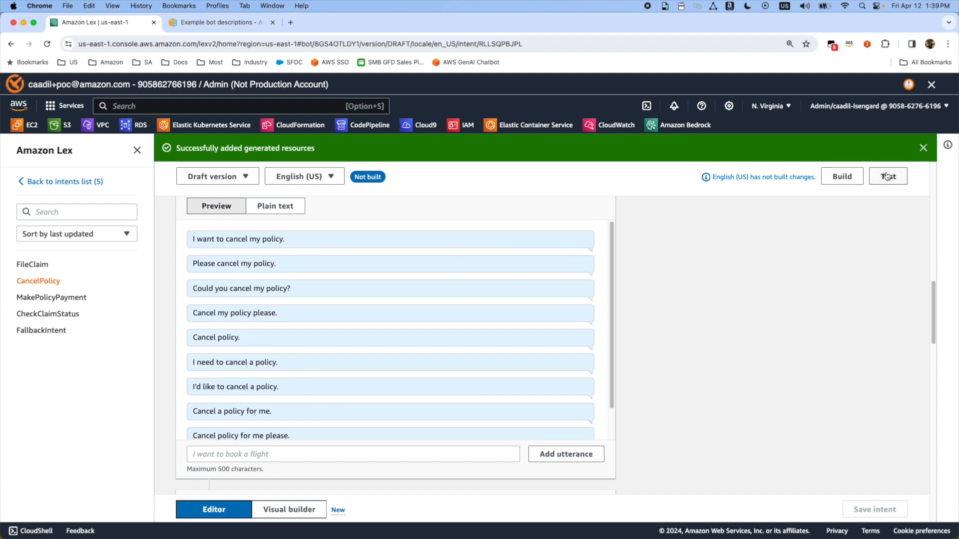
- Build English (US) and test 'cancel policy' in the chat, which asks for the PolicyID
{"action": "left_click", "coordinate": [841, 176]}
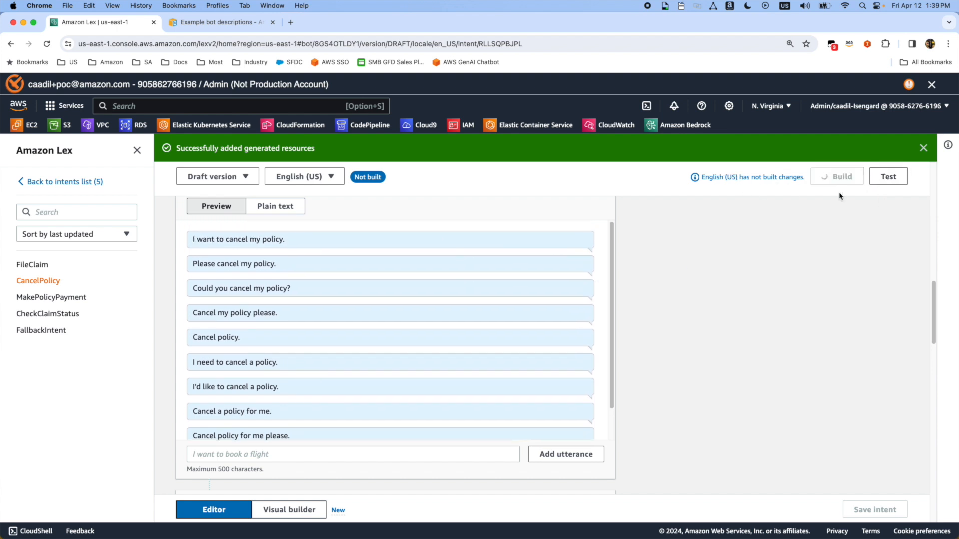
{"action": "left_click", "coordinate": [841, 176]}
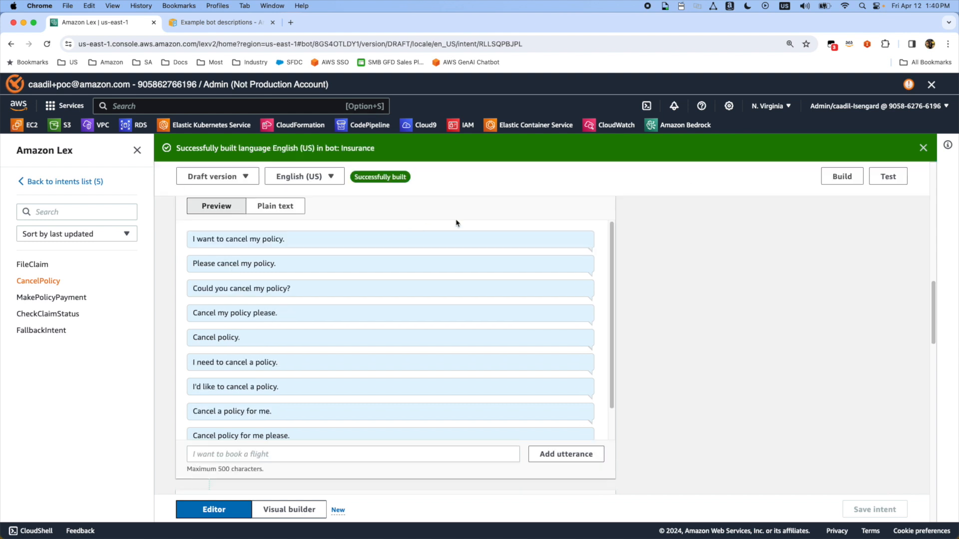
{"action": "mouse_move", "coordinate": [416, 185]}
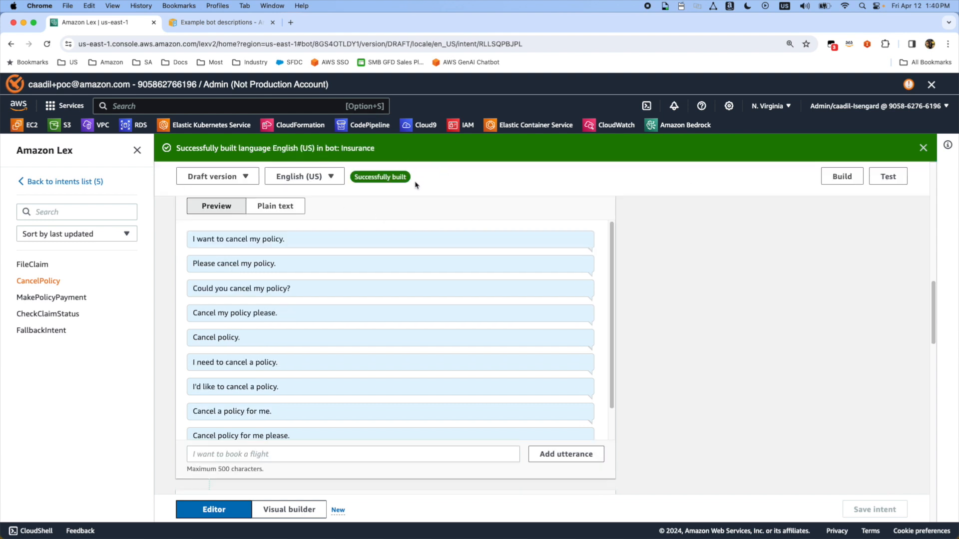
{"action": "mouse_move", "coordinate": [907, 202]}
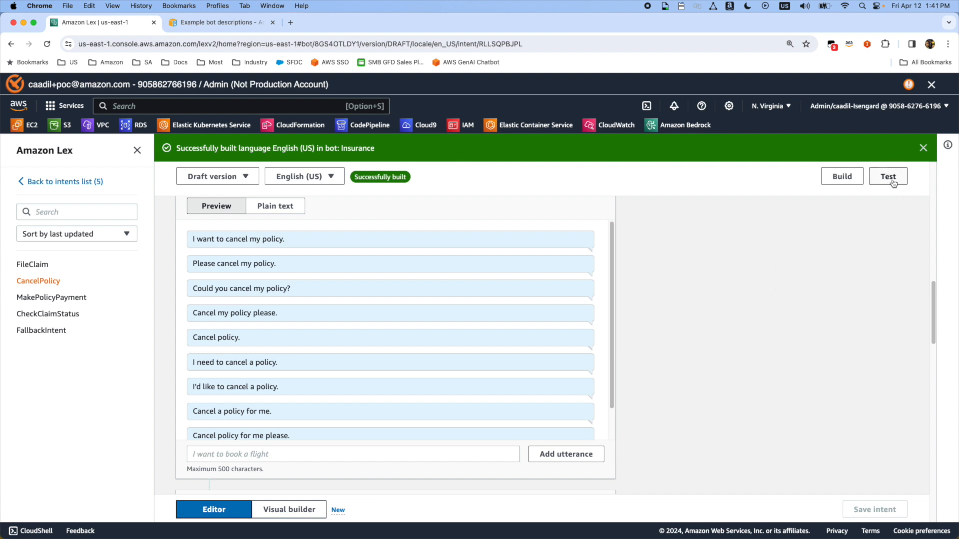
{"action": "left_click", "coordinate": [888, 177]}
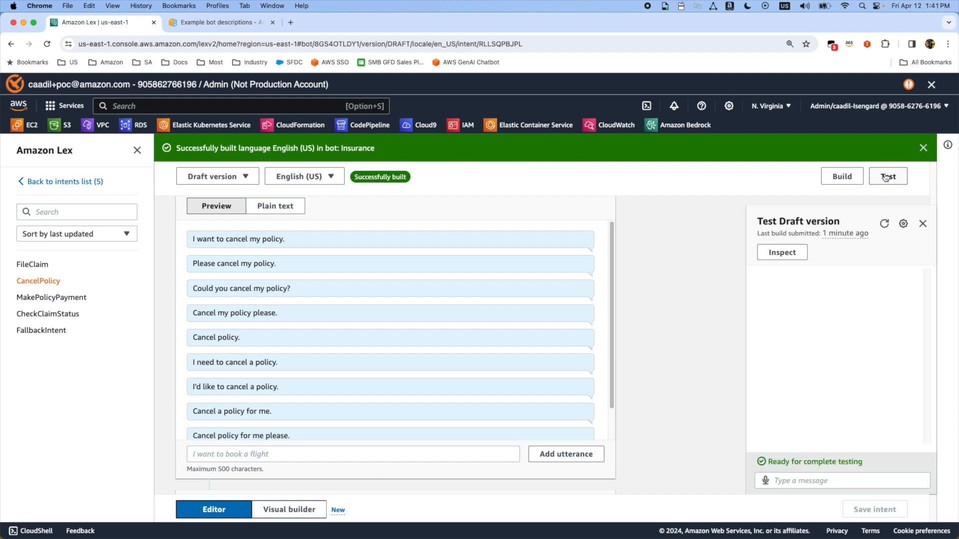
{"action": "left_click", "coordinate": [842, 481]}
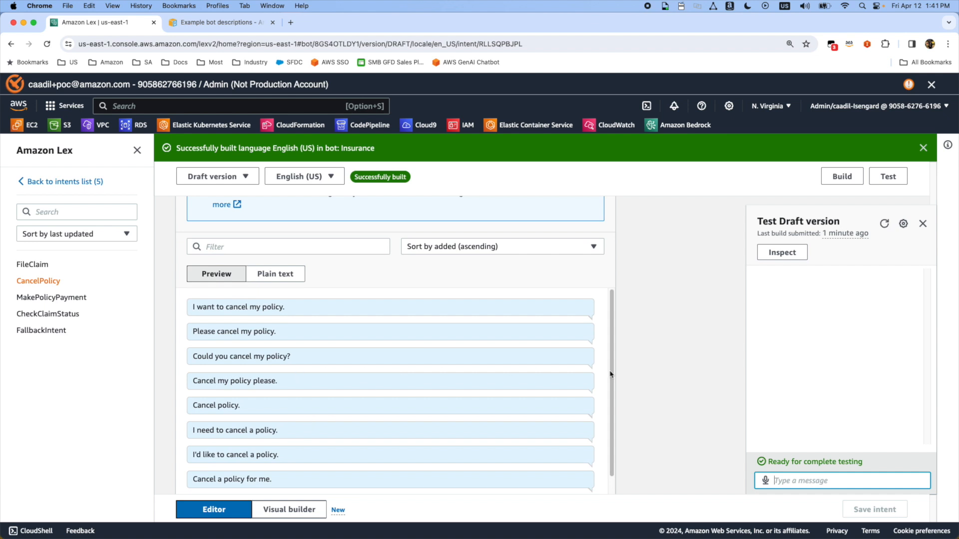
{"action": "type", "text": "cancel"}
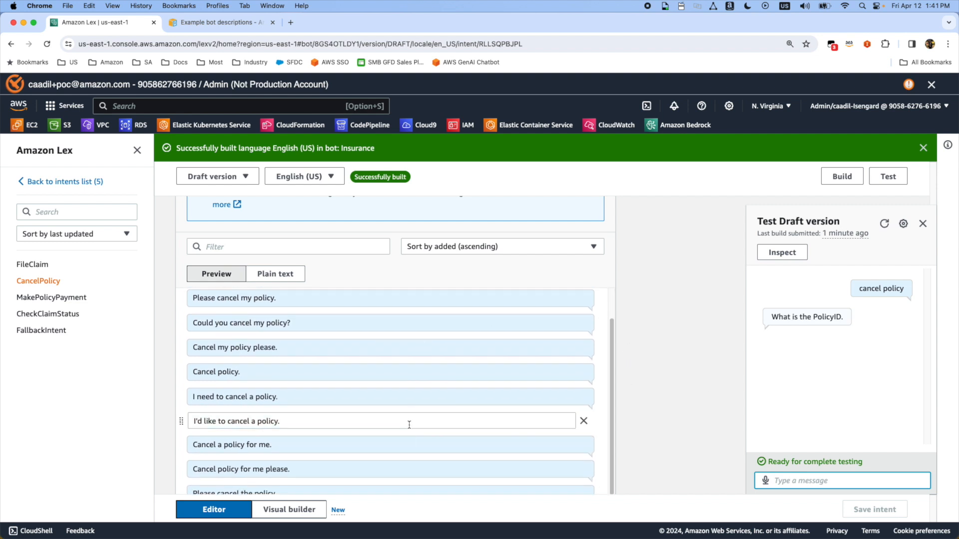
{"action": "scroll", "scroll_direction": "down", "scroll_amount": 3}
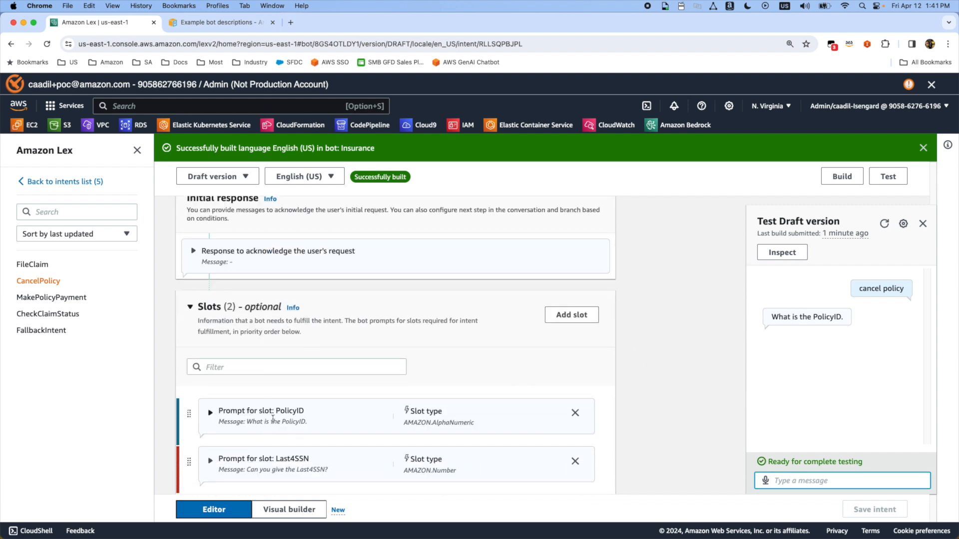
{"action": "mouse_move", "coordinate": [325, 418]}
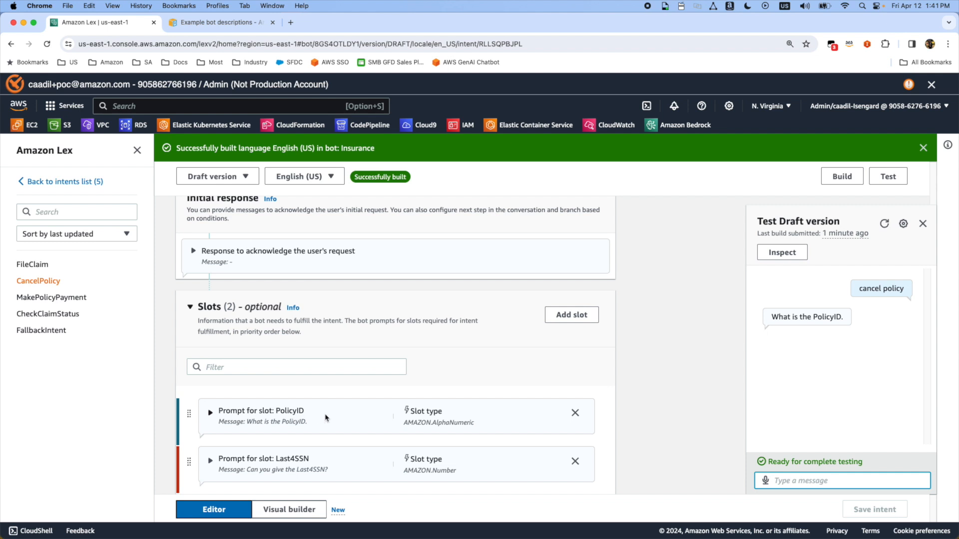
{"action": "mouse_move", "coordinate": [647, 445]}
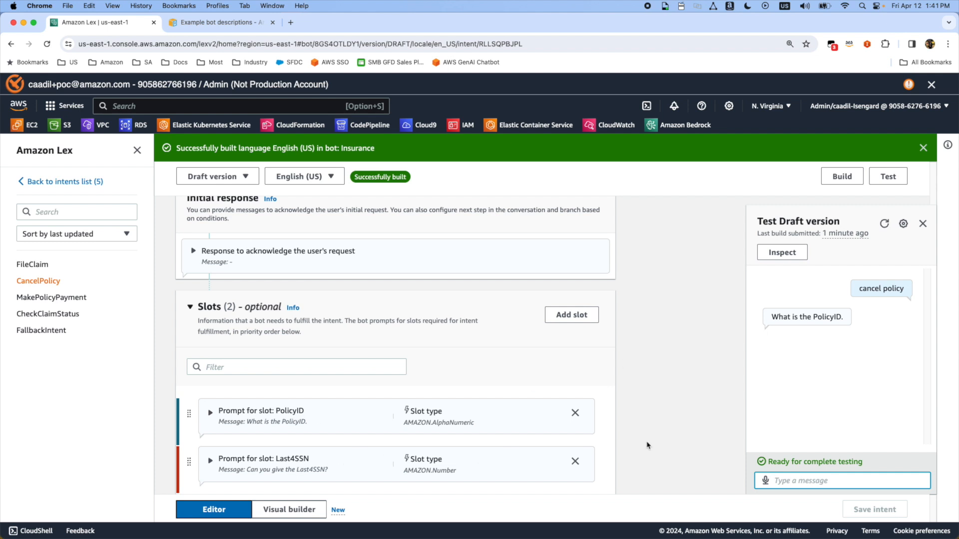
{"action": "left_click", "coordinate": [64, 181]}
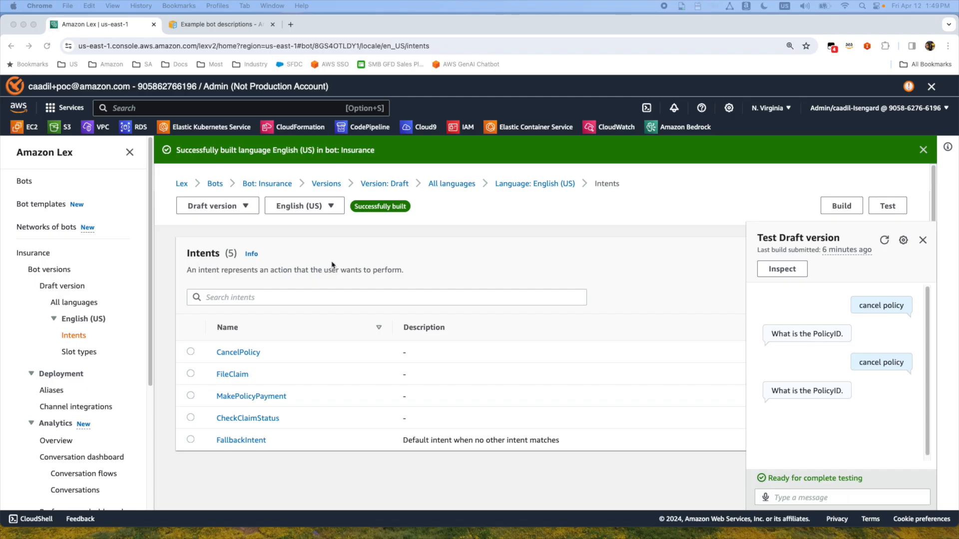
{"action": "mouse_move", "coordinate": [364, 272]}
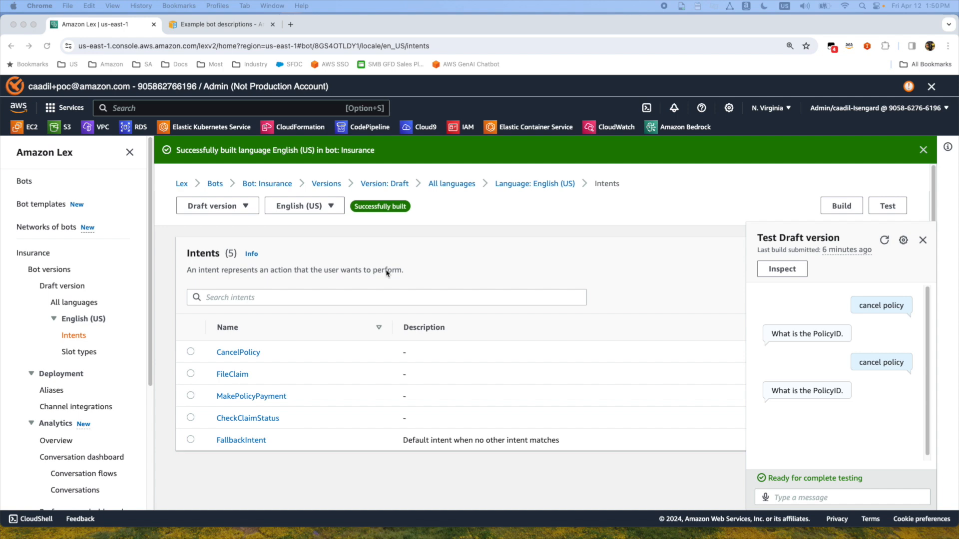
{"action": "mouse_move", "coordinate": [386, 273]}
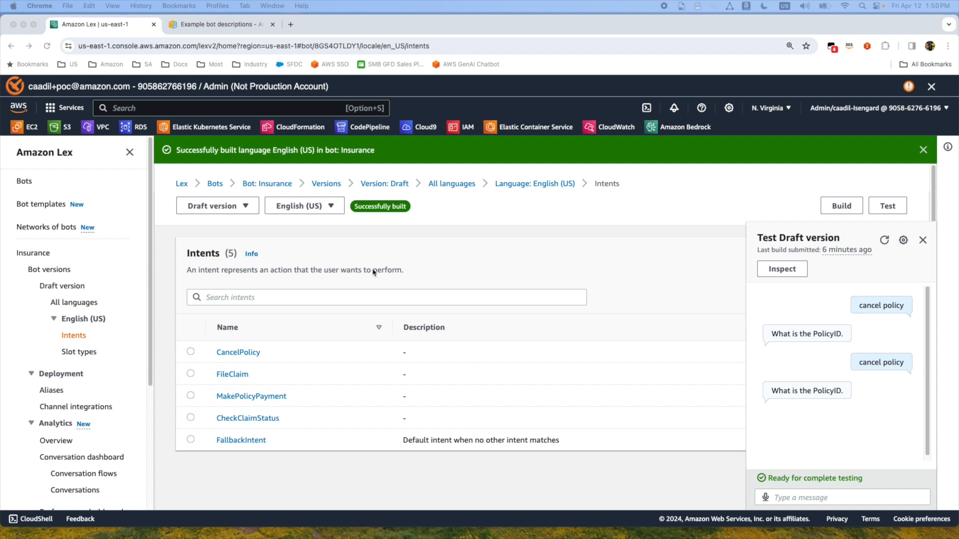
{"action": "mouse_move", "coordinate": [285, 368]}
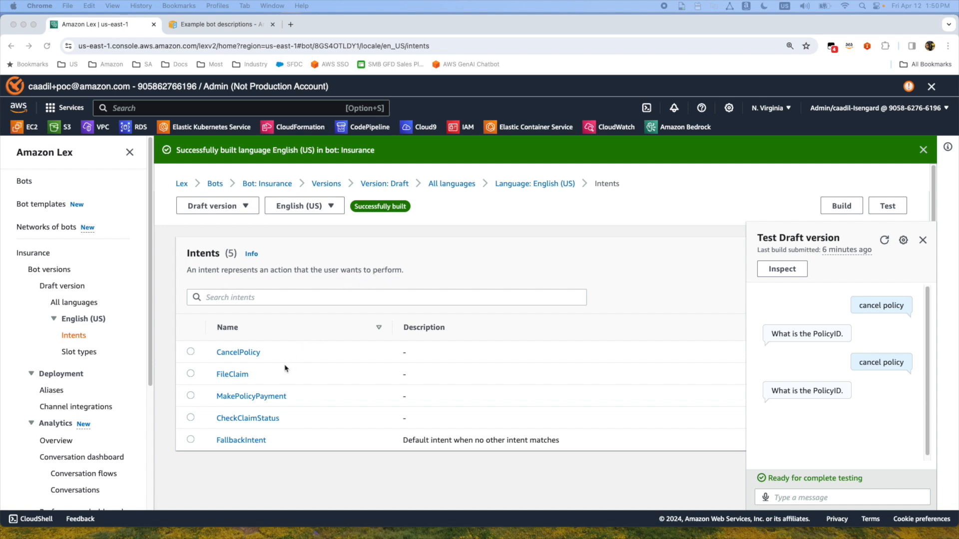
{"action": "mouse_move", "coordinate": [256, 362]}
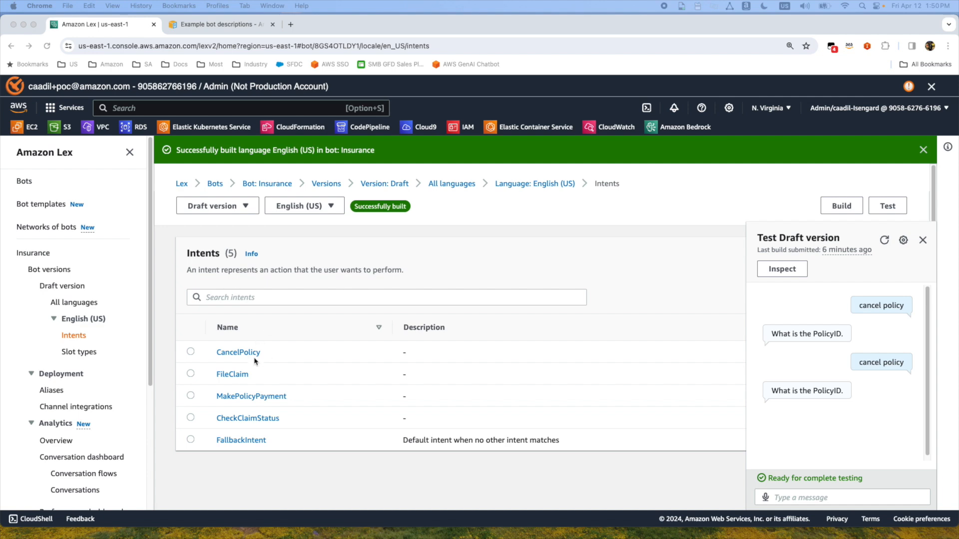
- Open CancelPolicy and expand the required AlphaNumeric PolicyID slot's details
{"action": "left_click", "coordinate": [237, 352]}
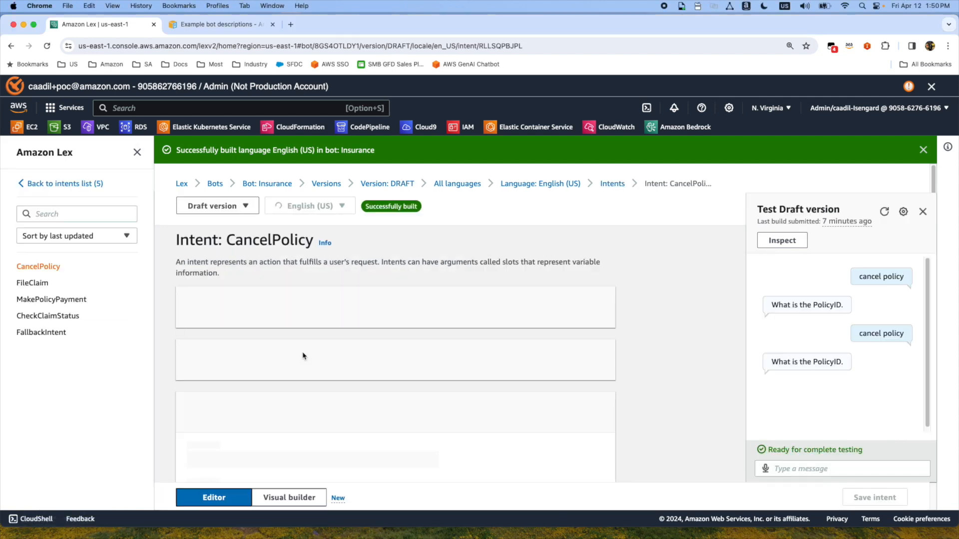
{"action": "scroll", "scroll_direction": "down", "scroll_amount": 3}
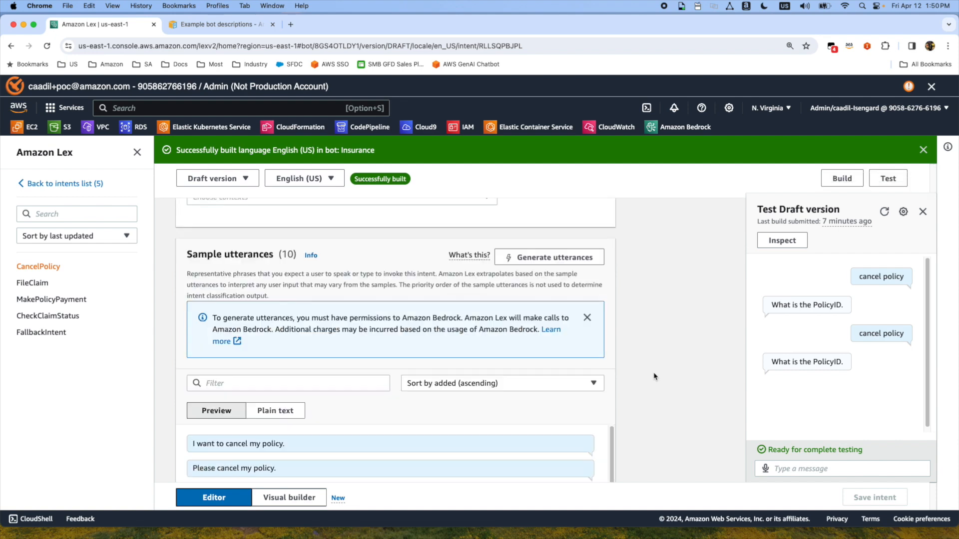
{"action": "scroll", "scroll_direction": "down", "scroll_amount": 3}
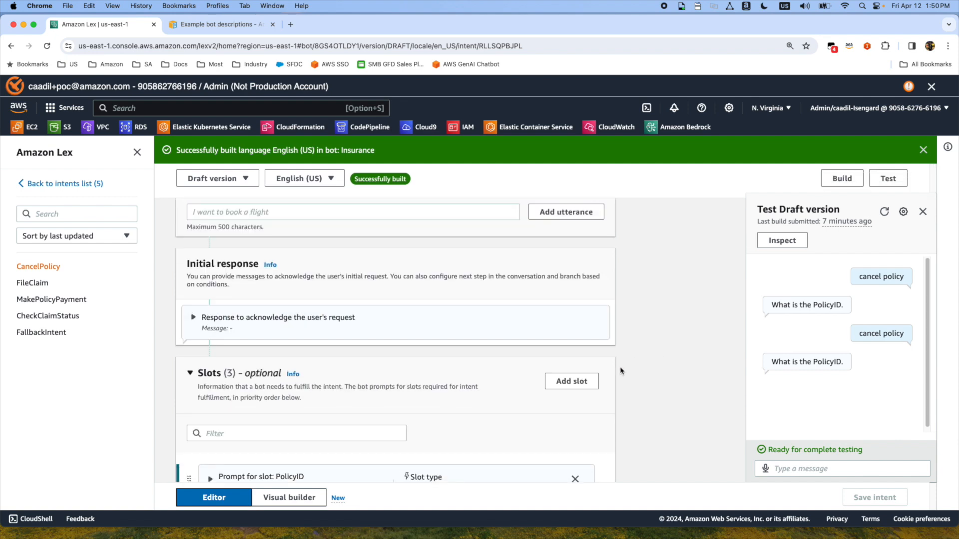
{"action": "scroll", "scroll_direction": "down", "scroll_amount": 3}
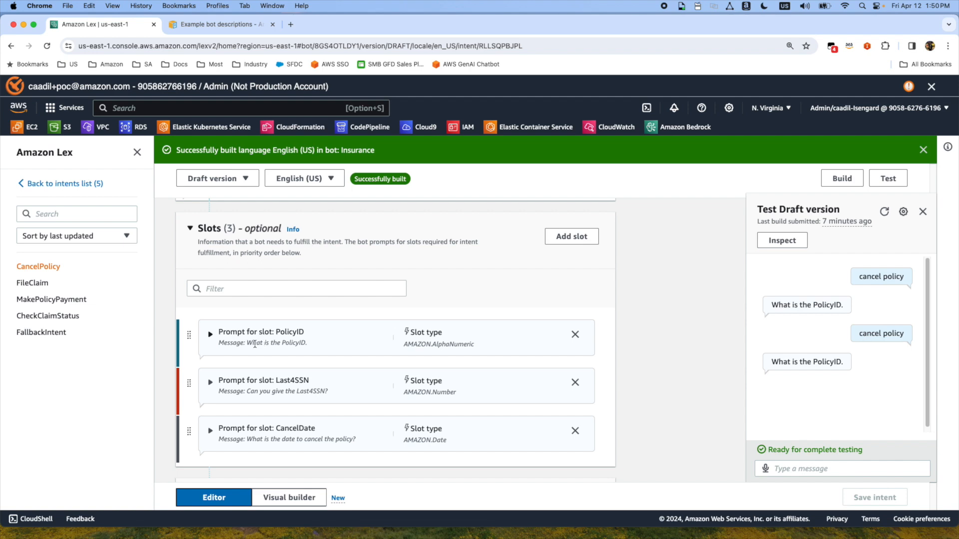
{"action": "left_click", "coordinate": [209, 335]}
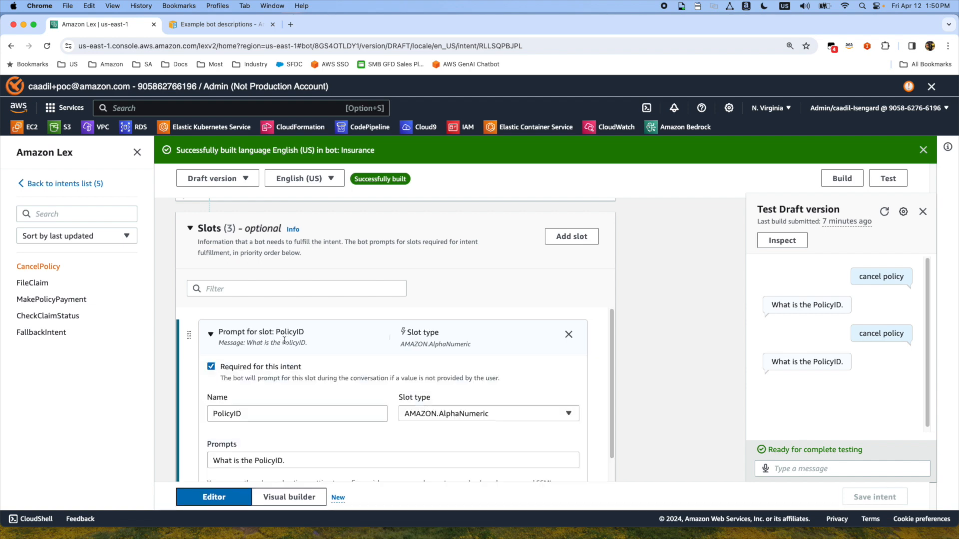
{"action": "scroll", "scroll_direction": "down", "scroll_amount": 3}
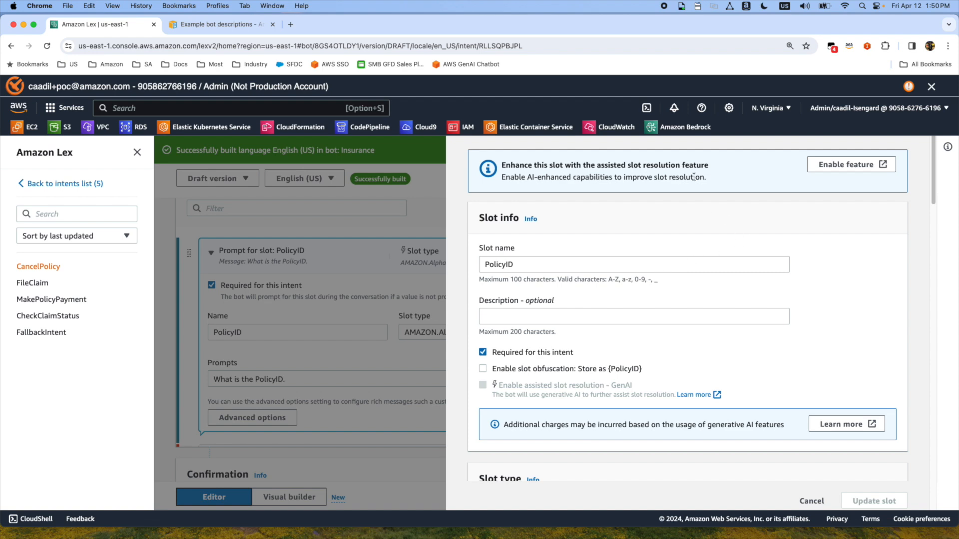
{"action": "mouse_move", "coordinate": [837, 170]}
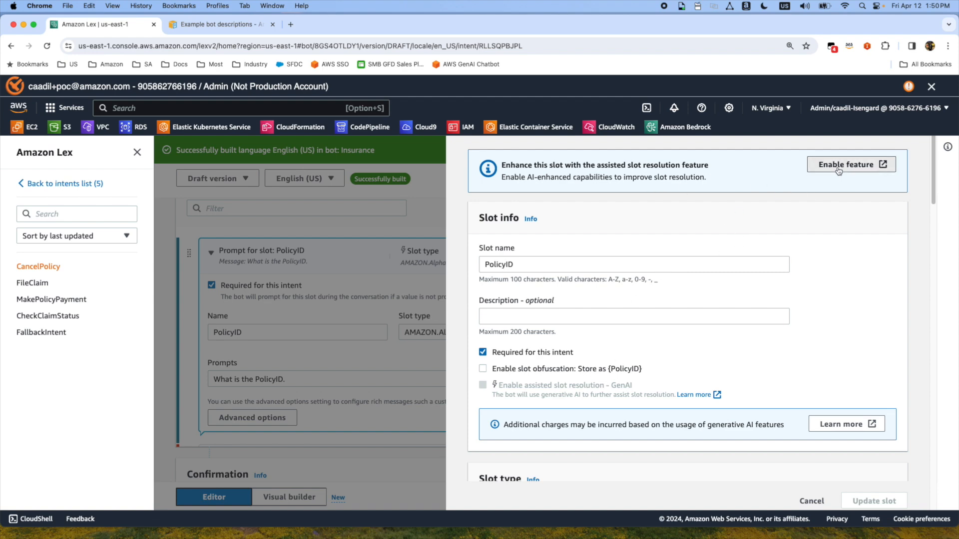
- Turn on assisted slot resolution with Claude V2 in the generative AI settings and save
{"action": "left_click", "coordinate": [850, 165]}
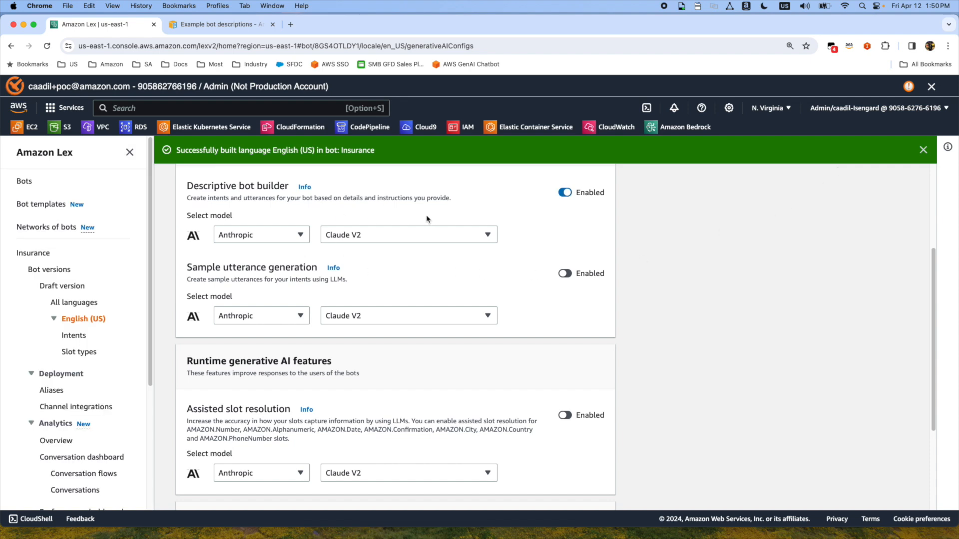
{"action": "mouse_move", "coordinate": [268, 190]}
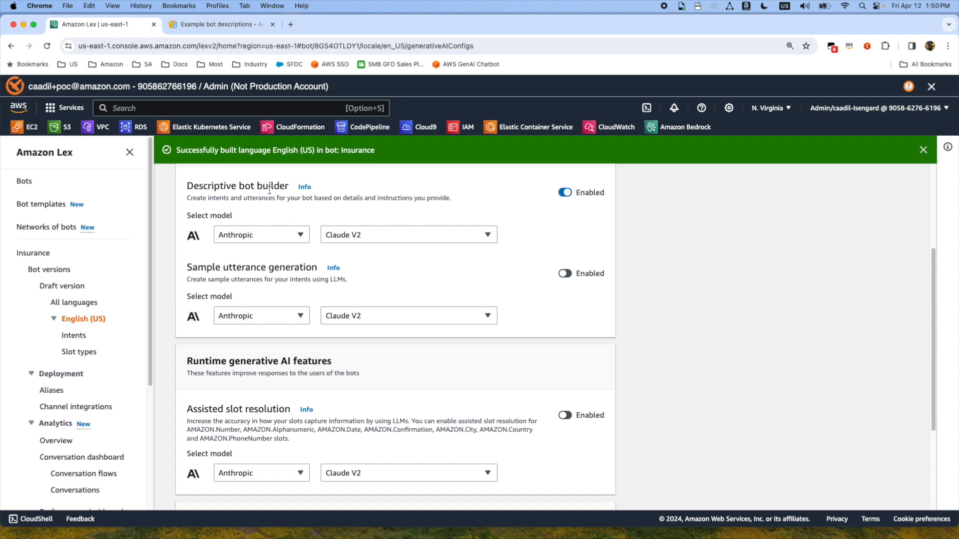
{"action": "mouse_move", "coordinate": [268, 422]}
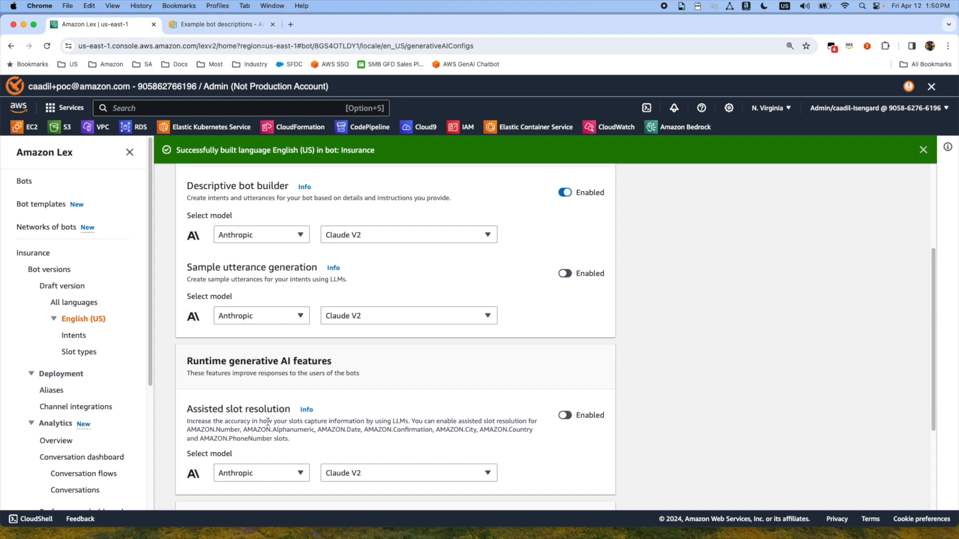
{"action": "left_click", "coordinate": [408, 473]}
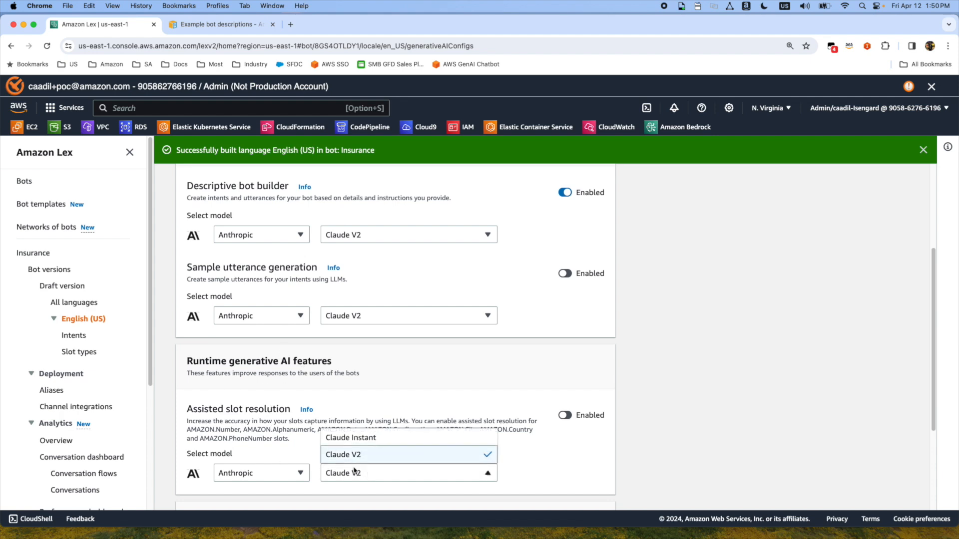
{"action": "left_click", "coordinate": [408, 454]}
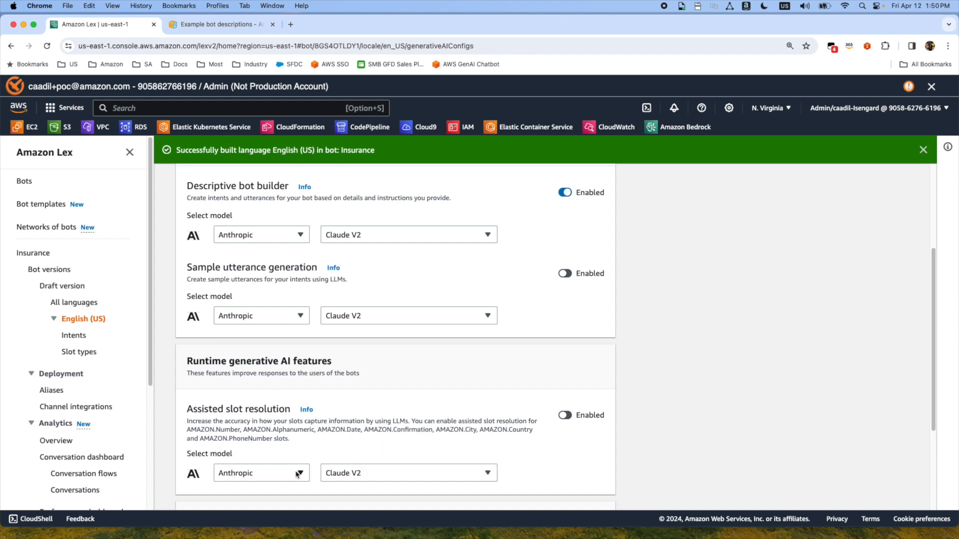
{"action": "left_click", "coordinate": [408, 473]}
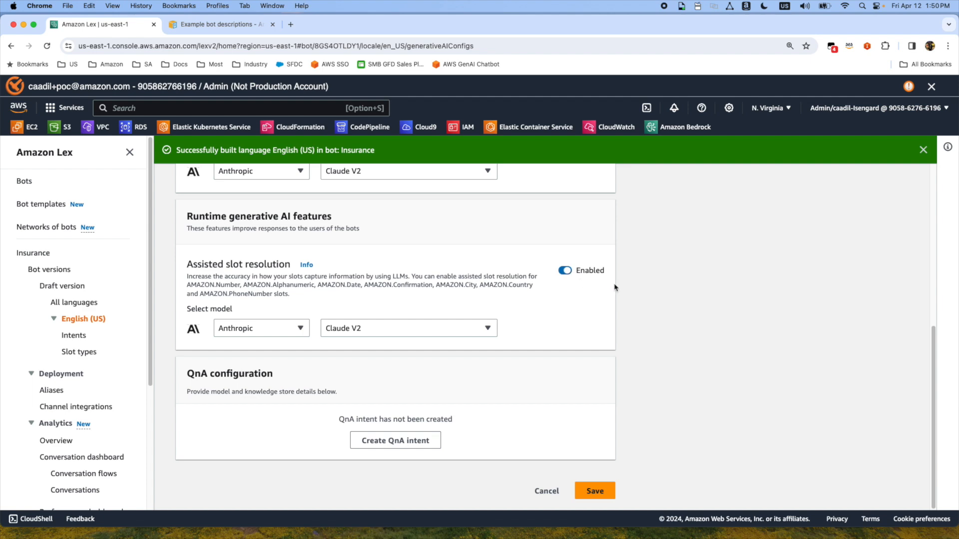
{"action": "left_click", "coordinate": [593, 491]}
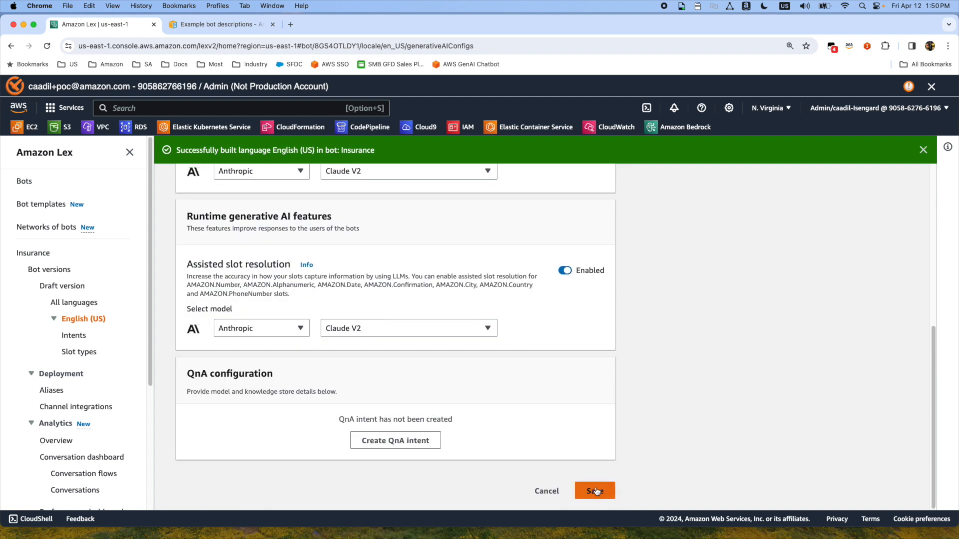
{"action": "left_click", "coordinate": [593, 491]}
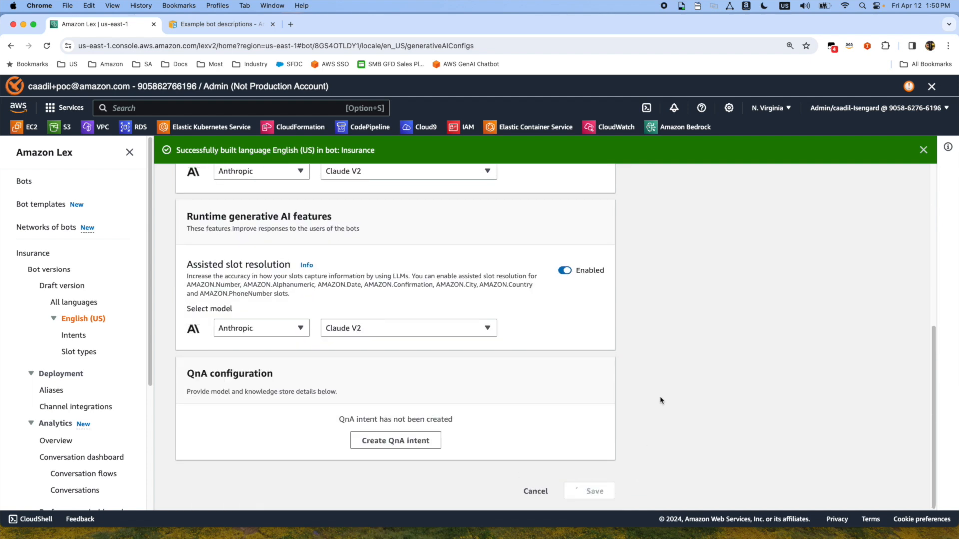
{"action": "left_click", "coordinate": [594, 491]}
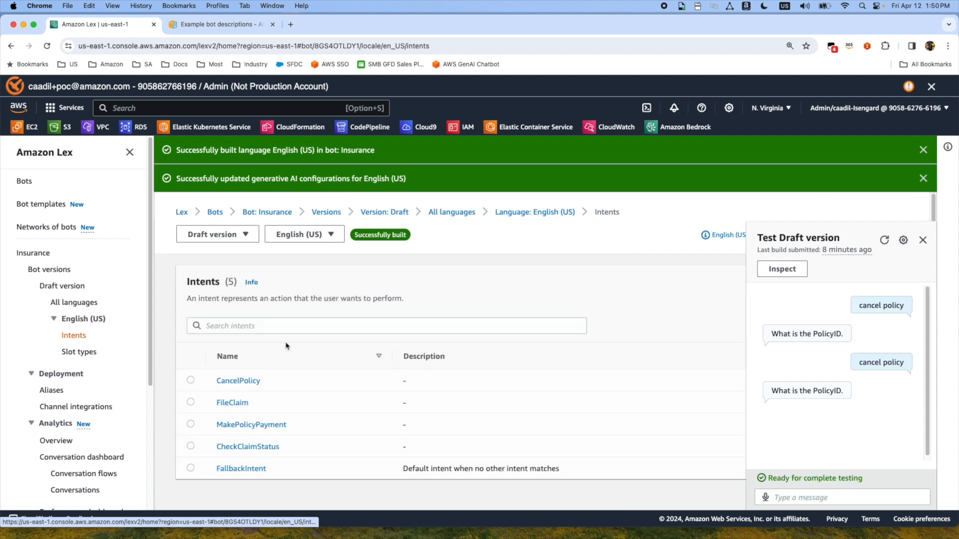
- Turn on GenAI assisted slot resolution for CancelPolicy's CancelDate slot and update the slot
{"action": "left_click", "coordinate": [238, 380]}
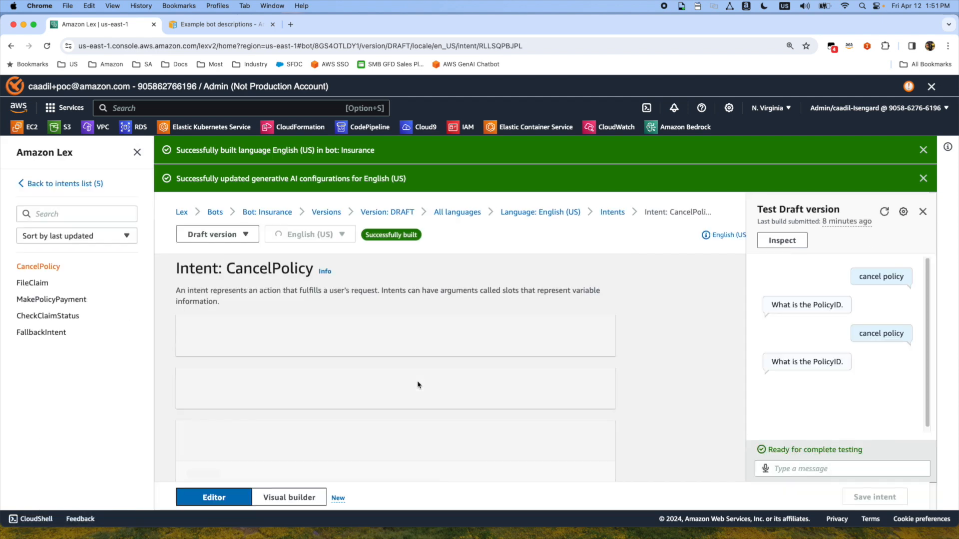
{"action": "scroll", "scroll_direction": "down", "scroll_amount": 3}
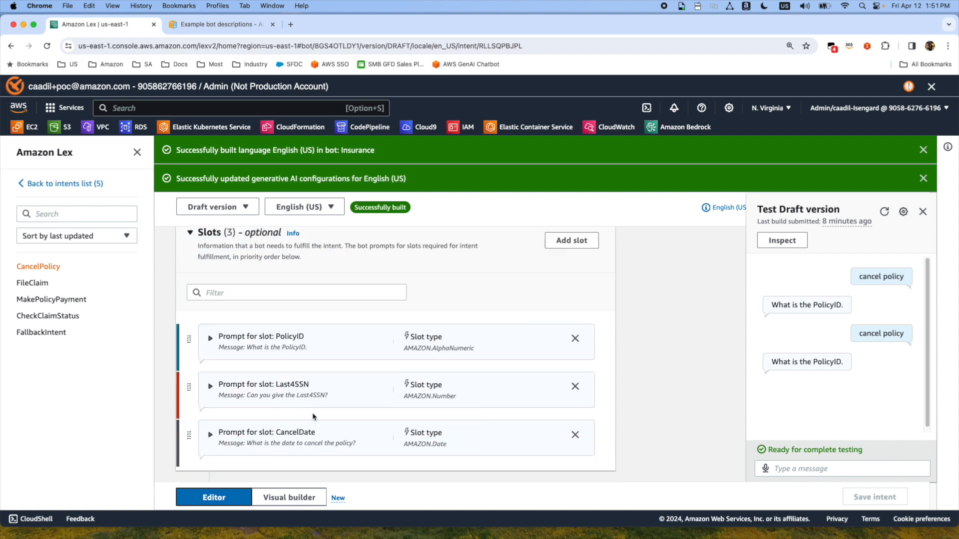
{"action": "left_click", "coordinate": [210, 336]}
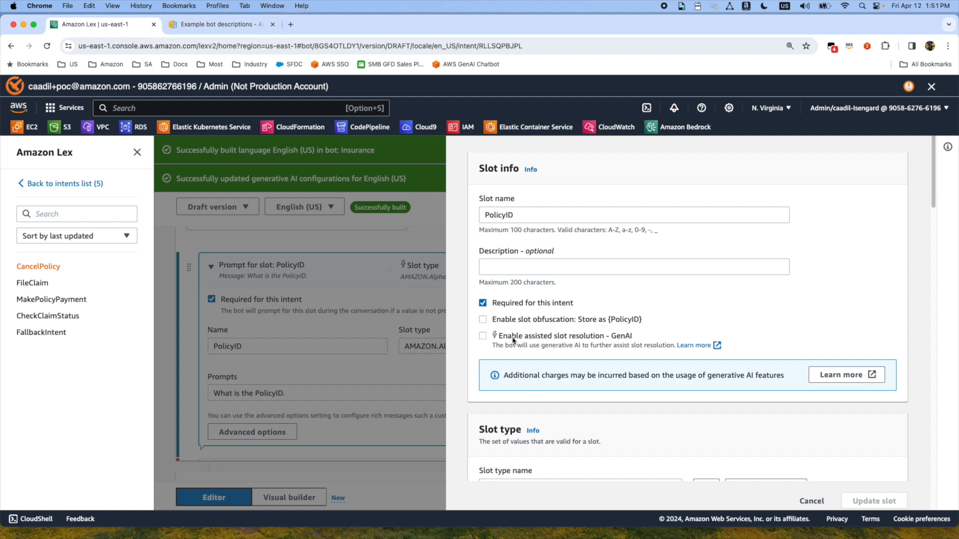
{"action": "left_click", "coordinate": [483, 336]}
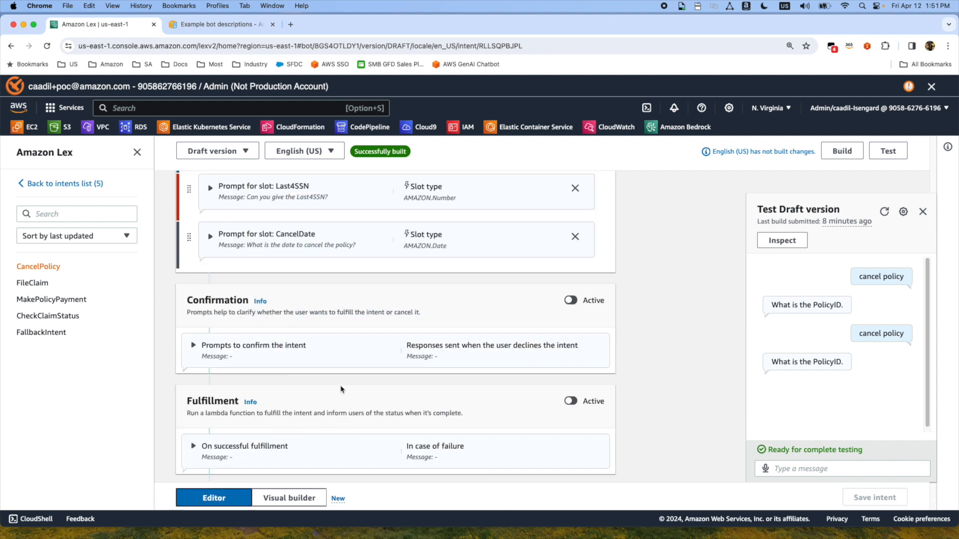
{"action": "left_click", "coordinate": [209, 235]}
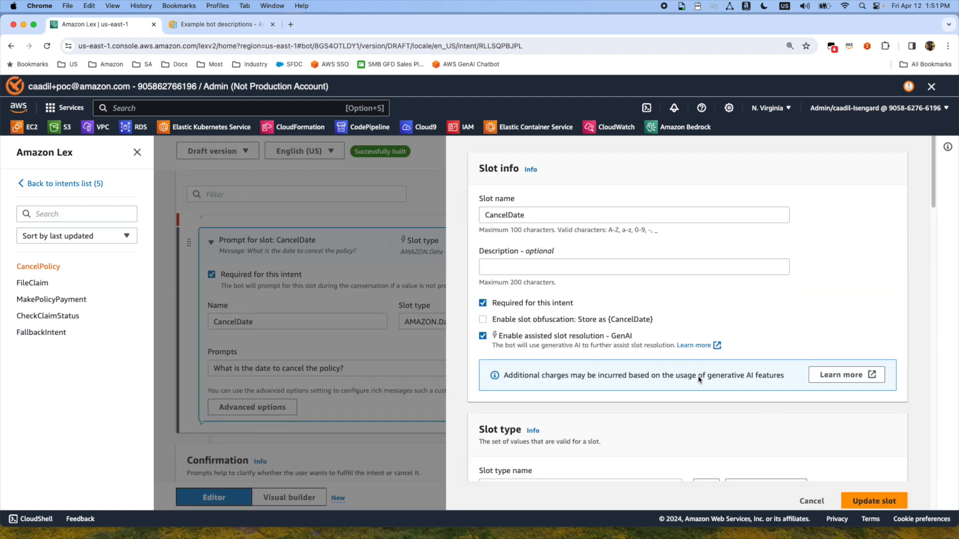
{"action": "scroll", "scroll_direction": "down", "scroll_amount": 3}
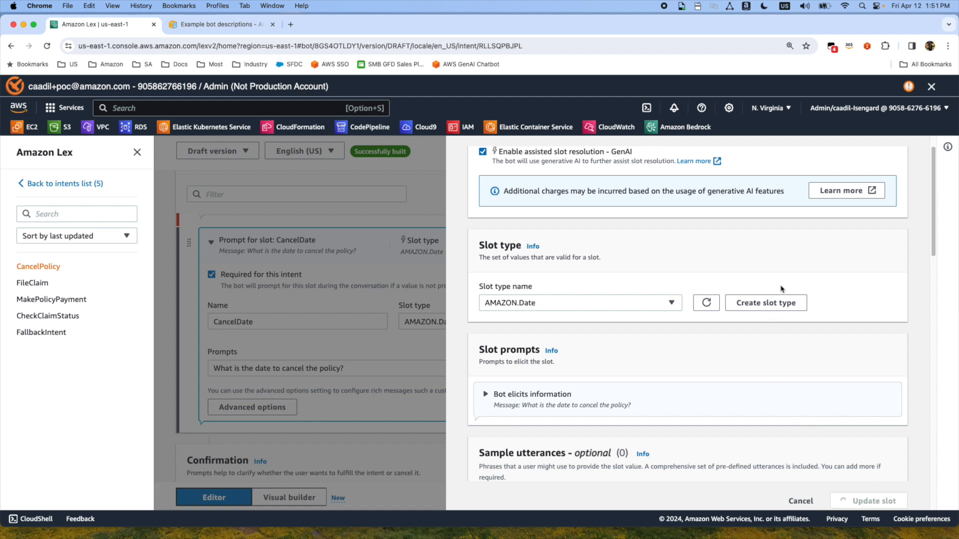
{"action": "left_click", "coordinate": [887, 151]}
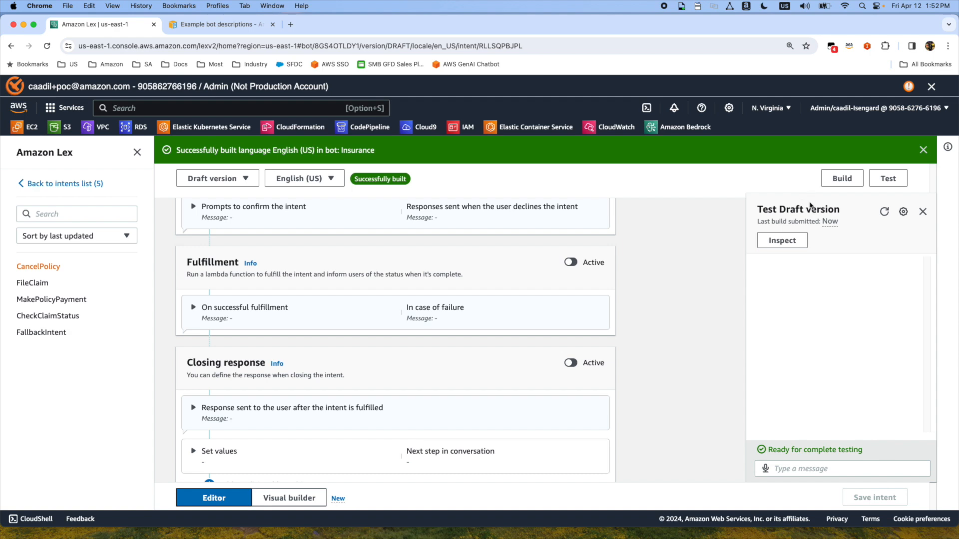
{"action": "mouse_move", "coordinate": [740, 253]}
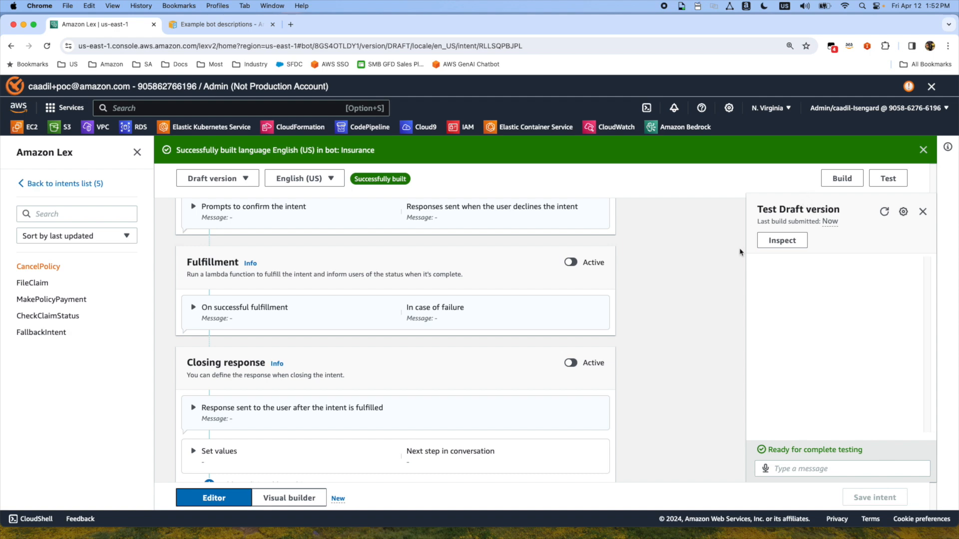
- Chat through CancelPolicy, answering 'last day of next month', and inspect CancelDate 2024-05-31
{"action": "scroll", "scroll_direction": "down", "scroll_amount": 3}
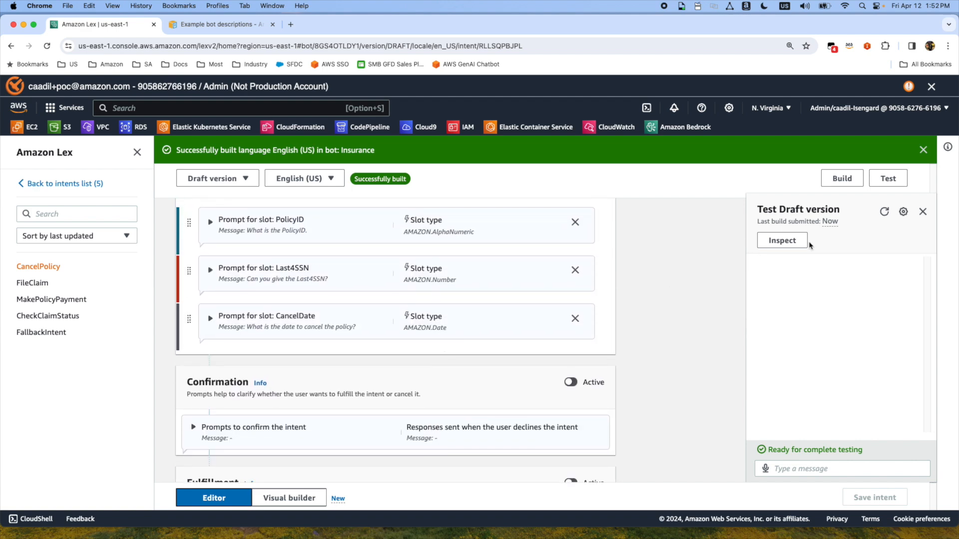
{"action": "left_click", "coordinate": [781, 240]}
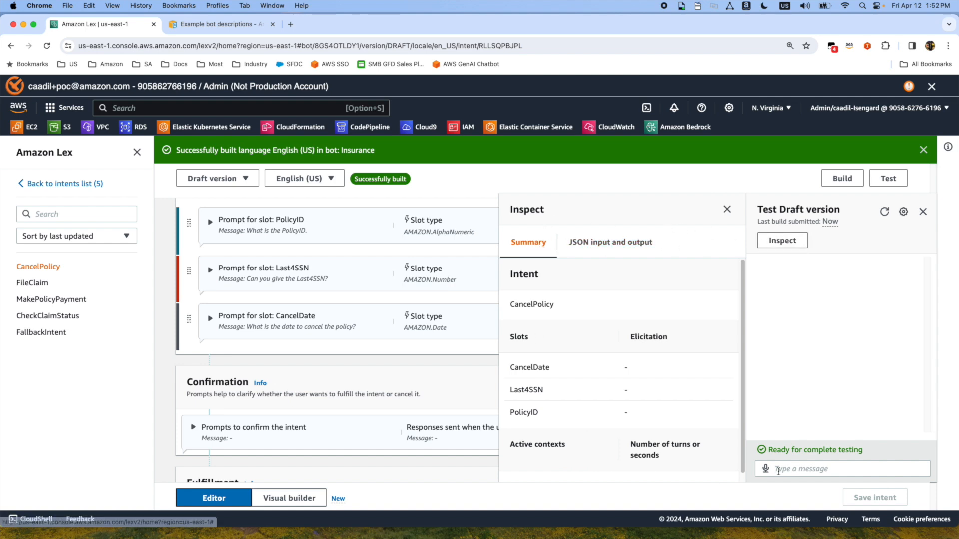
{"action": "type", "text": "cancel"}
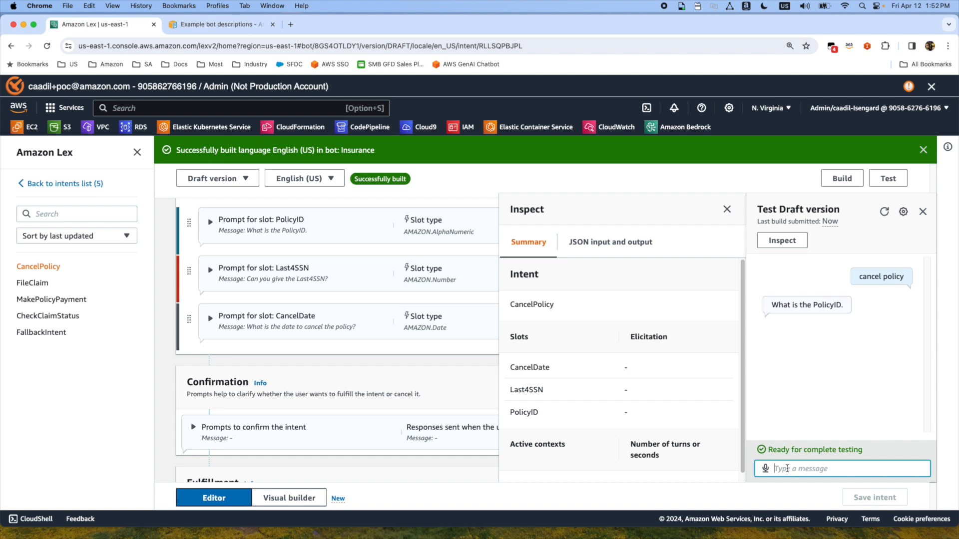
{"action": "type", "text": "i e"}
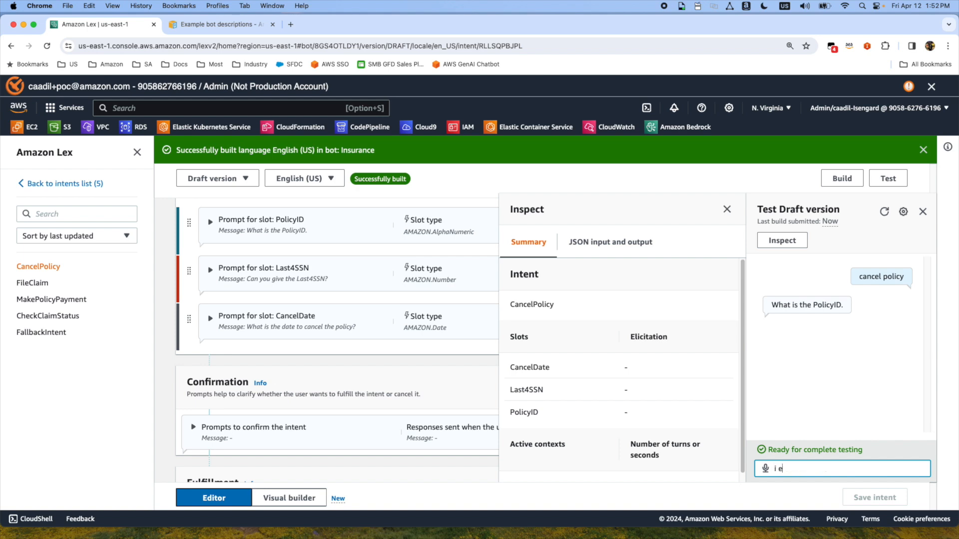
{"action": "type", "text": "bel"}
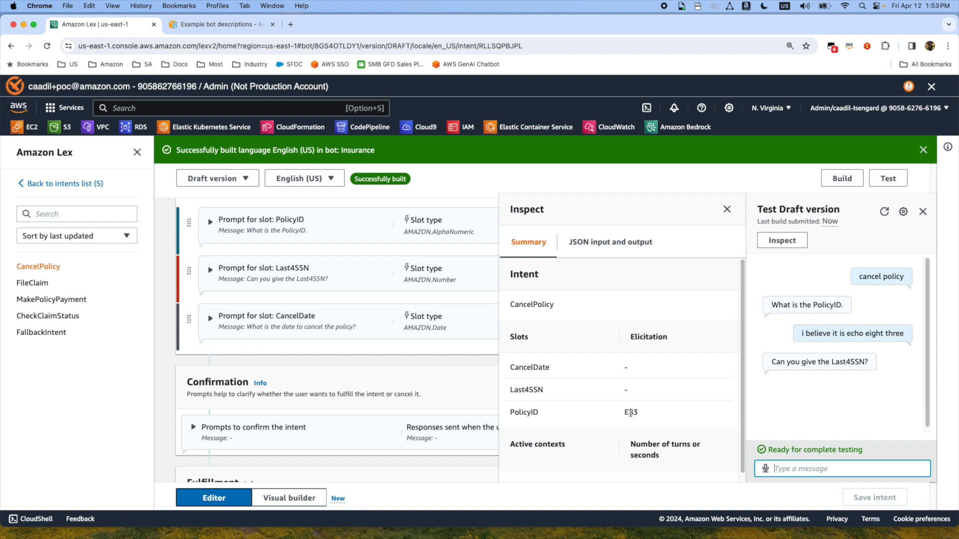
{"action": "mouse_move", "coordinate": [632, 411]}
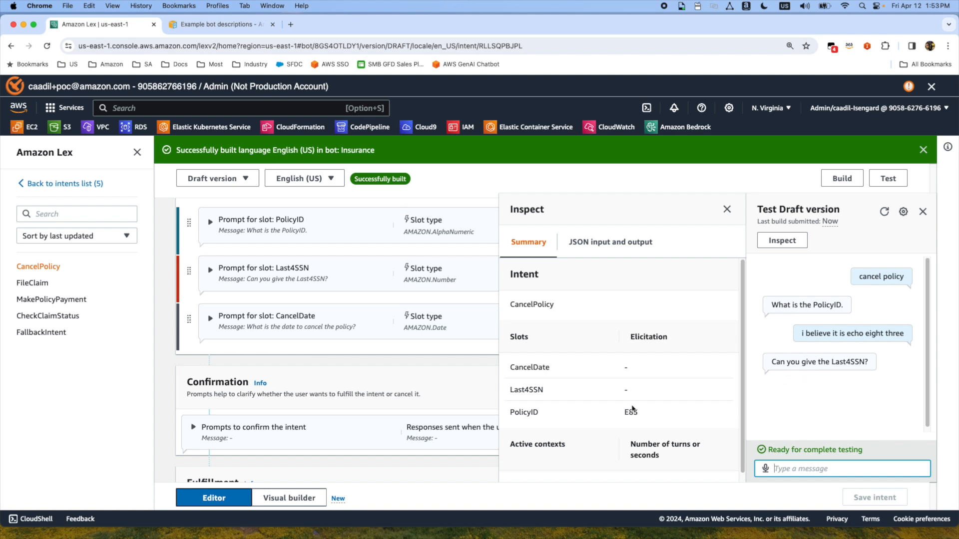
{"action": "mouse_move", "coordinate": [644, 417]}
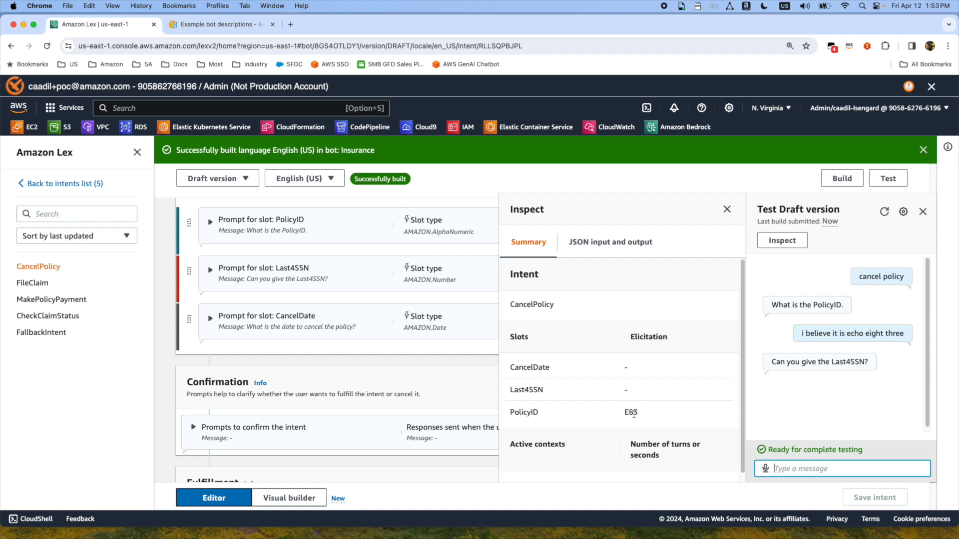
{"action": "type", "text": "43"}
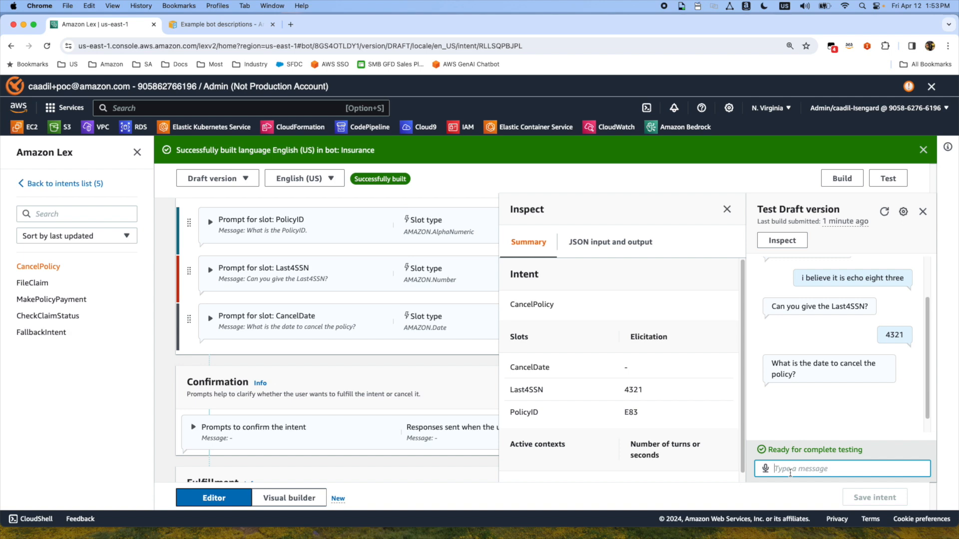
{"action": "type", "text": "nex"}
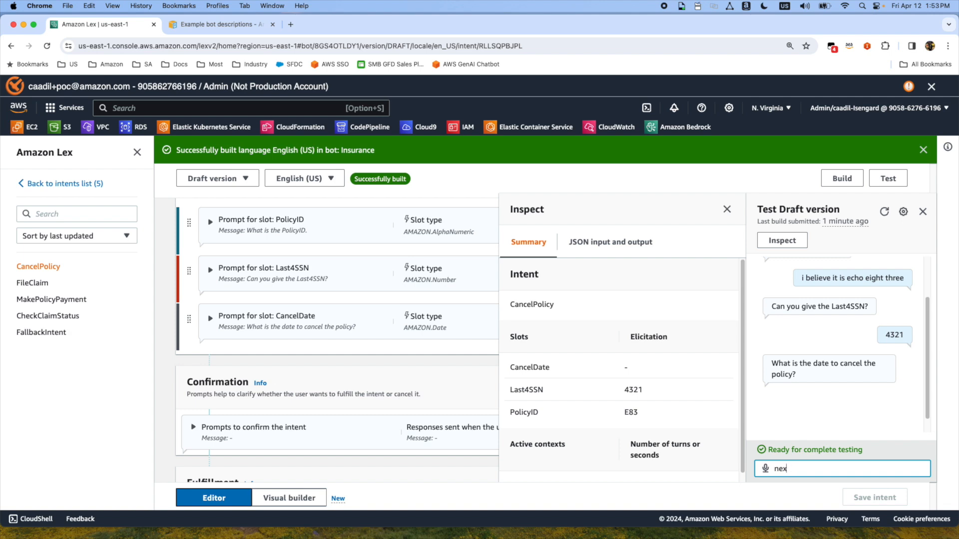
{"action": "type", "text": "last day of"}
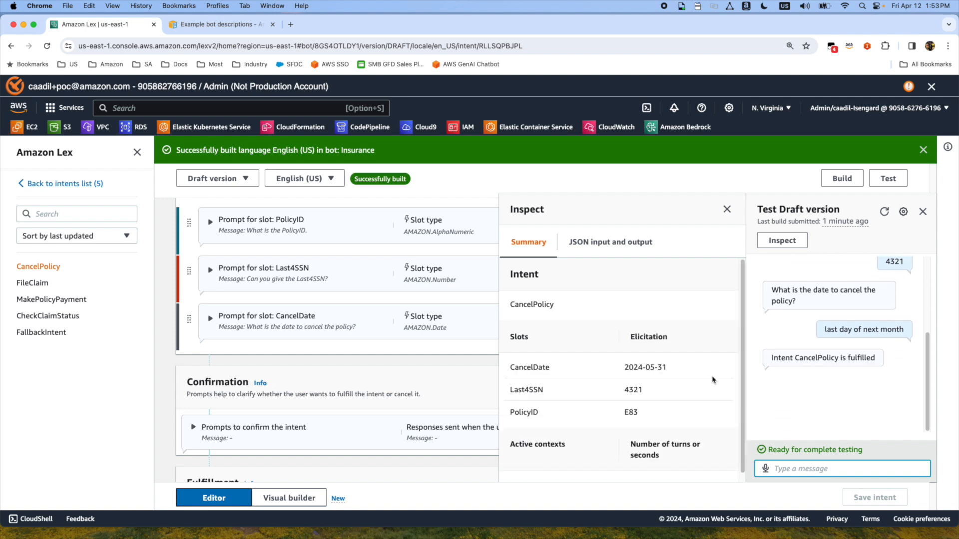
{"action": "mouse_move", "coordinate": [660, 376]}
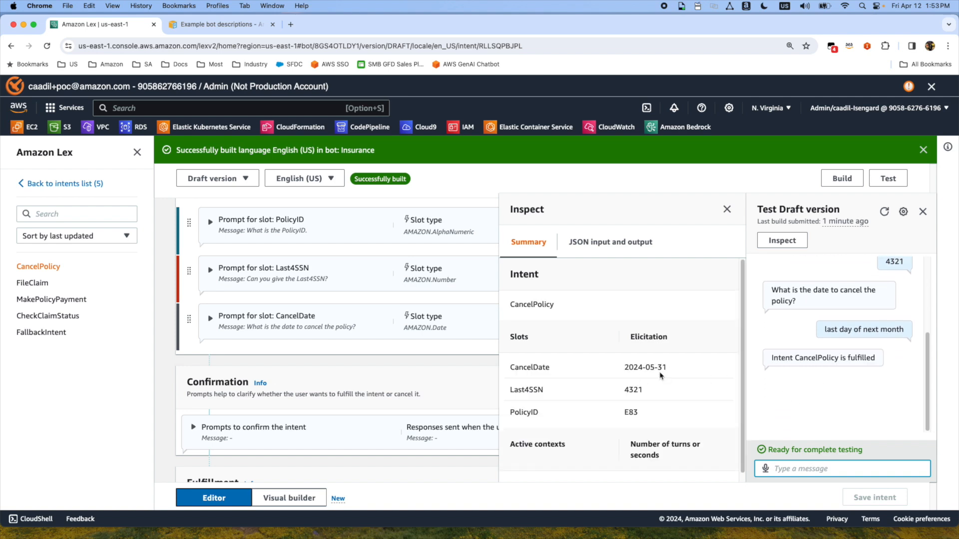
{"action": "double_click", "coordinate": [645, 367]}
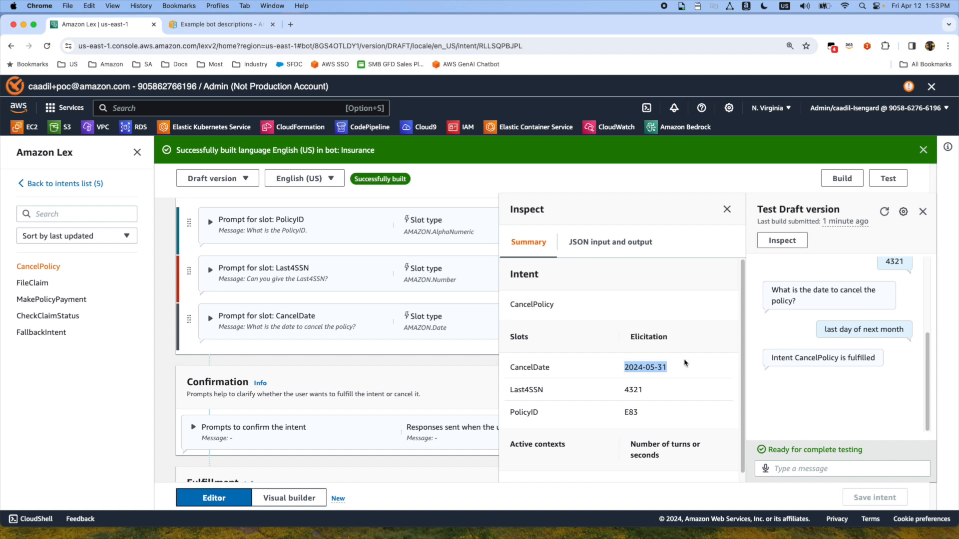
{"action": "mouse_move", "coordinate": [430, 404]}
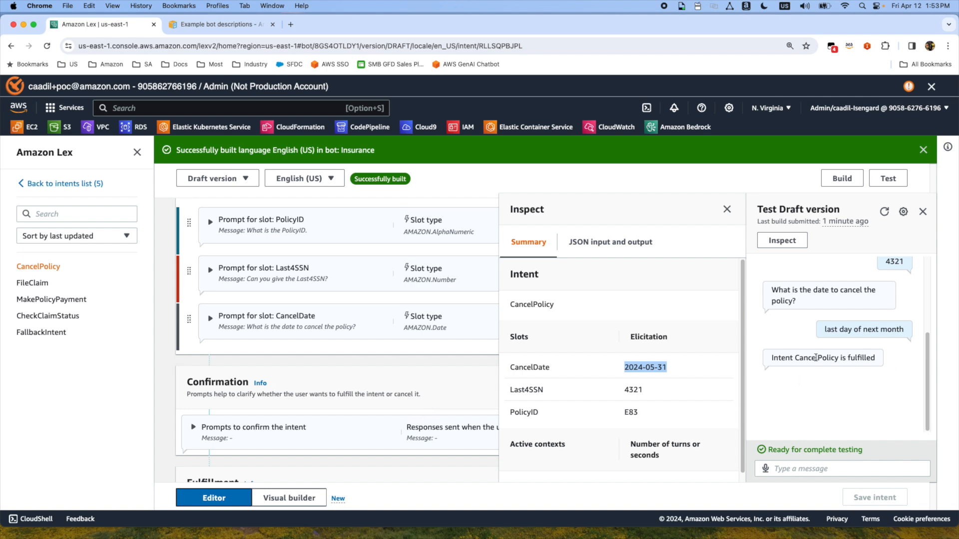
{"action": "mouse_move", "coordinate": [819, 360]}
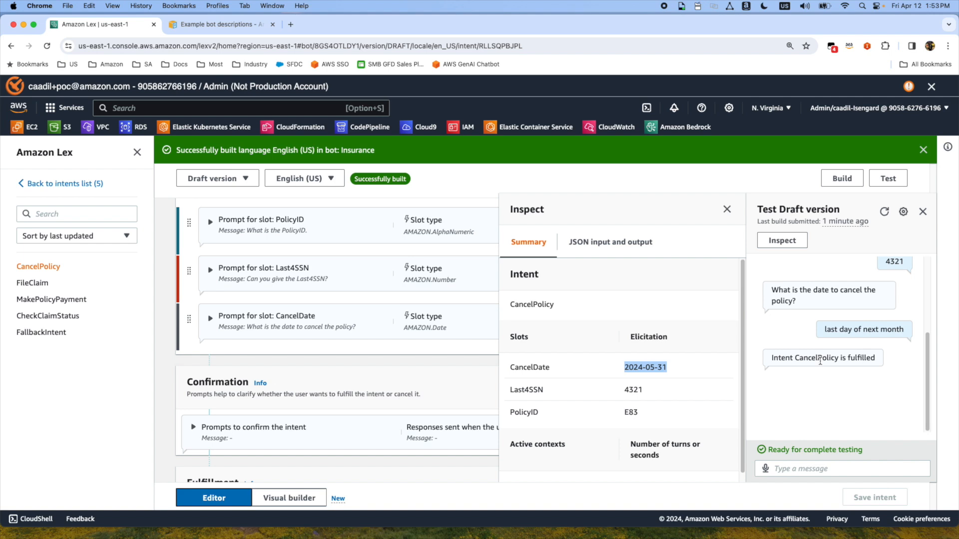
{"action": "mouse_move", "coordinate": [773, 367]}
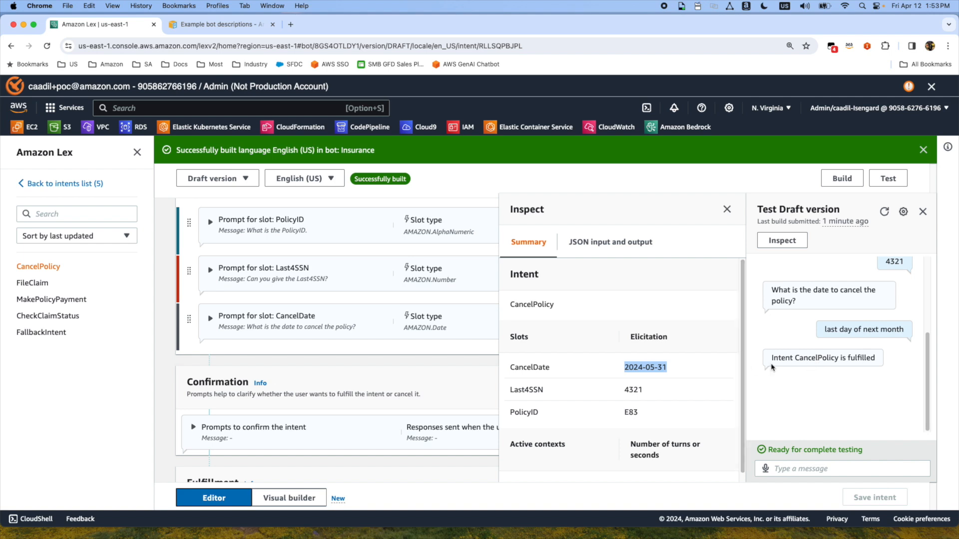
{"action": "mouse_move", "coordinate": [770, 368]}
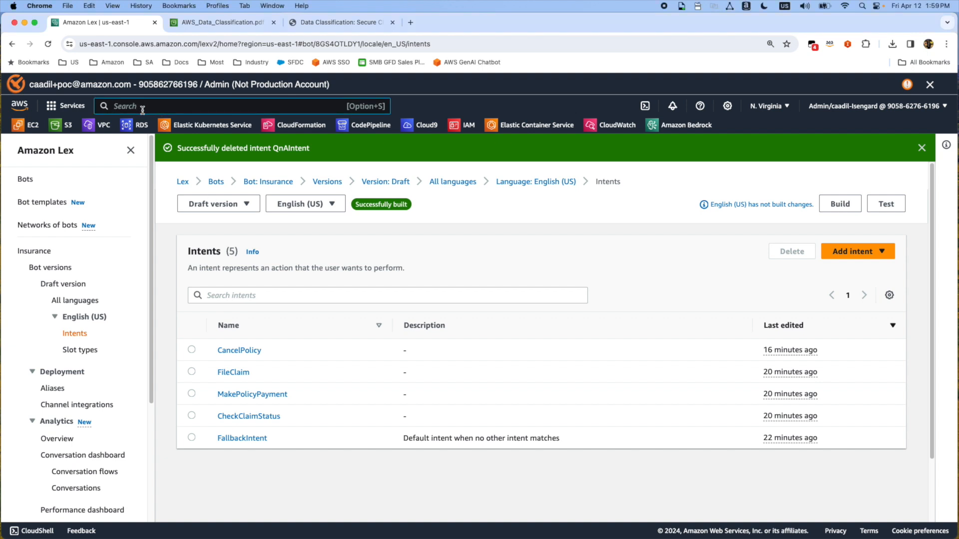
- Open Amazon Bedrock's Knowledge bases and start creating a new knowledge base
{"action": "type", "text": "bedrock"}
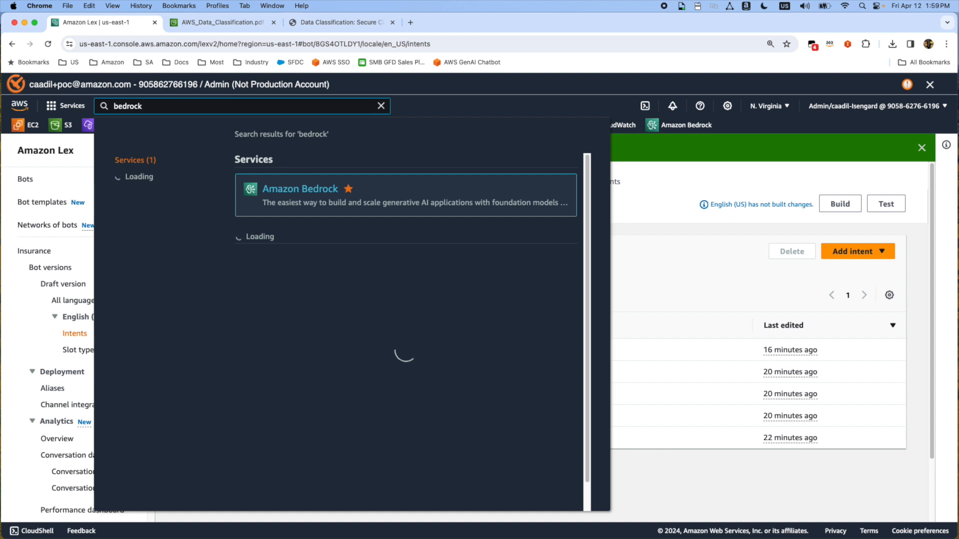
{"action": "left_click", "coordinate": [300, 189]}
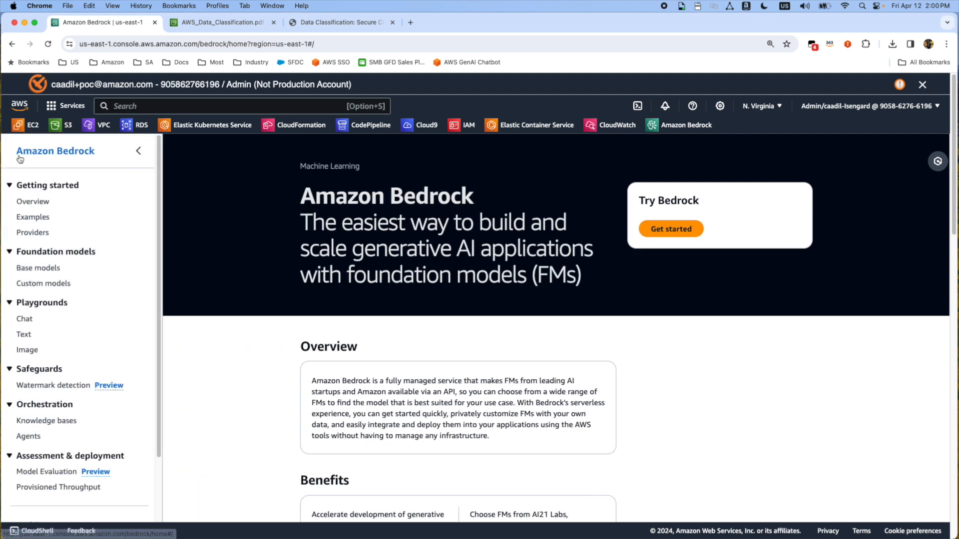
{"action": "left_click", "coordinate": [46, 421]}
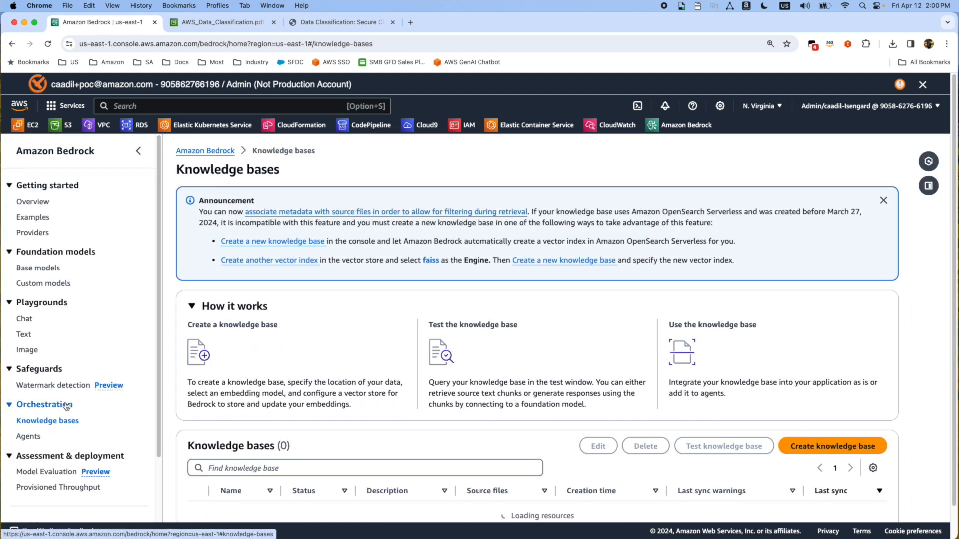
{"action": "left_click", "coordinate": [832, 446]}
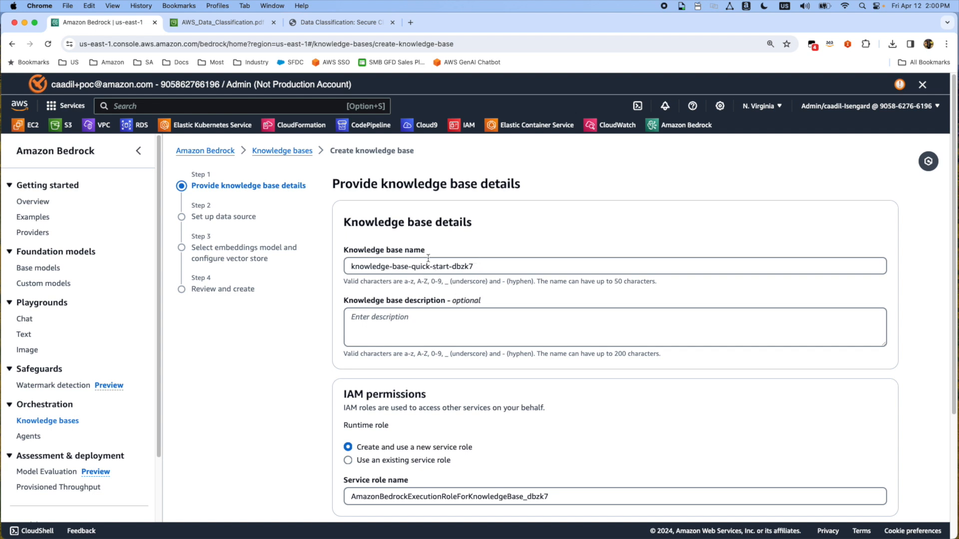
- Name the knowledge base knowledge-base-awsbestpractice and proceed to data source setup
{"action": "left_click", "coordinate": [474, 266]}
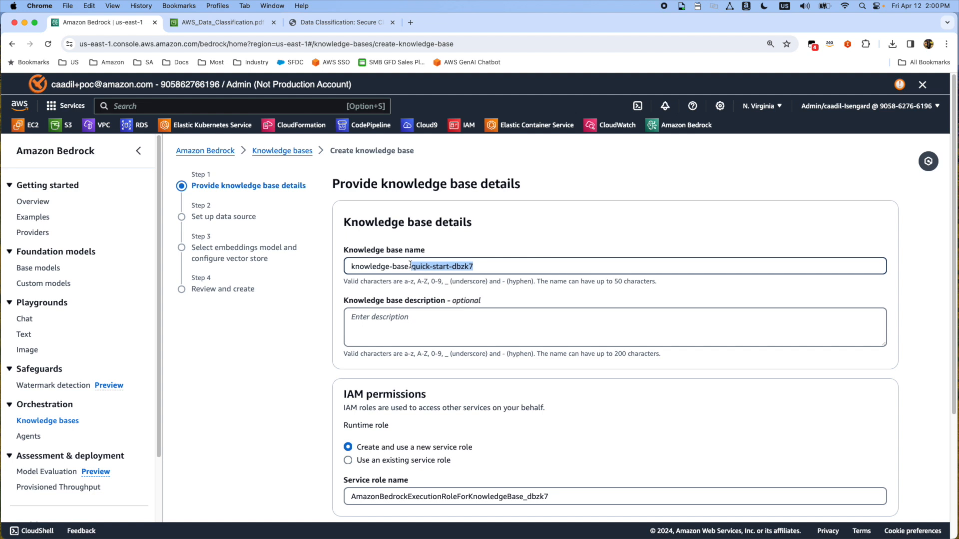
{"action": "mouse_move", "coordinate": [589, 253]}
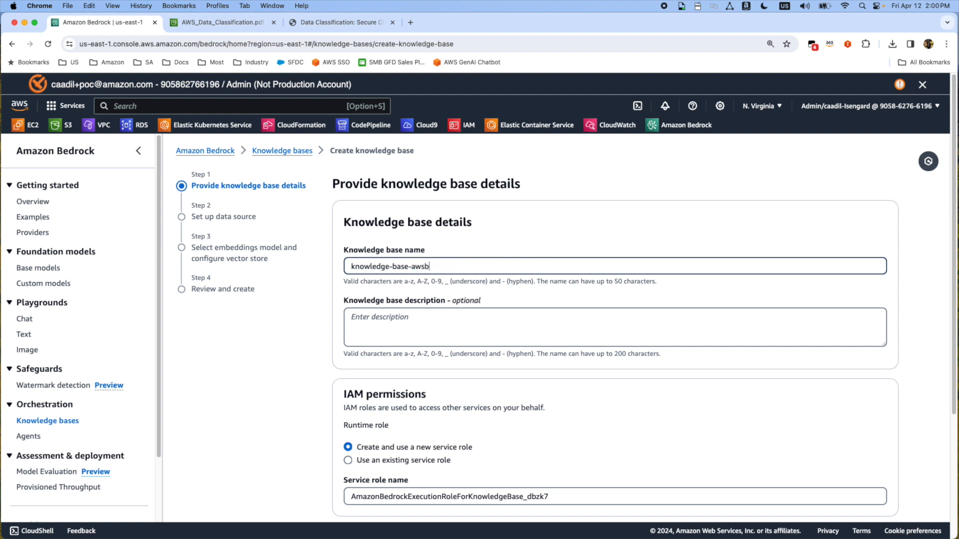
{"action": "type", "text": "estpractice"}
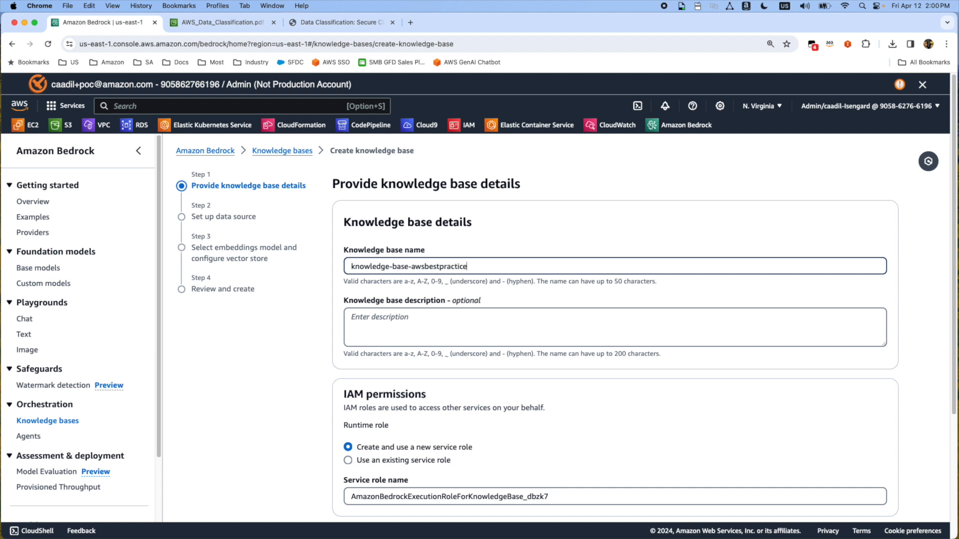
{"action": "scroll", "scroll_direction": "down", "scroll_amount": 3}
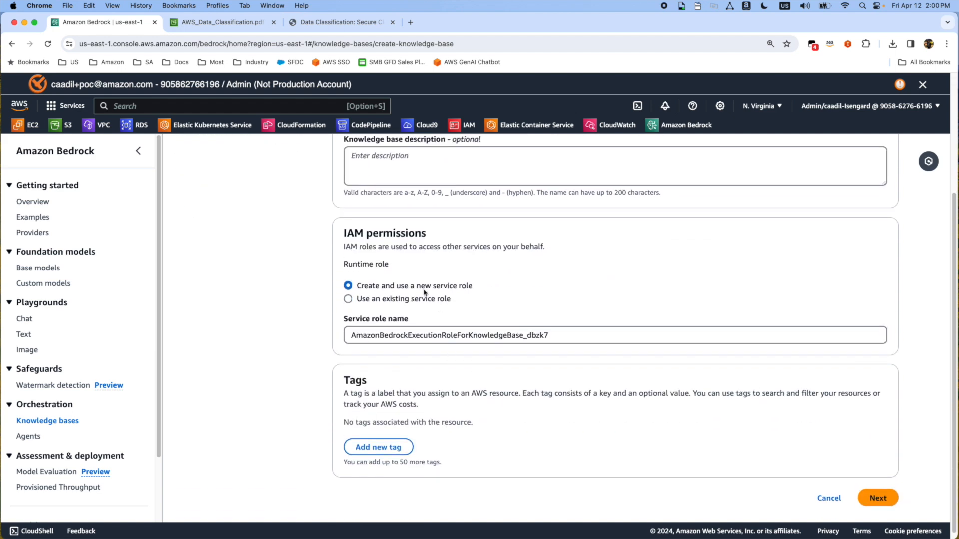
{"action": "left_click", "coordinate": [876, 497]}
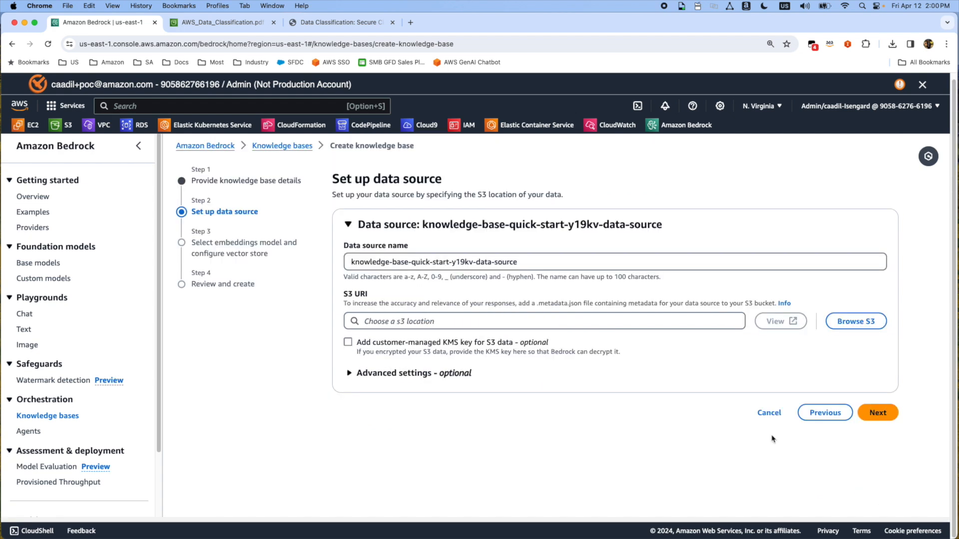
{"action": "mouse_move", "coordinate": [801, 318]}
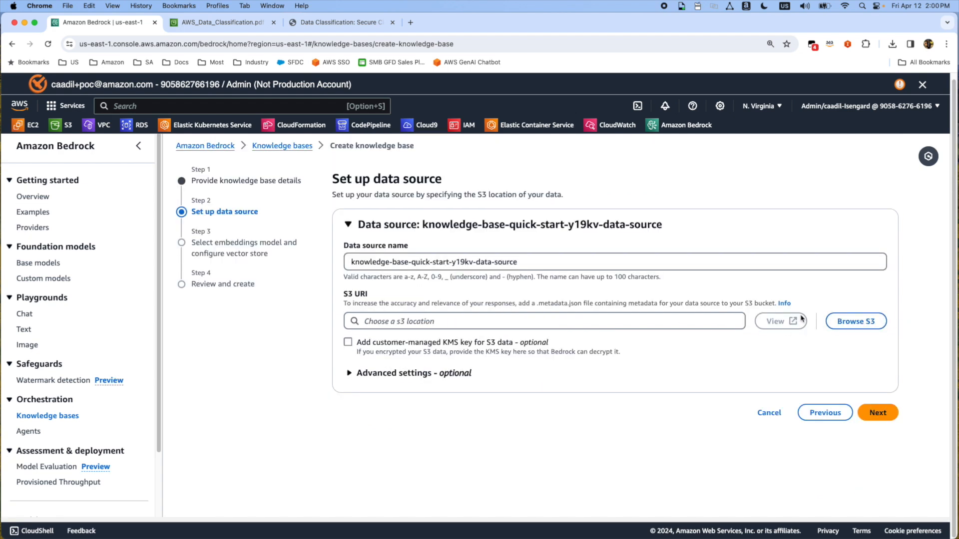
- Choose the qna-intent-lex S3 bucket as the knowledge base's data source
{"action": "left_click", "coordinate": [855, 321]}
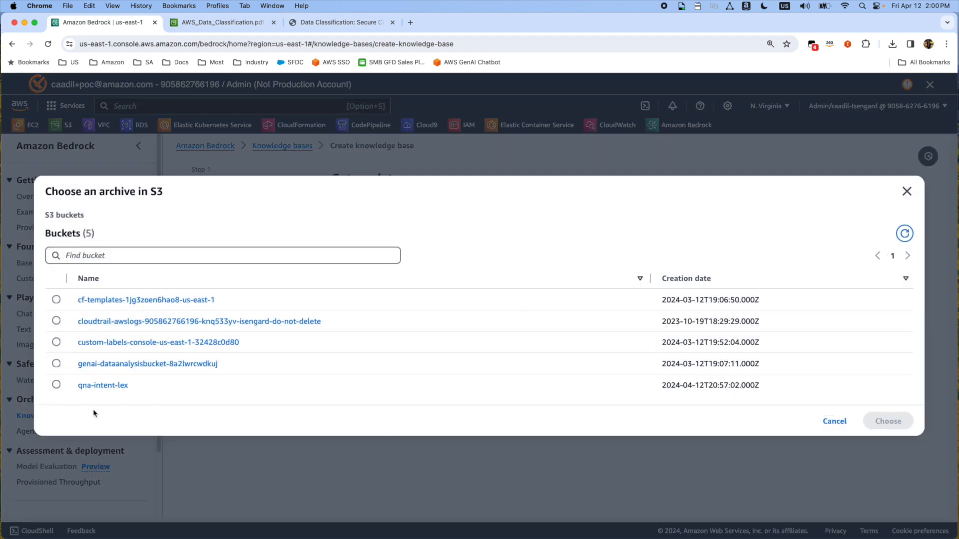
{"action": "left_click", "coordinate": [55, 385]}
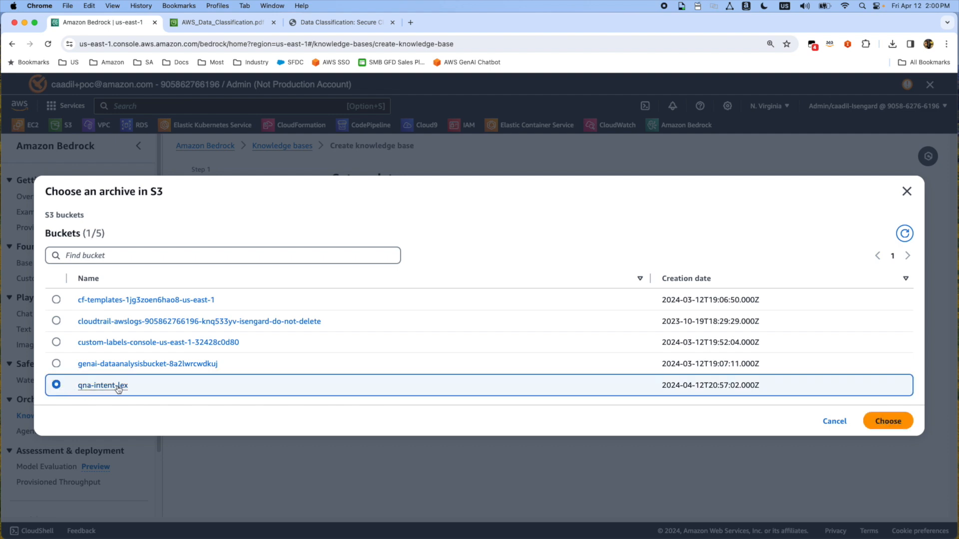
{"action": "mouse_move", "coordinate": [887, 421]}
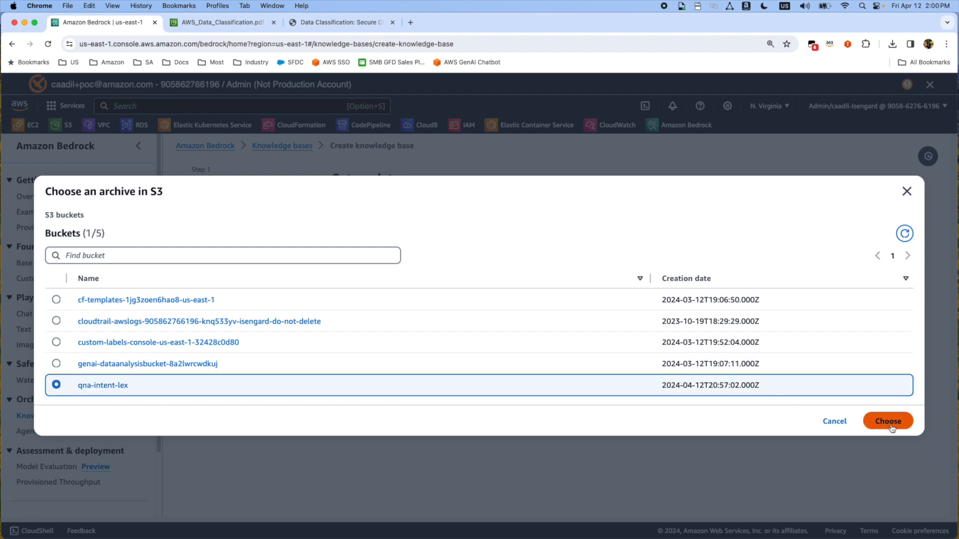
{"action": "left_click", "coordinate": [887, 420]}
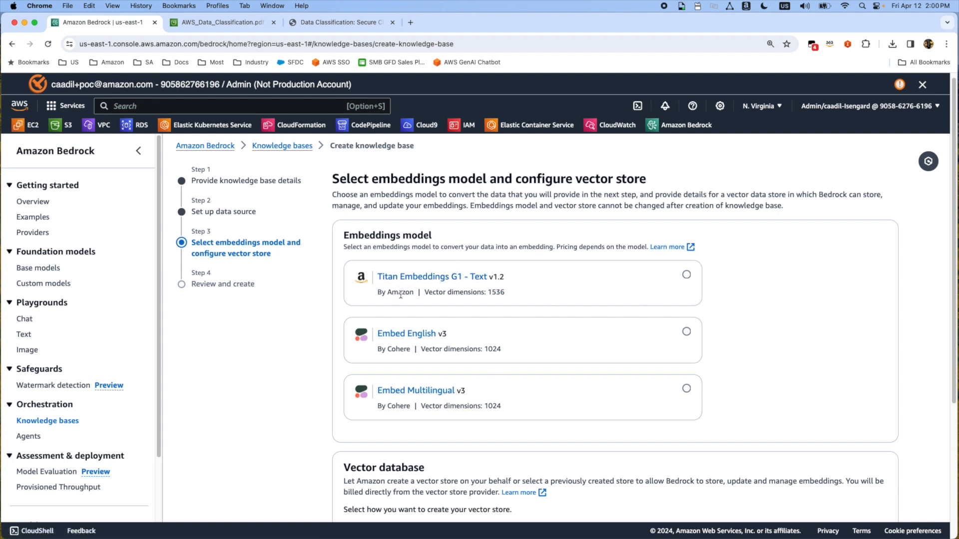
{"action": "mouse_move", "coordinate": [677, 285]}
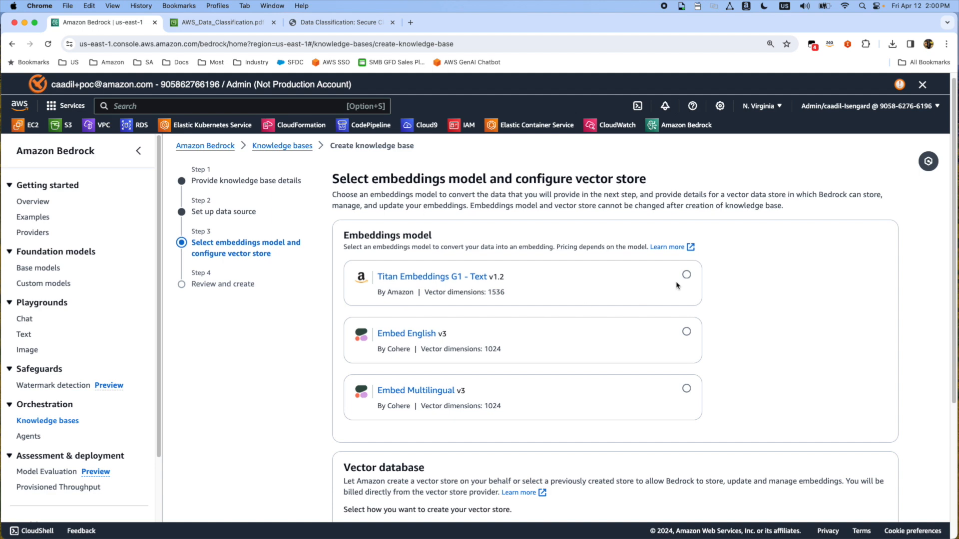
{"action": "scroll", "scroll_direction": "down", "scroll_amount": 3}
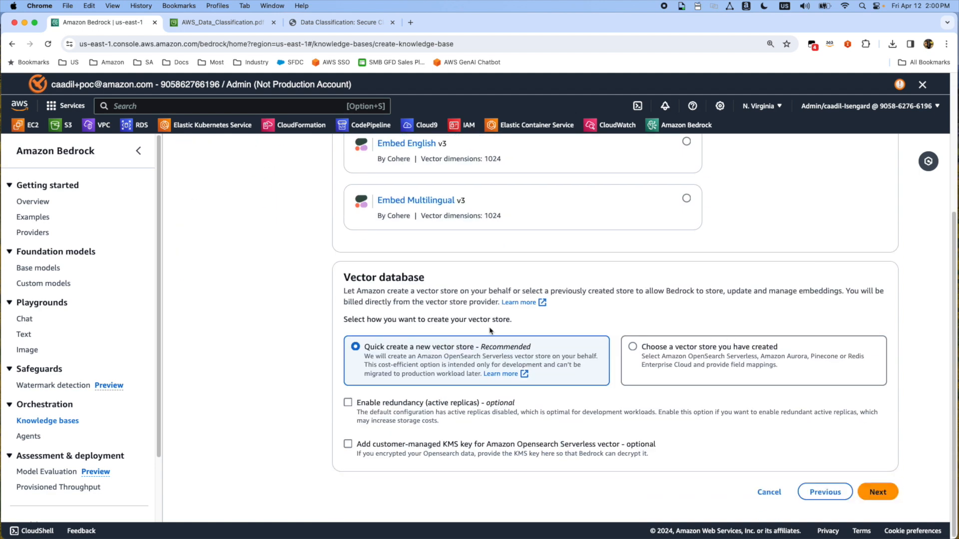
{"action": "mouse_move", "coordinate": [455, 361]}
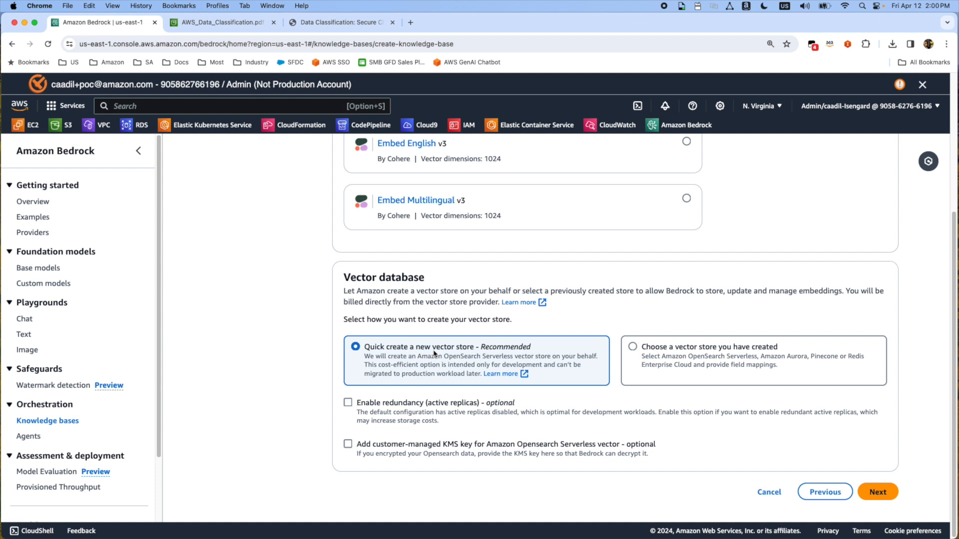
{"action": "mouse_move", "coordinate": [668, 360]}
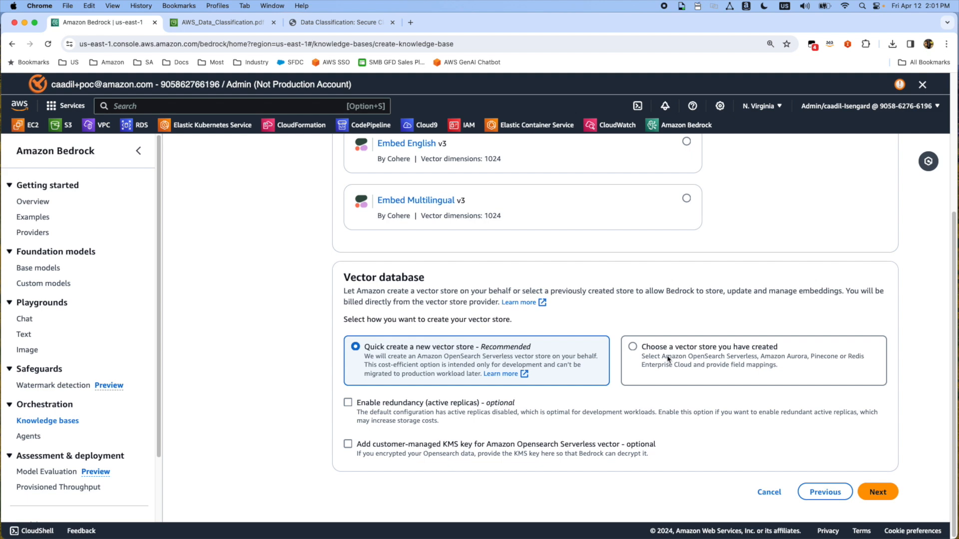
{"action": "left_click", "coordinate": [633, 346]}
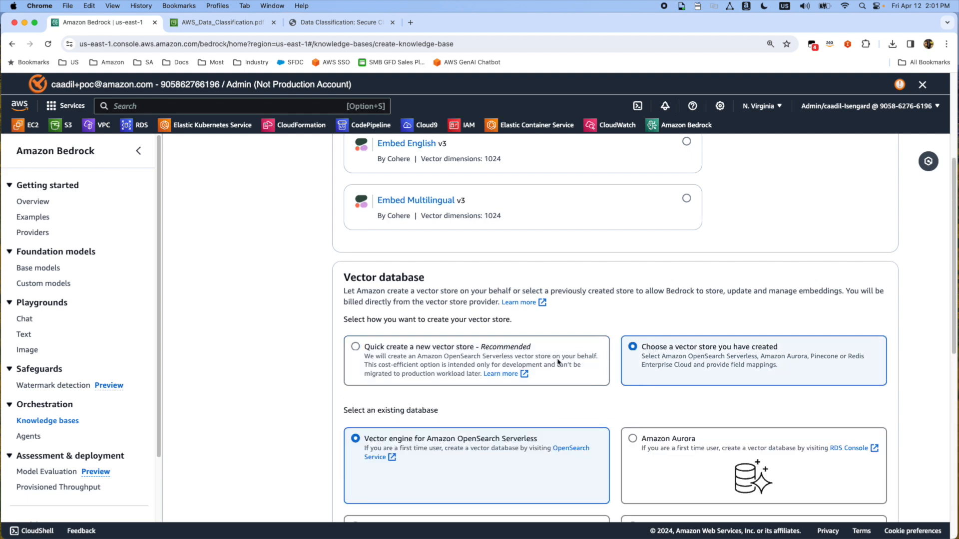
{"action": "scroll", "scroll_direction": "down", "scroll_amount": 3}
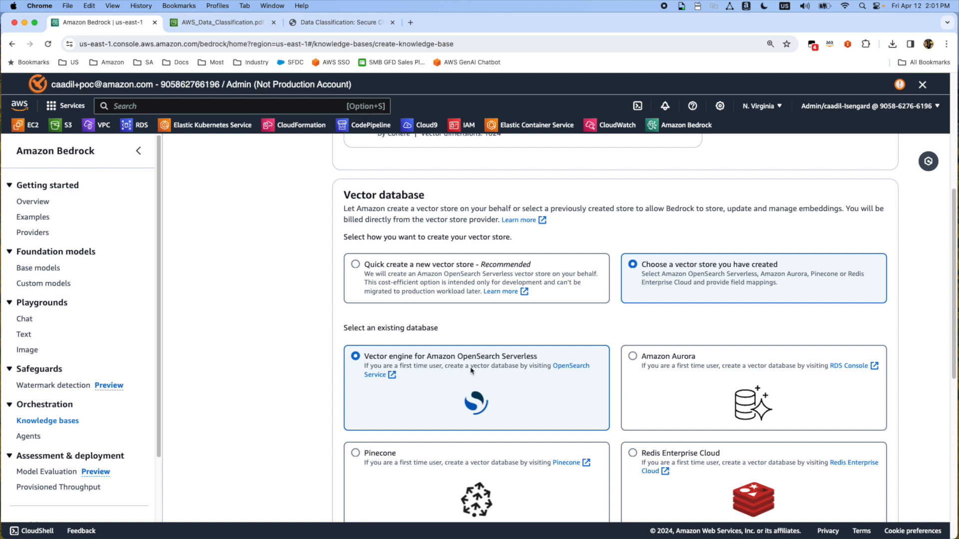
{"action": "mouse_move", "coordinate": [471, 371]}
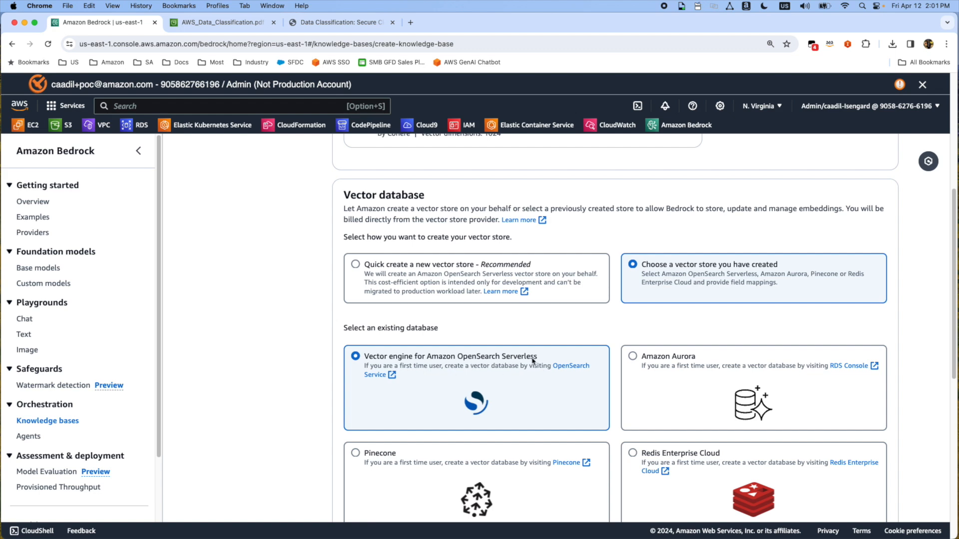
{"action": "scroll", "scroll_direction": "down", "scroll_amount": 3}
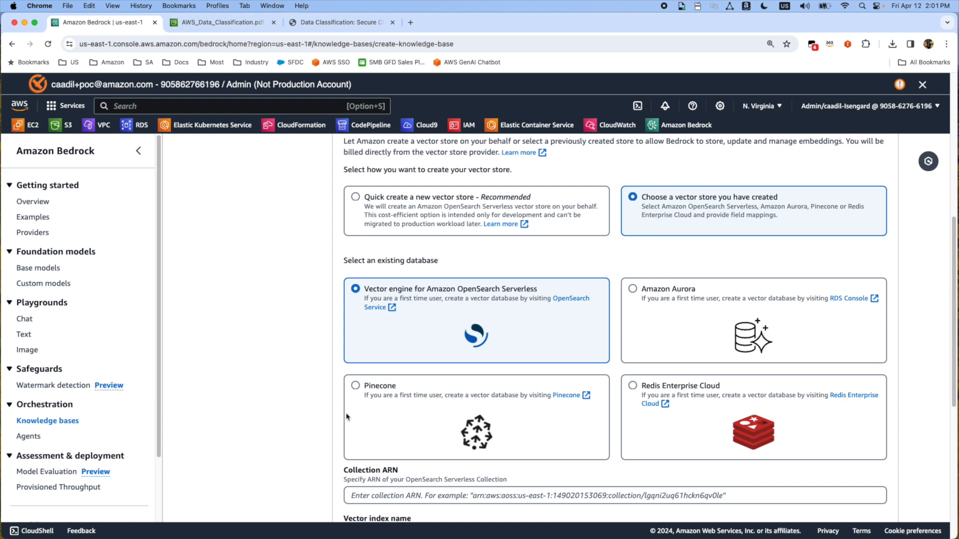
{"action": "mouse_move", "coordinate": [439, 396]}
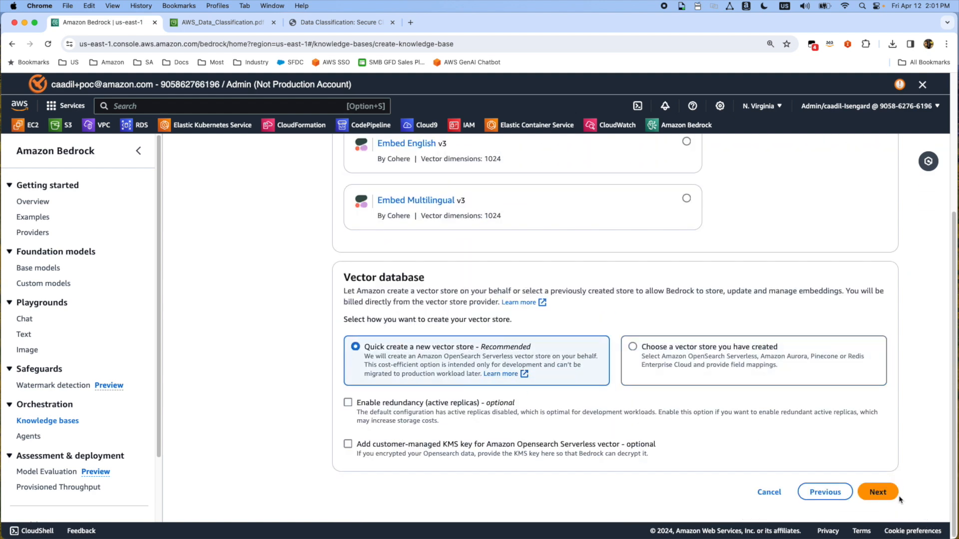
- Create knowledge-base-awsbestpractices from the review page and wait until it shows Ready
{"action": "left_click", "coordinate": [877, 491]}
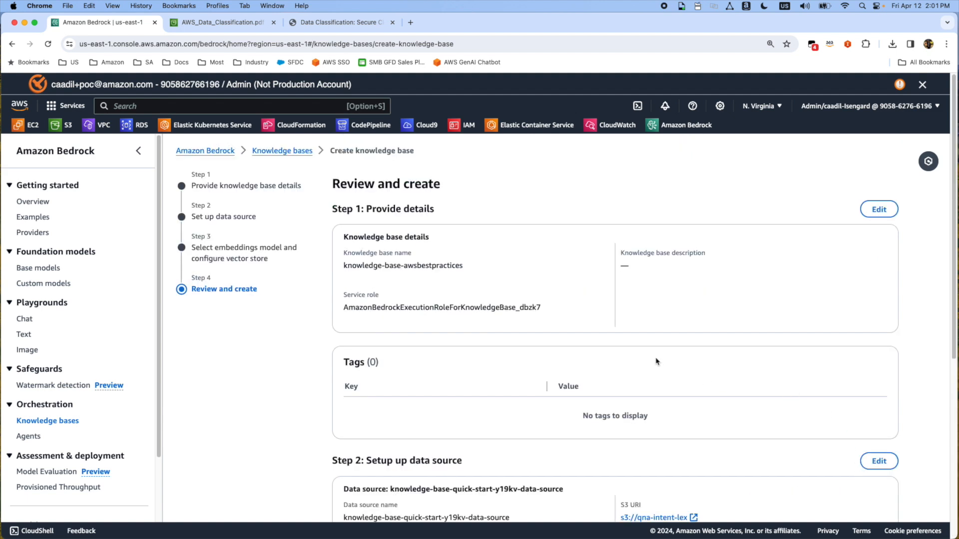
{"action": "scroll", "scroll_direction": "down", "scroll_amount": 3}
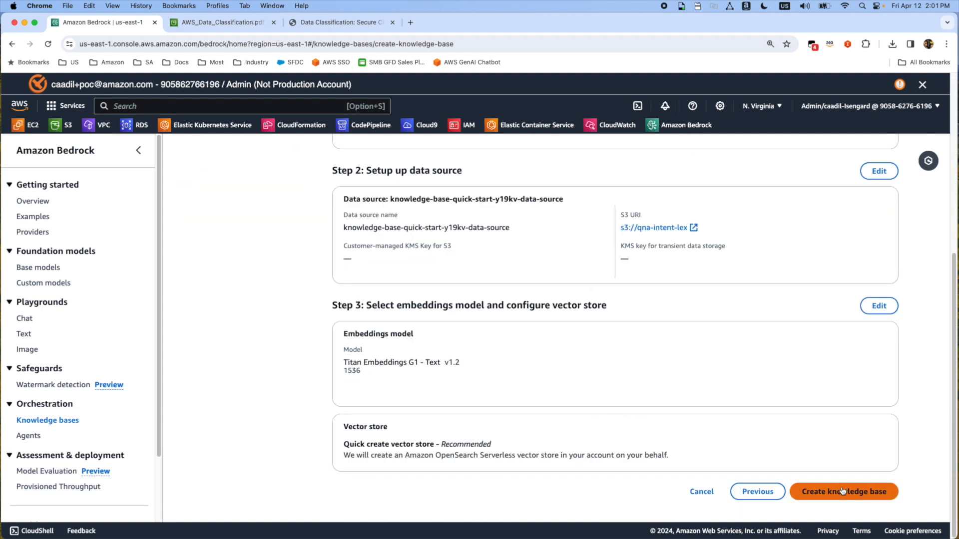
{"action": "left_click", "coordinate": [842, 490]}
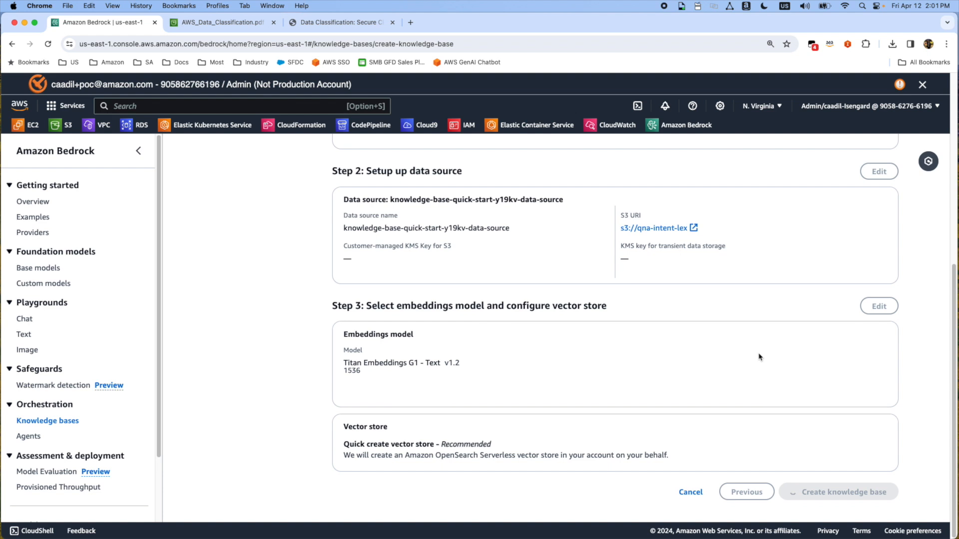
{"action": "mouse_move", "coordinate": [724, 355]}
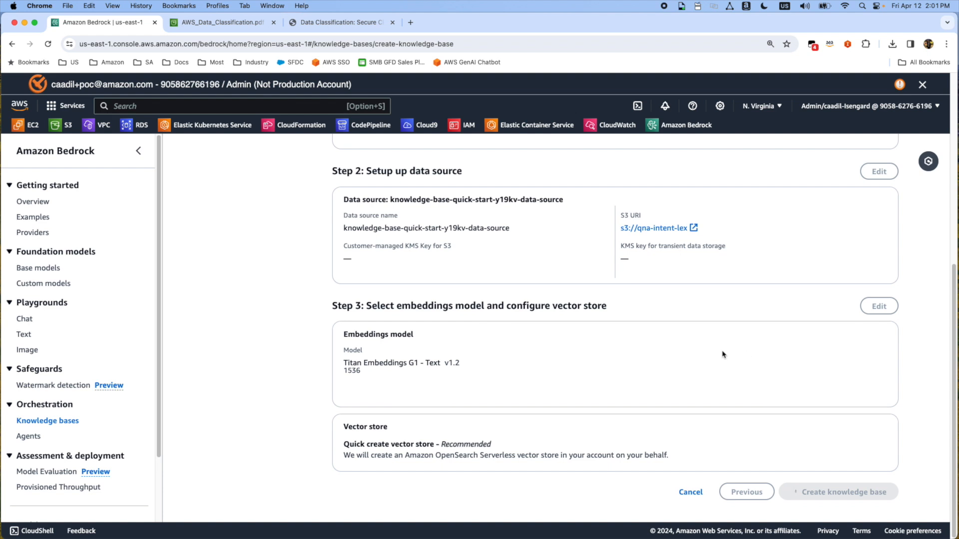
{"action": "mouse_move", "coordinate": [649, 323]}
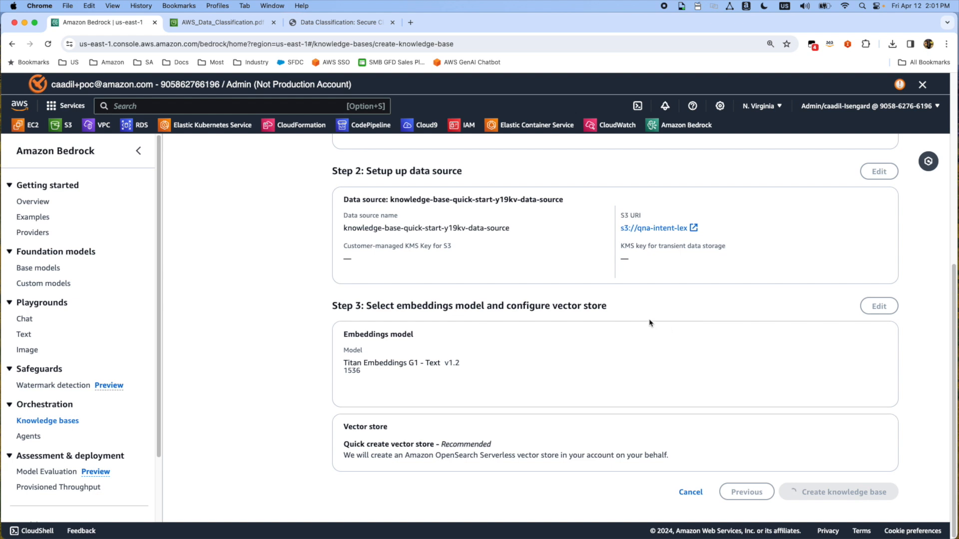
{"action": "mouse_move", "coordinate": [657, 311]}
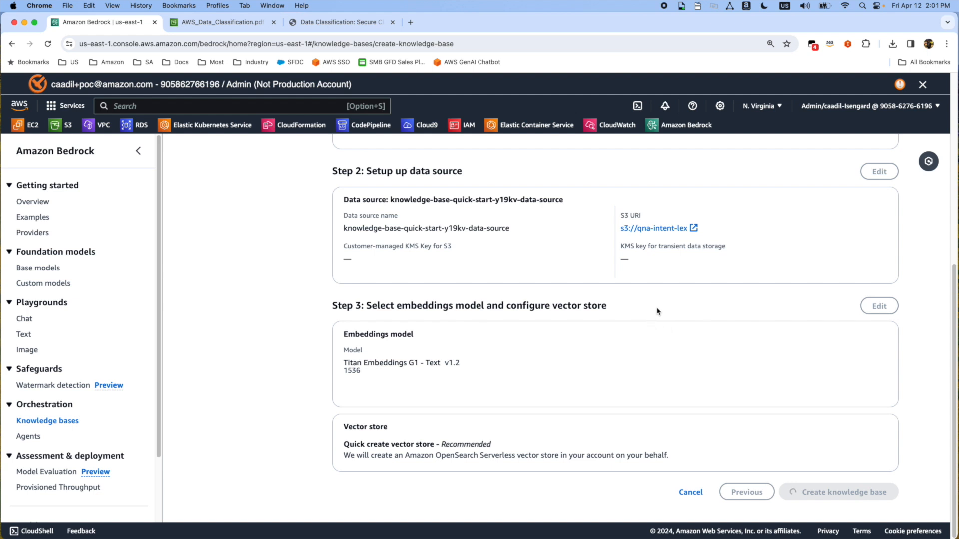
{"action": "scroll", "scroll_direction": "down", "scroll_amount": 3}
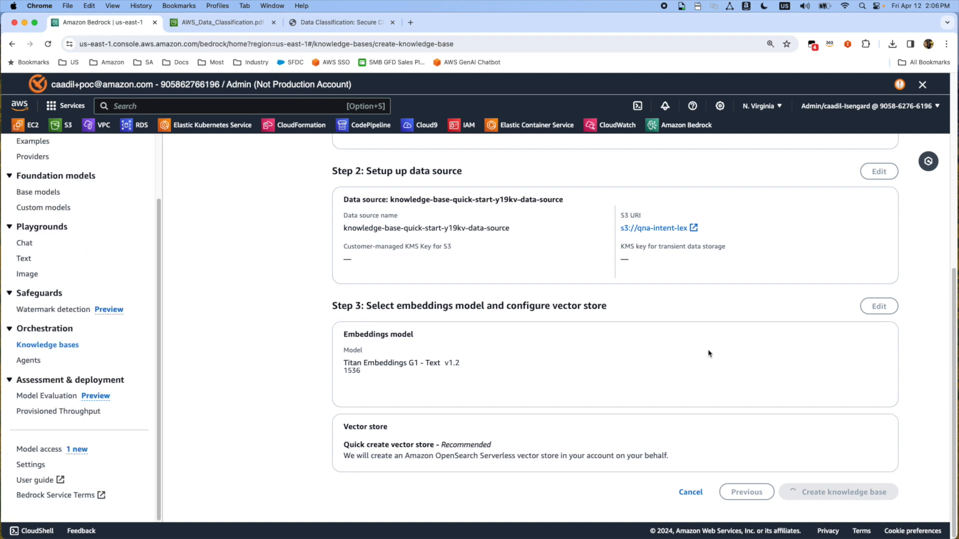
{"action": "left_click", "coordinate": [844, 492]}
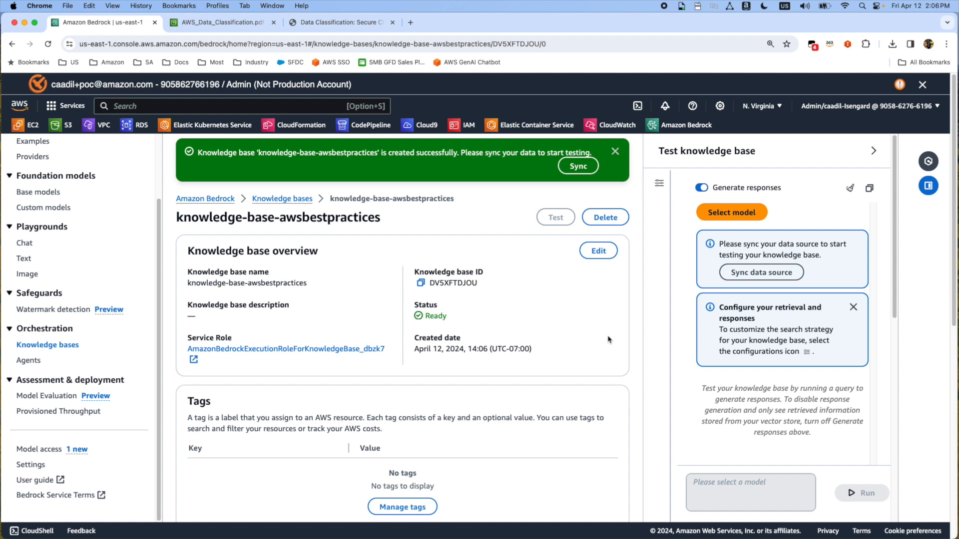
{"action": "mouse_move", "coordinate": [600, 343]}
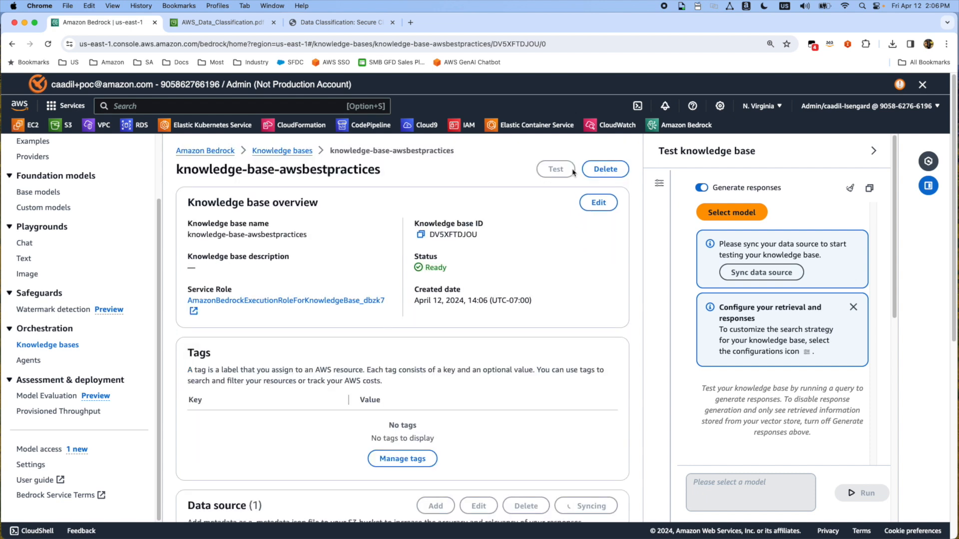
- Start syncing the knowledge base's data source from the success banner
{"action": "scroll", "scroll_direction": "down", "scroll_amount": 3}
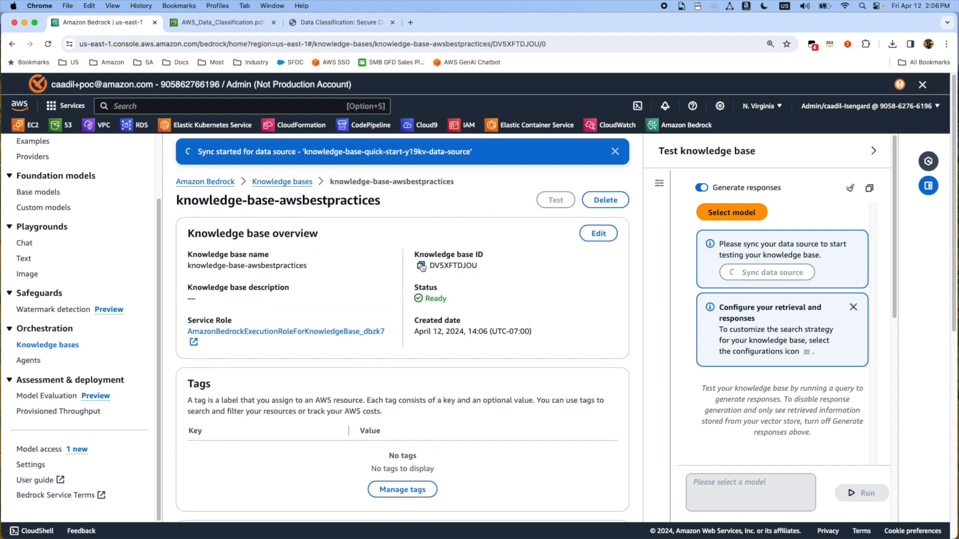
{"action": "left_click", "coordinate": [421, 265]}
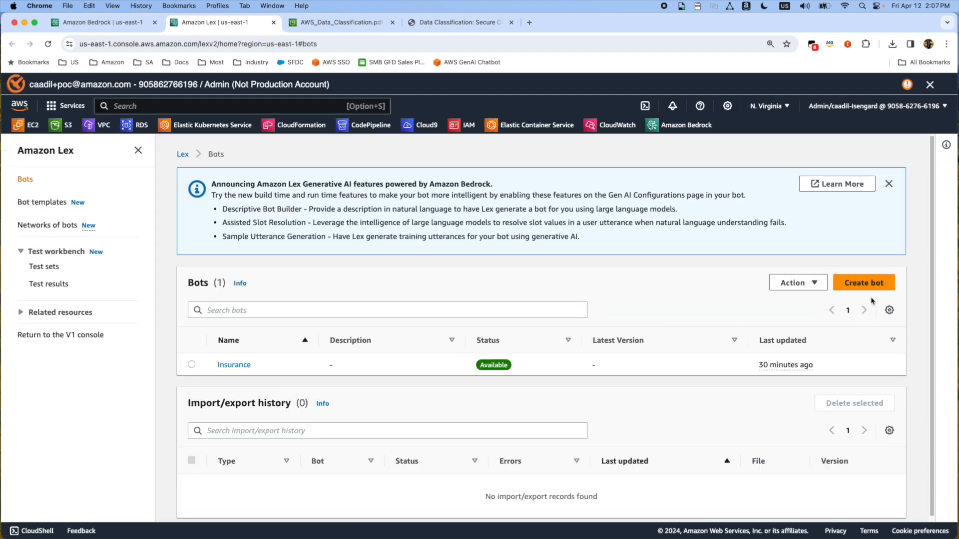
- Add the built-in AMAZON.QnAIntent to the Insurance bot, named QnAIntent
{"action": "left_click", "coordinate": [233, 365]}
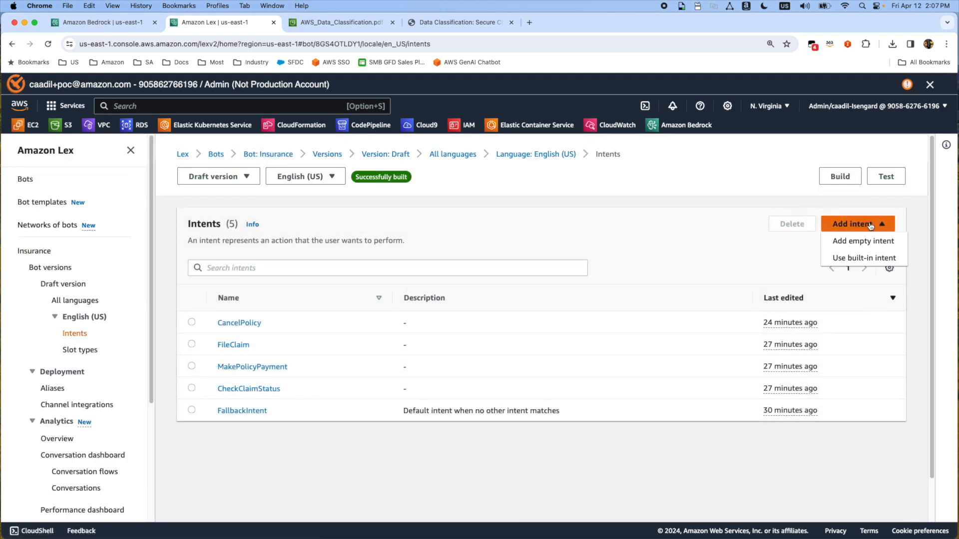
{"action": "left_click", "coordinate": [864, 257]}
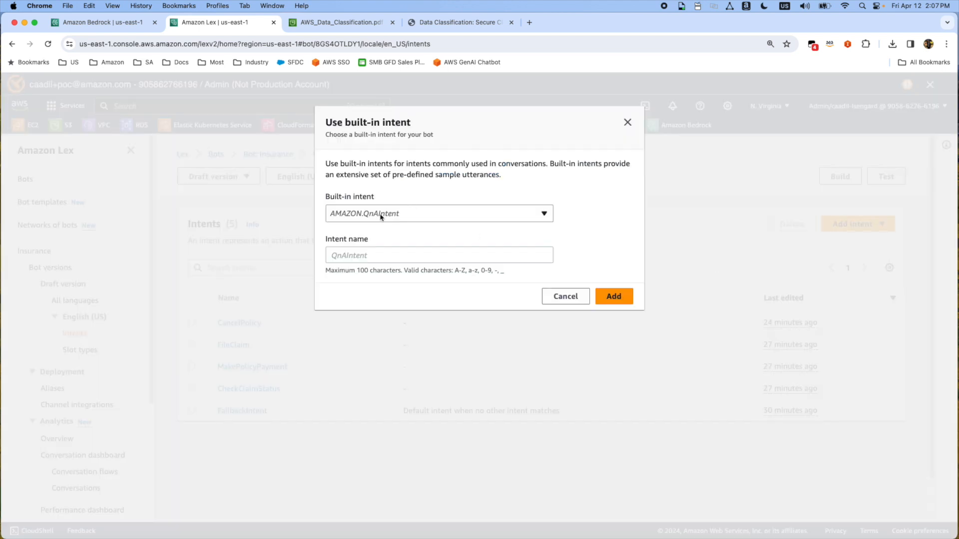
{"action": "left_click", "coordinate": [439, 212]}
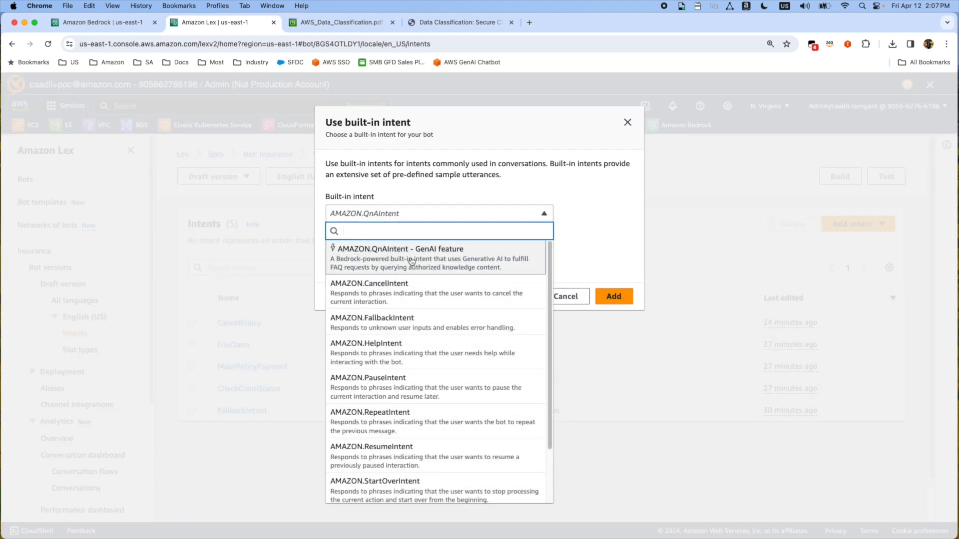
{"action": "left_click", "coordinate": [400, 257]}
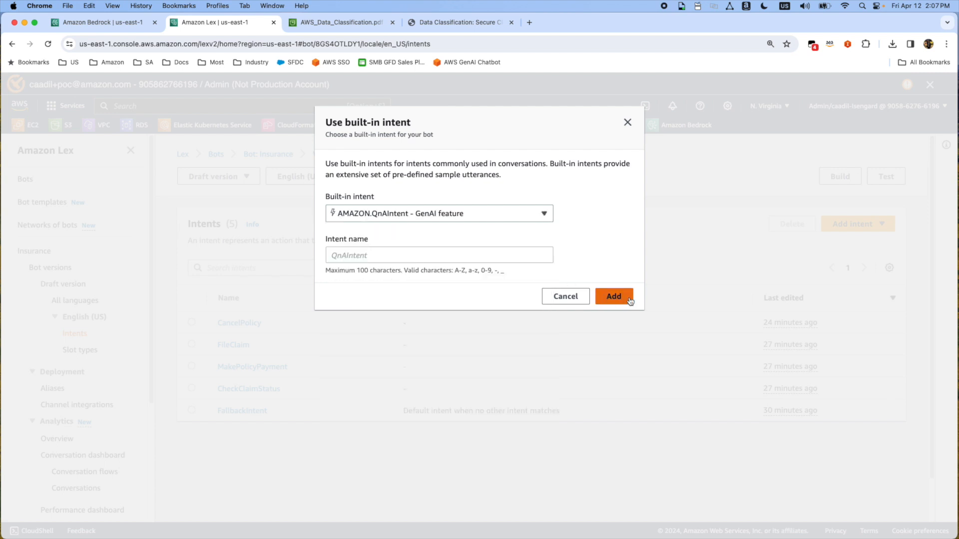
{"action": "type", "text": "QnAIntent"}
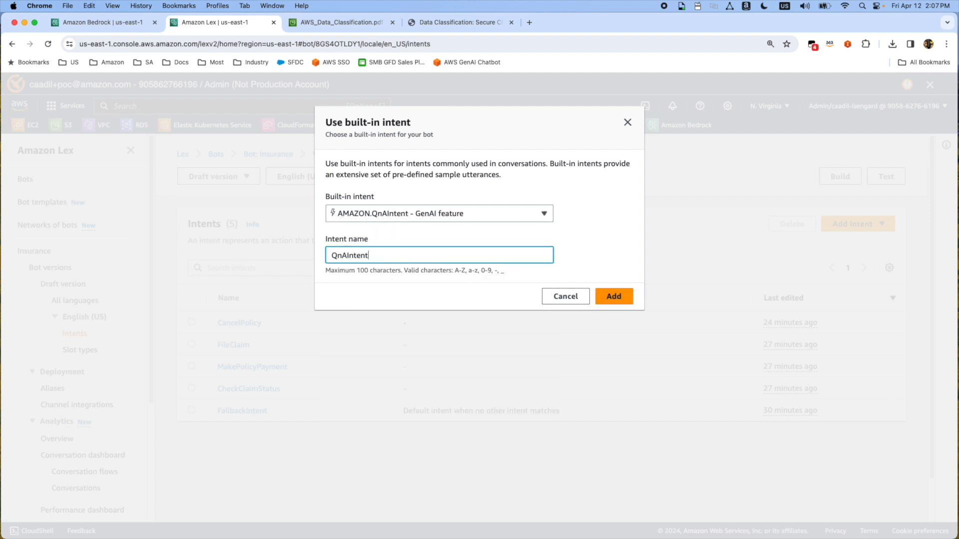
{"action": "left_click", "coordinate": [613, 296]}
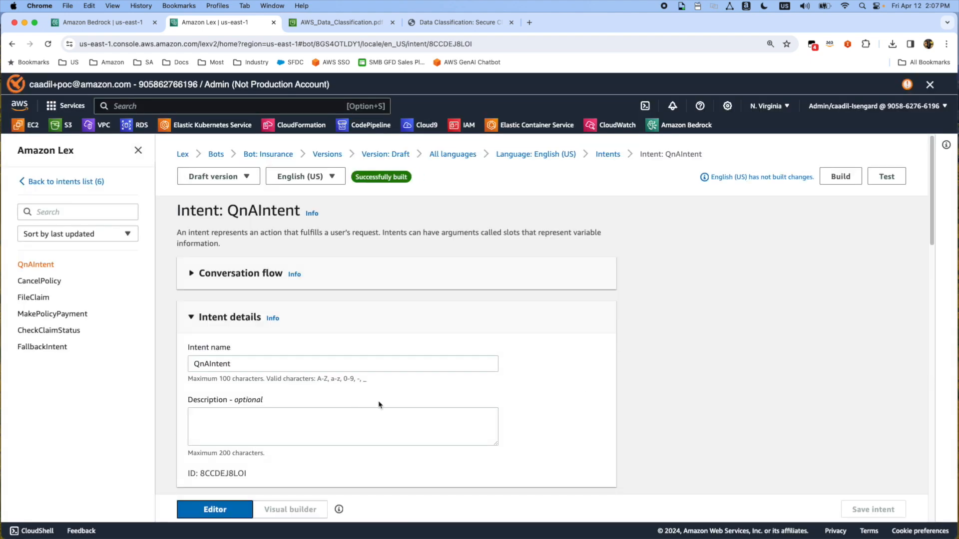
- Keep Anthropic as the QnAIntent's model provider
{"action": "scroll", "scroll_direction": "down", "scroll_amount": 3}
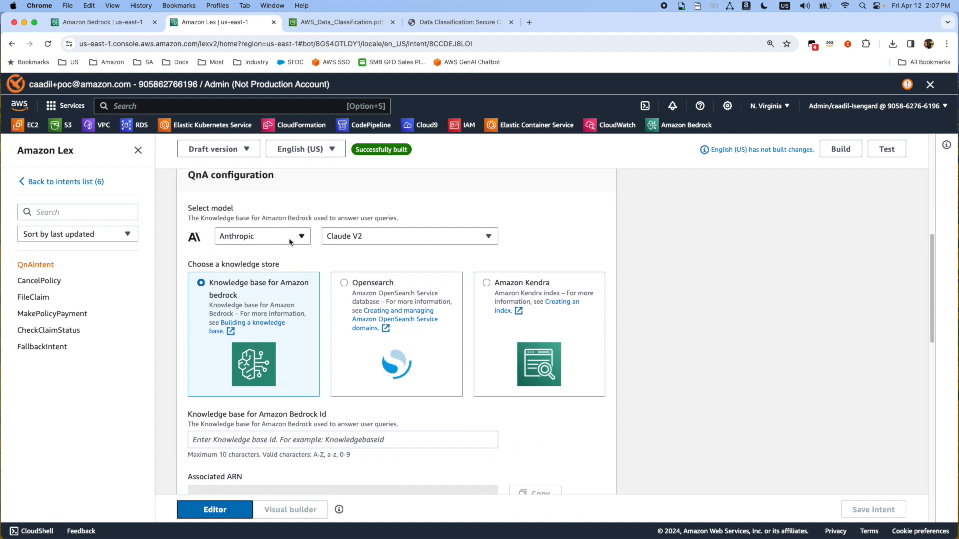
{"action": "left_click", "coordinate": [262, 236]}
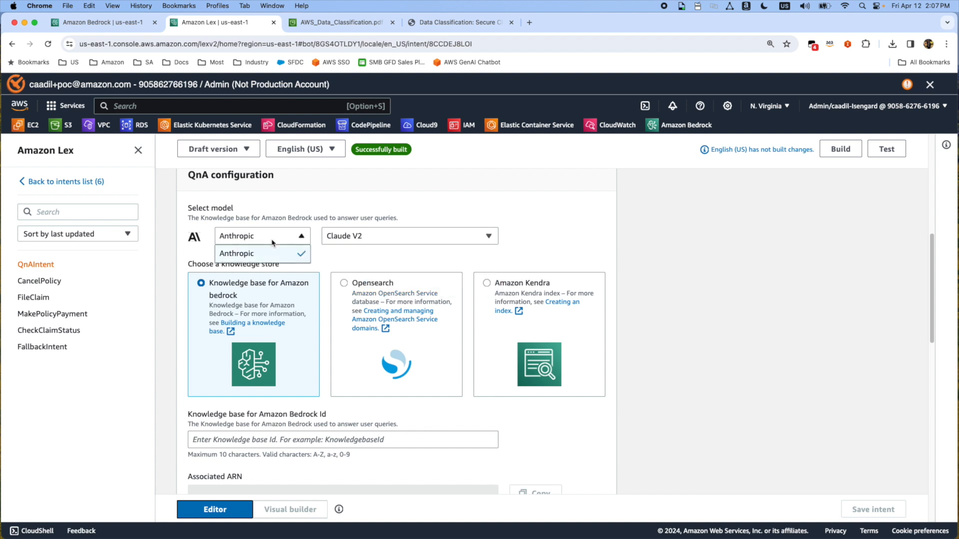
{"action": "left_click", "coordinate": [261, 253]}
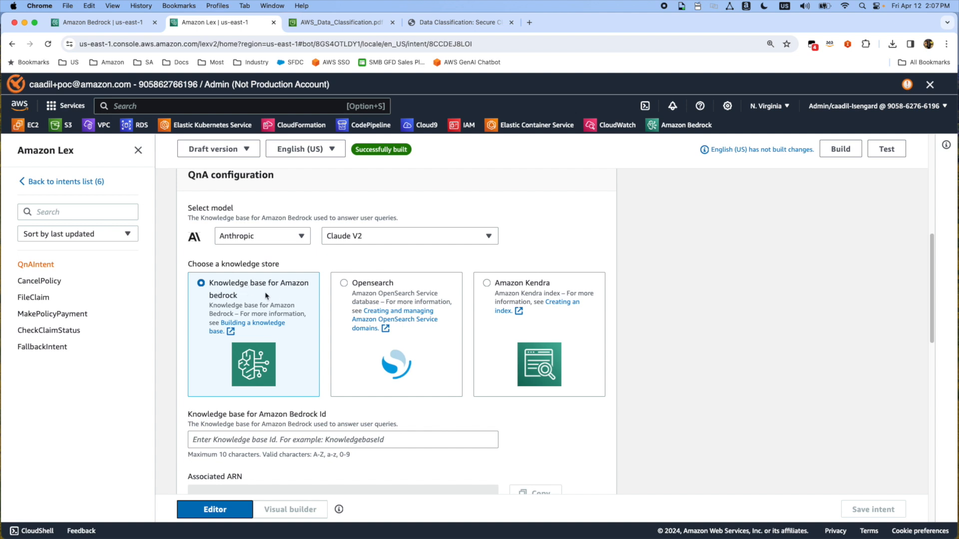
{"action": "mouse_move", "coordinate": [360, 292]}
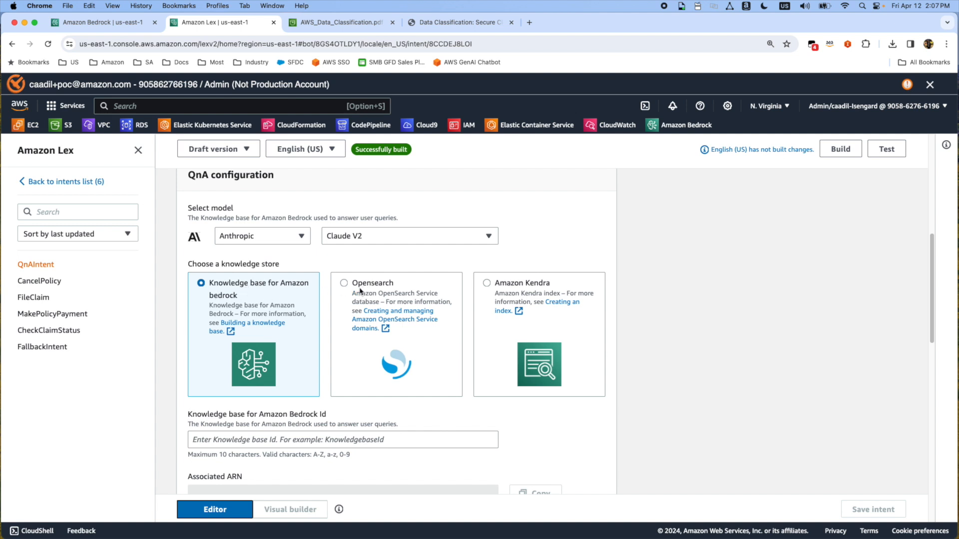
{"action": "mouse_move", "coordinate": [482, 289]}
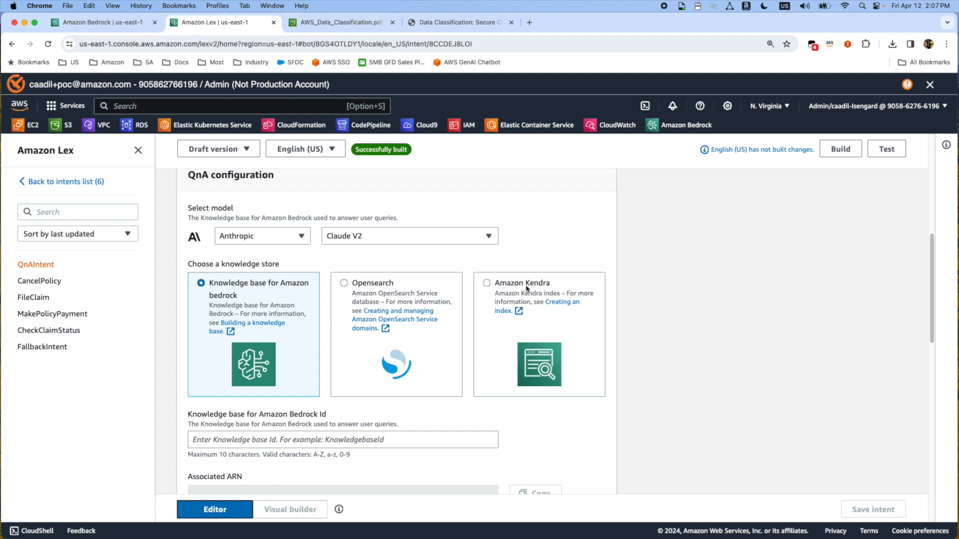
{"action": "mouse_move", "coordinate": [510, 289]}
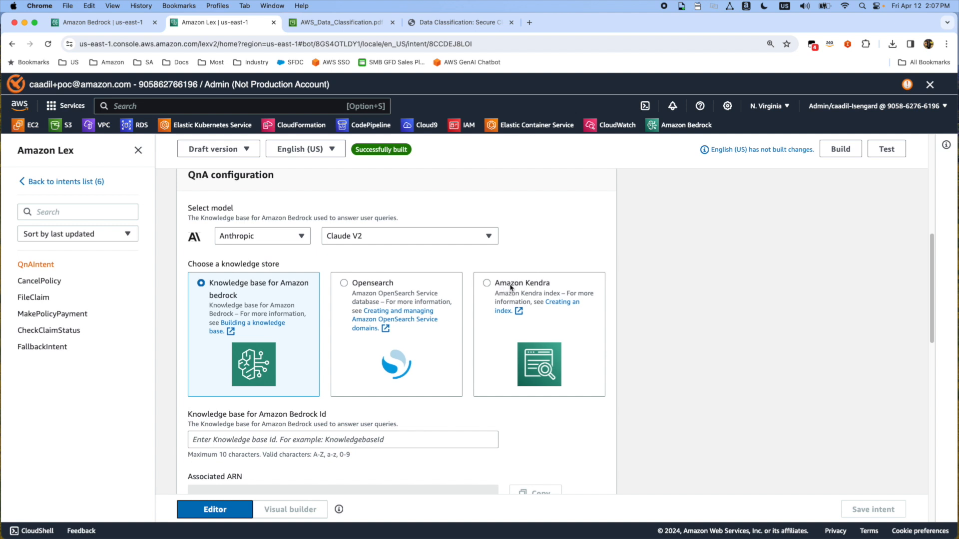
{"action": "mouse_move", "coordinate": [378, 289]}
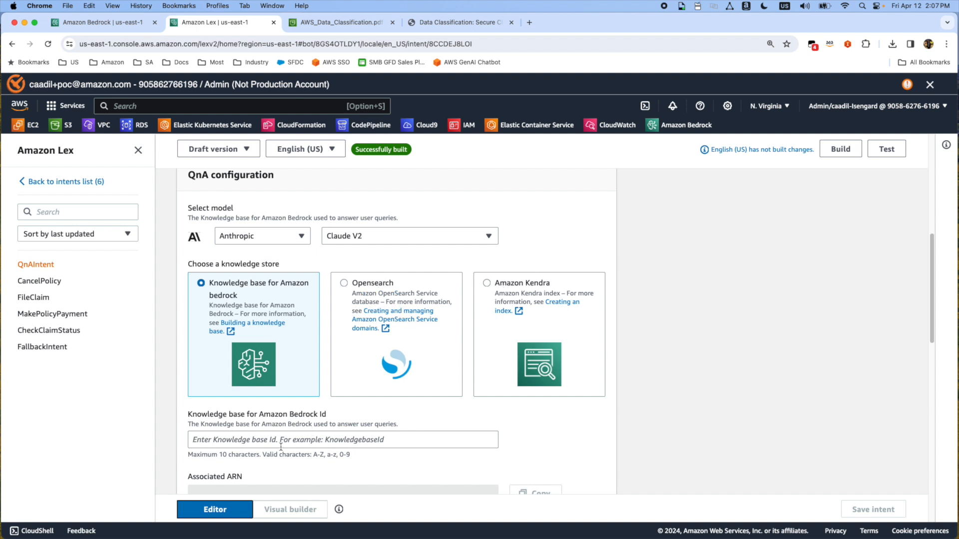
- Enter Bedrock knowledge base ID DV5XFTDJOU as the QnAIntent's knowledge store
{"action": "scroll", "scroll_direction": "down", "scroll_amount": 3}
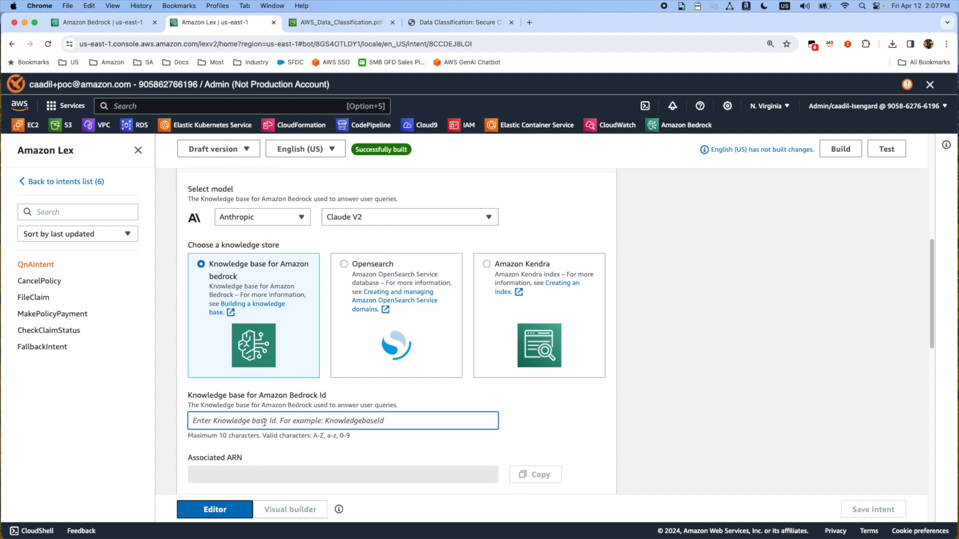
{"action": "type", "text": "DV5XFTDJOU"}
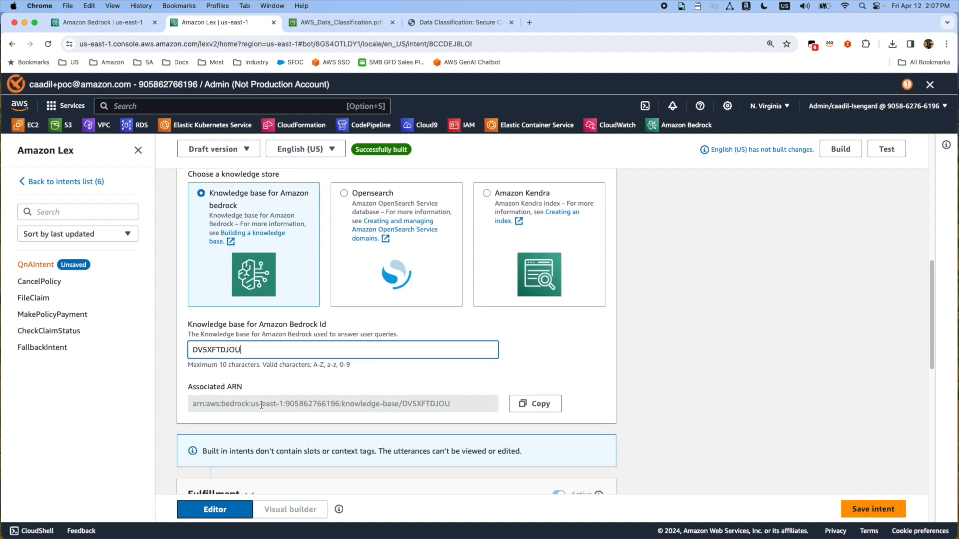
{"action": "scroll", "scroll_direction": "down", "scroll_amount": 3}
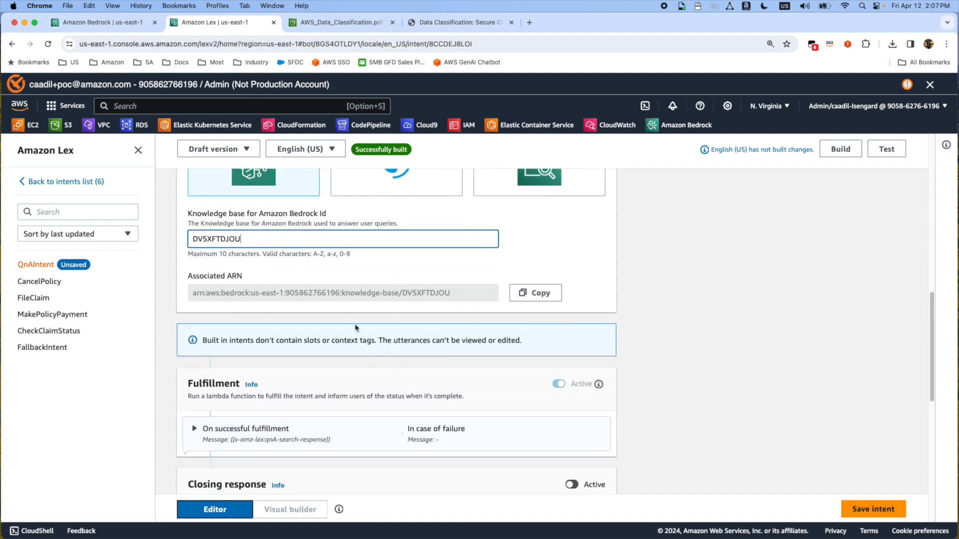
{"action": "scroll", "scroll_direction": "down", "scroll_amount": 3}
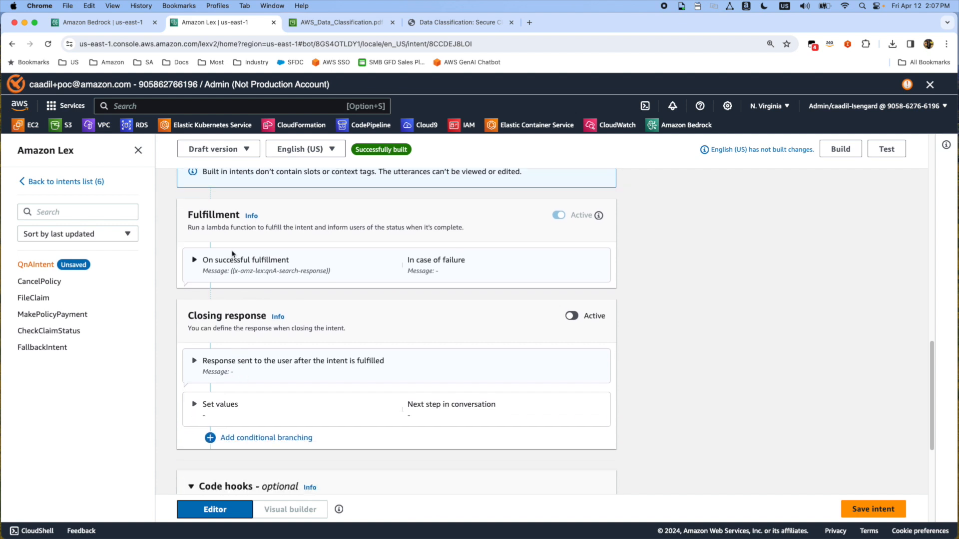
{"action": "scroll", "scroll_direction": "up", "scroll_amount": 3}
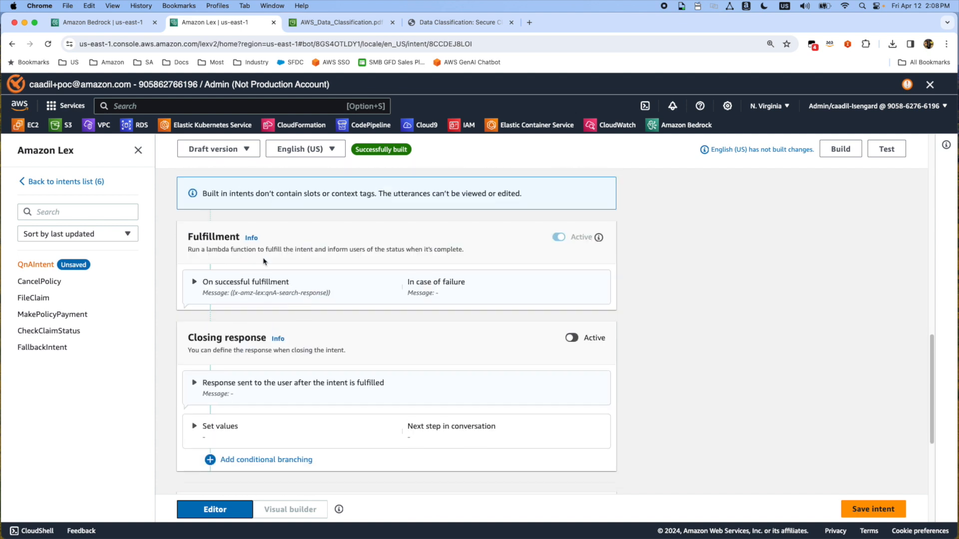
{"action": "mouse_move", "coordinate": [520, 288]}
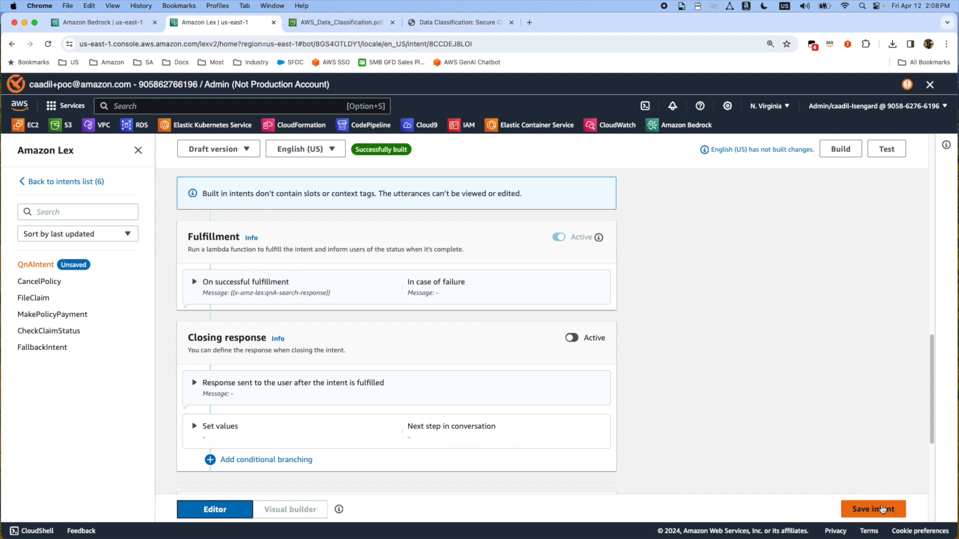
- Save QnAIntent, start the English (US) build, and switch back to the Bedrock tab
{"action": "left_click", "coordinate": [873, 509]}
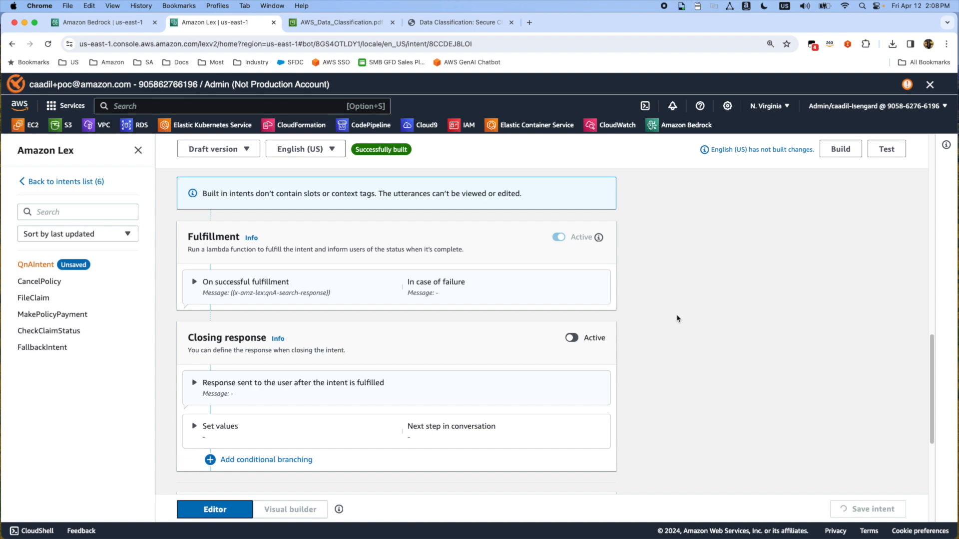
{"action": "scroll", "scroll_direction": "down", "scroll_amount": 3}
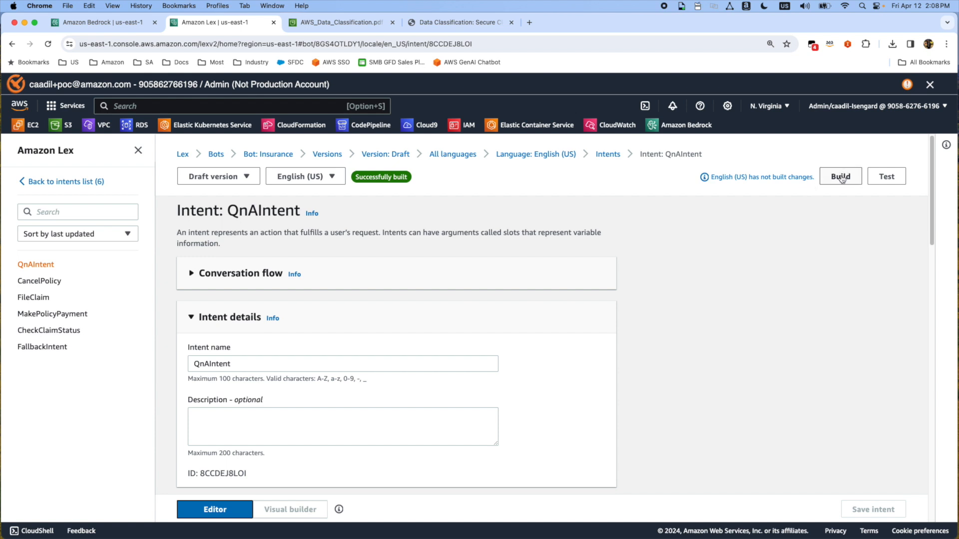
{"action": "left_click", "coordinate": [840, 177]}
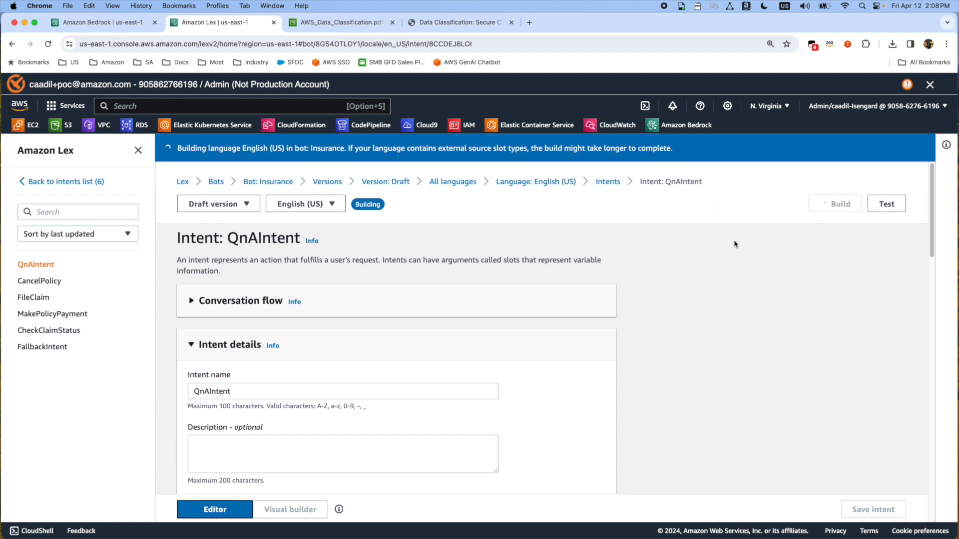
{"action": "mouse_move", "coordinate": [488, 207]}
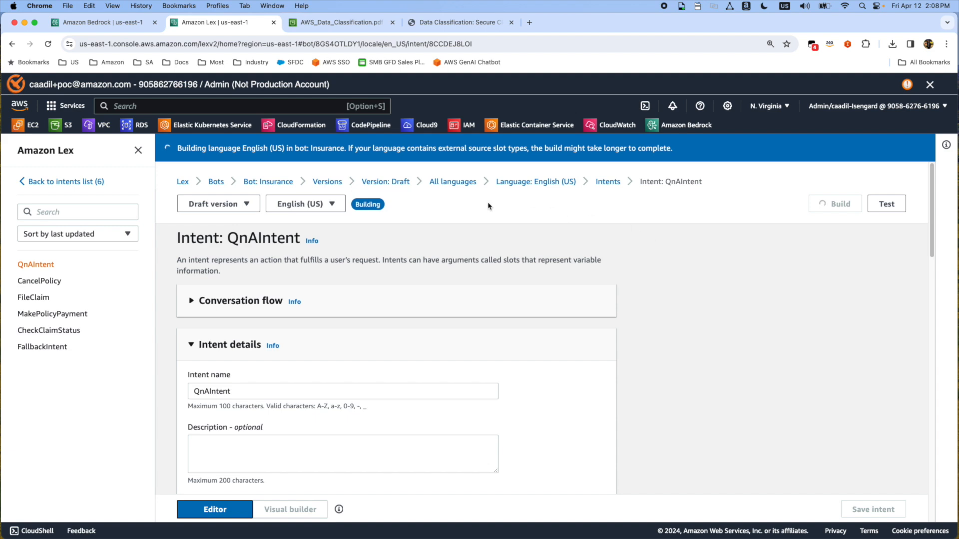
{"action": "left_click", "coordinate": [98, 21]}
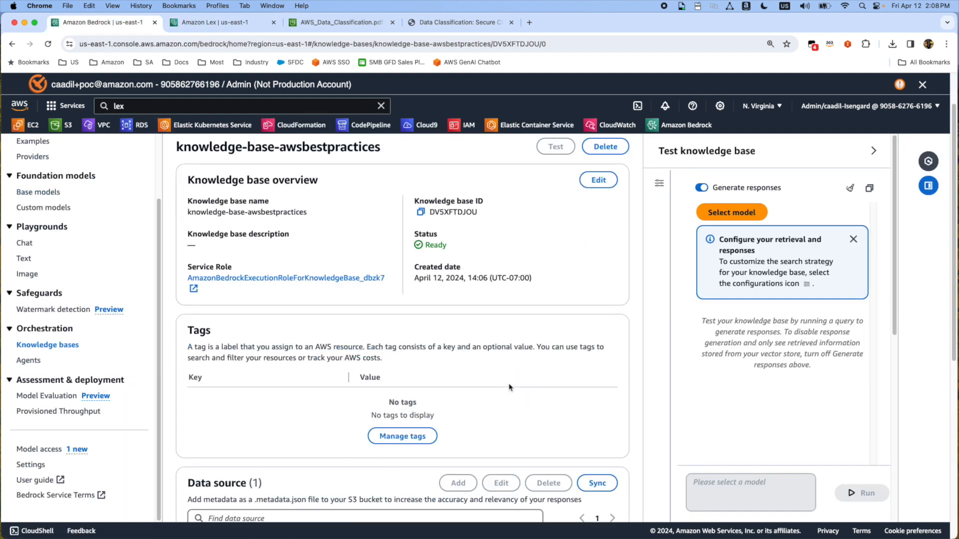
- Check the data source status and build progress, then open AWS_Data_Classification.pdf in S3
{"action": "scroll", "scroll_direction": "down", "scroll_amount": 3}
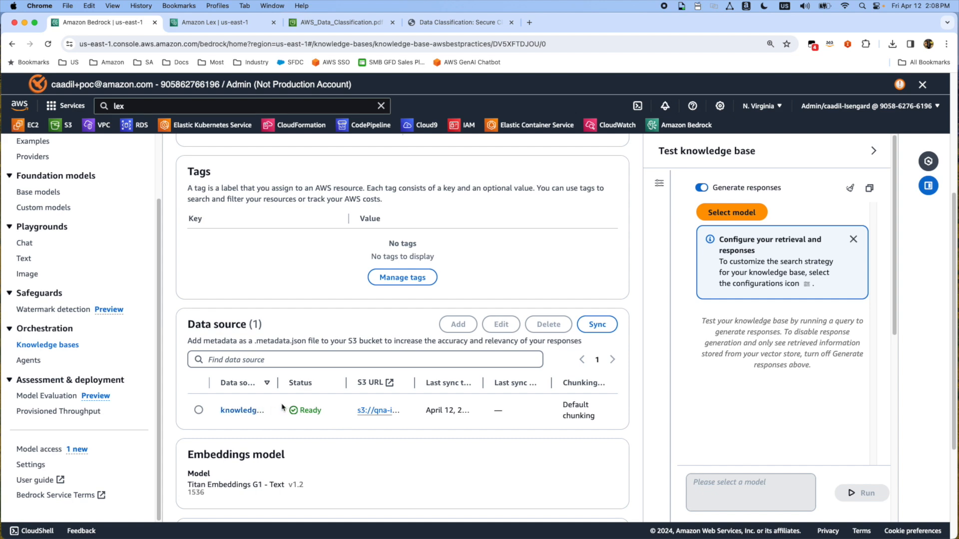
{"action": "left_click", "coordinate": [222, 22]}
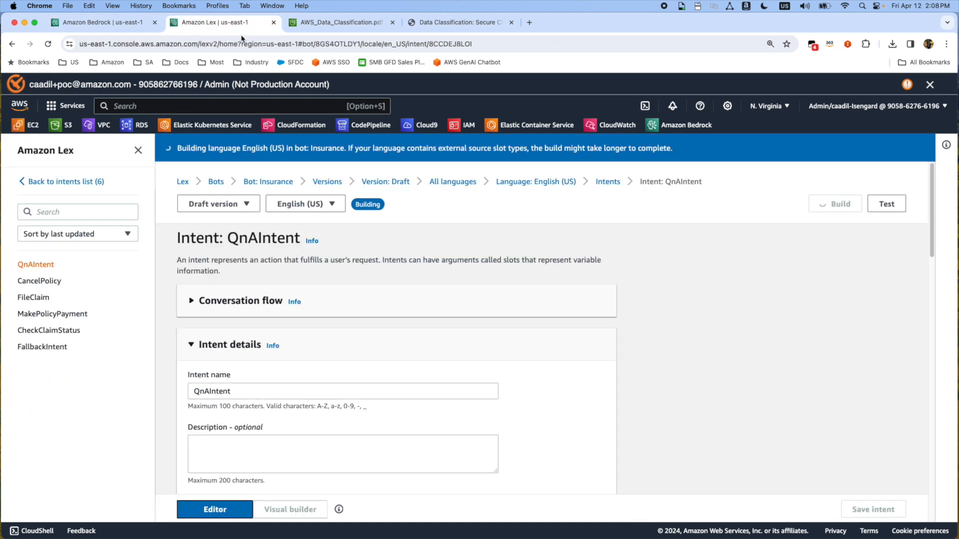
{"action": "left_click", "coordinate": [340, 22]}
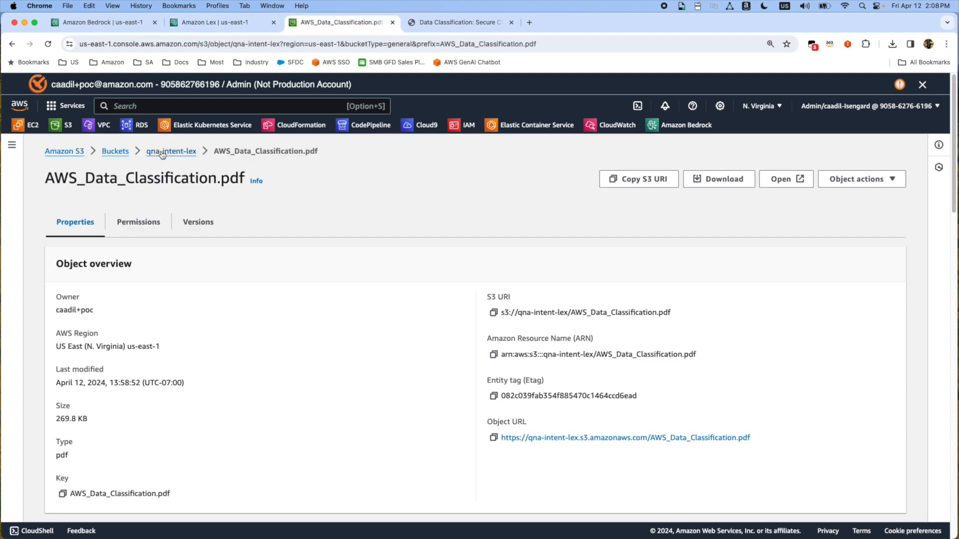
- Open the qna-intent-lex bucket via its breadcrumb to list its four PDF documents
{"action": "left_click", "coordinate": [171, 151]}
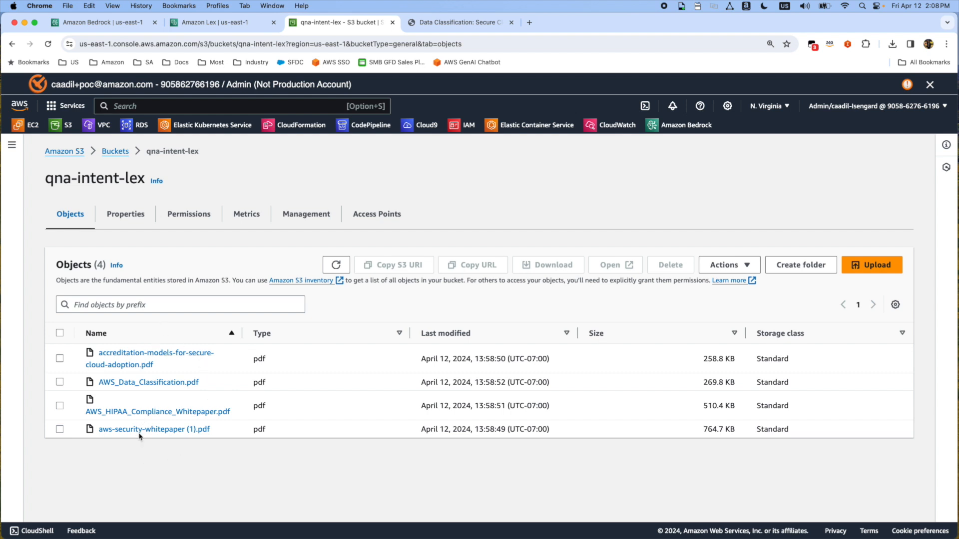
{"action": "mouse_move", "coordinate": [147, 382]}
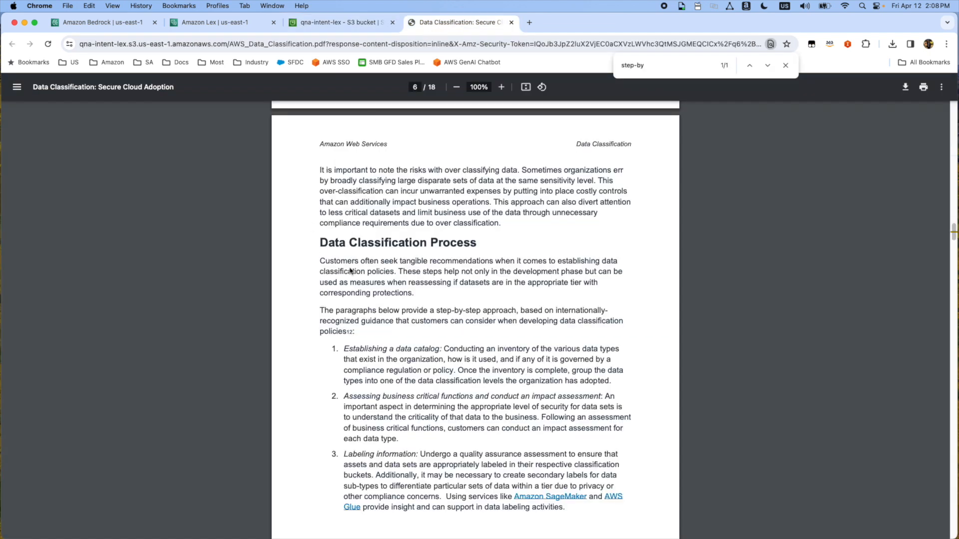
{"action": "mouse_move", "coordinate": [416, 313]}
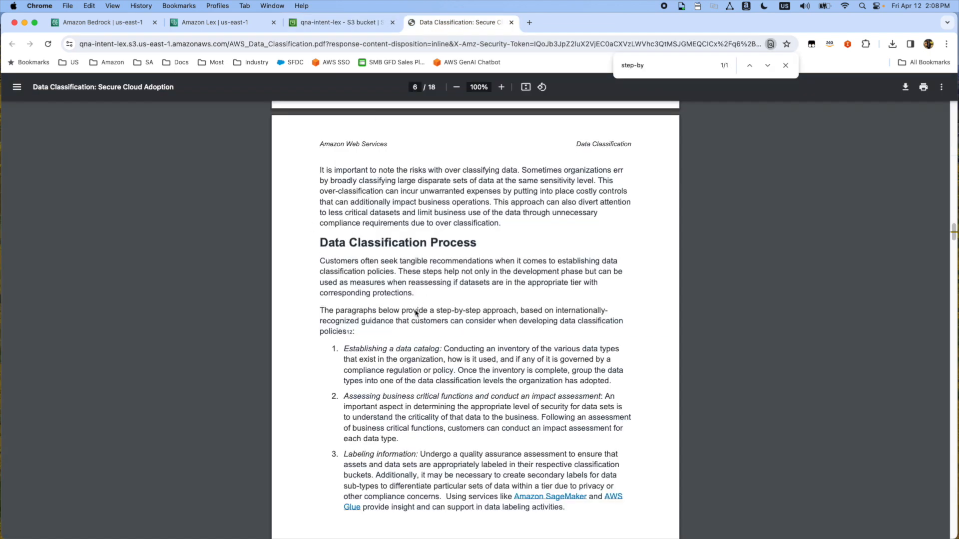
{"action": "mouse_move", "coordinate": [397, 317]}
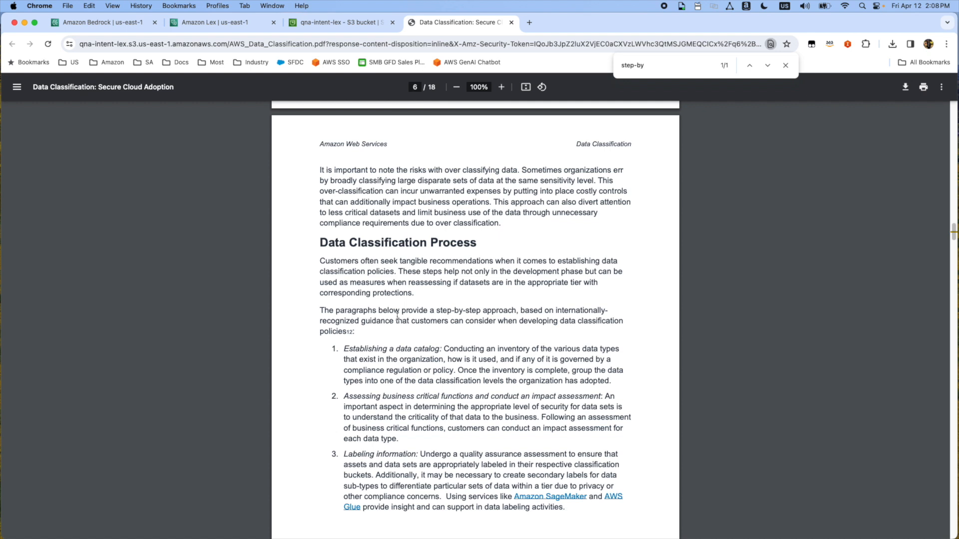
- Select 'provide a step-by-step approach' on page 6 of the AWS Data Classification PDF
{"action": "left_click_drag", "start_coordinate": [403, 310], "coordinate": [495, 310]}
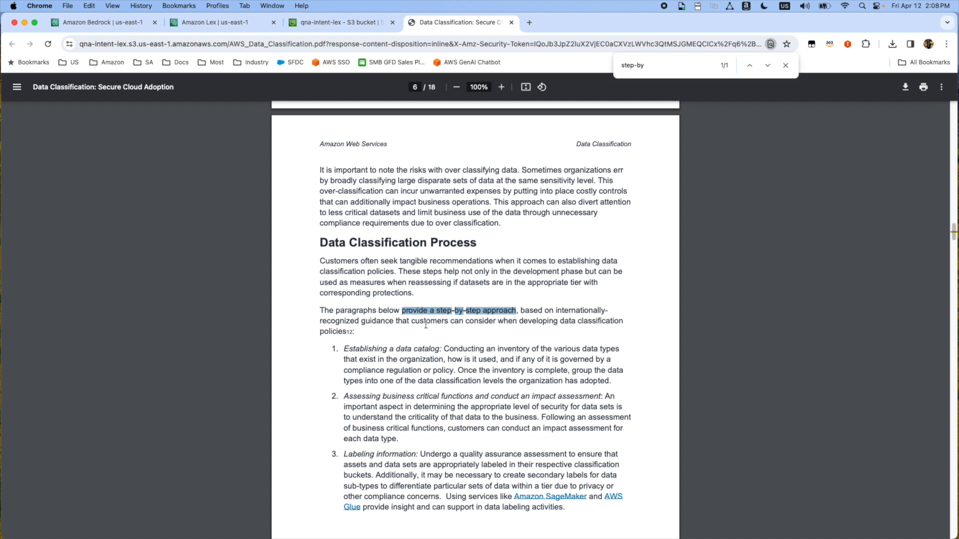
{"action": "mouse_move", "coordinate": [478, 308]}
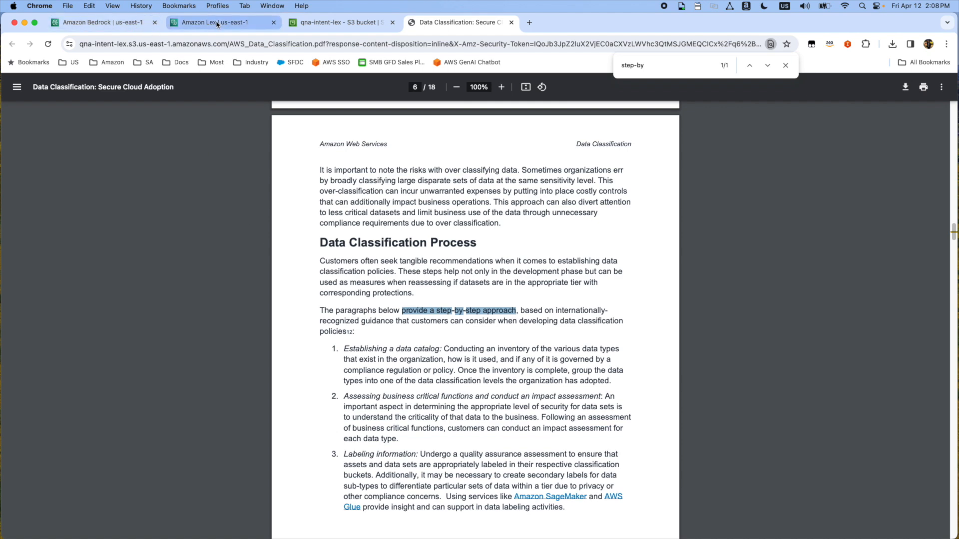
- Return to the Insurance bot's QnAIntent page while English (US) builds
{"action": "left_click", "coordinate": [211, 22]}
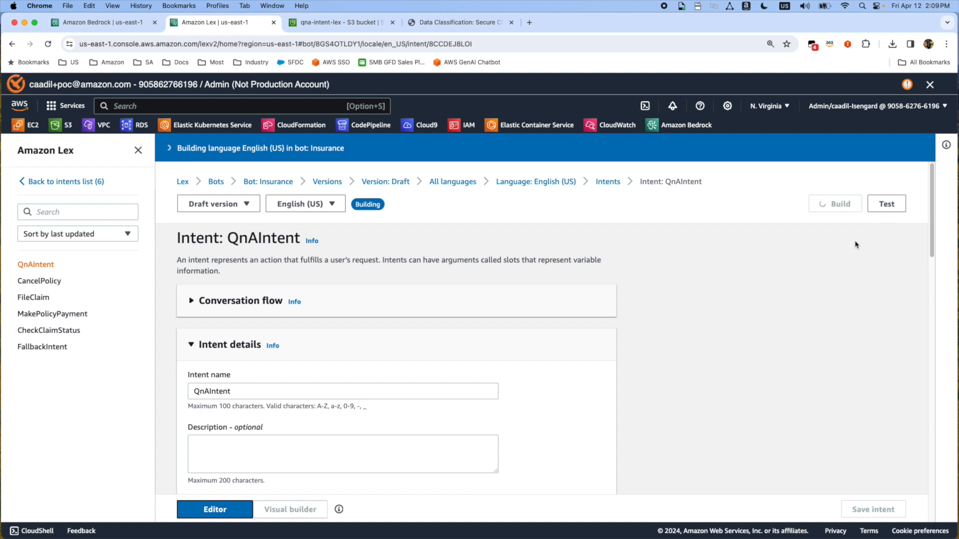
{"action": "mouse_move", "coordinate": [833, 264]}
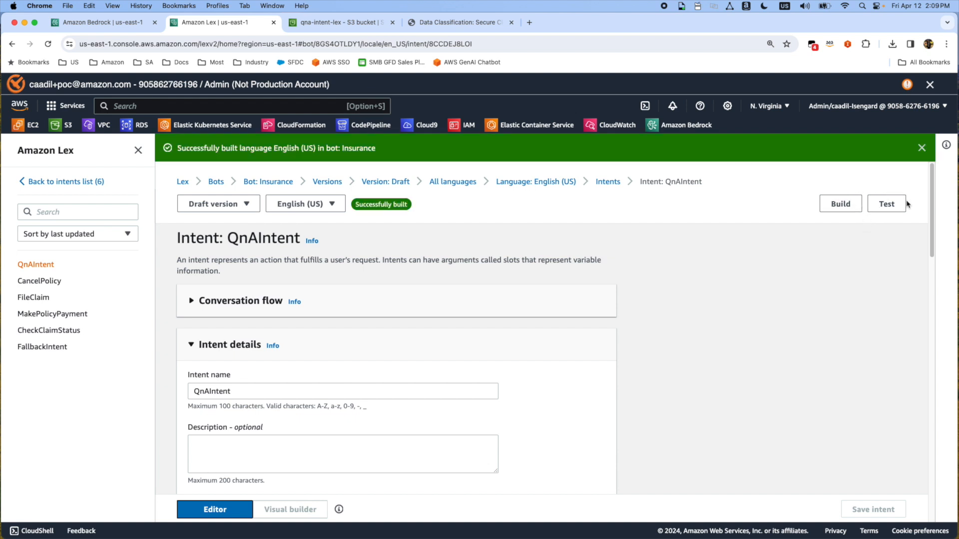
- In the draft bot's test chat, ask 'provide a step-by-step approach' about data classification
{"action": "left_click", "coordinate": [886, 204]}
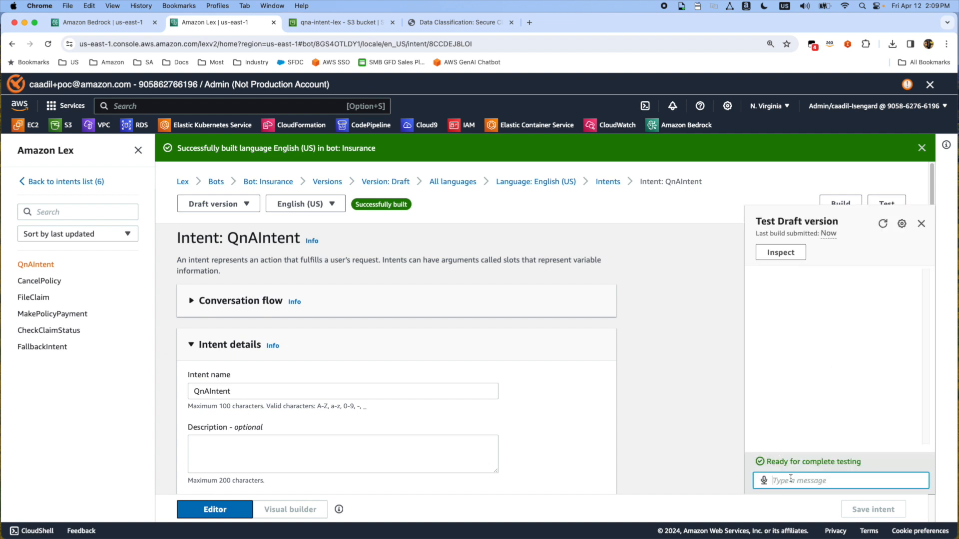
{"action": "type", "text": "provide a step-by-step approach"}
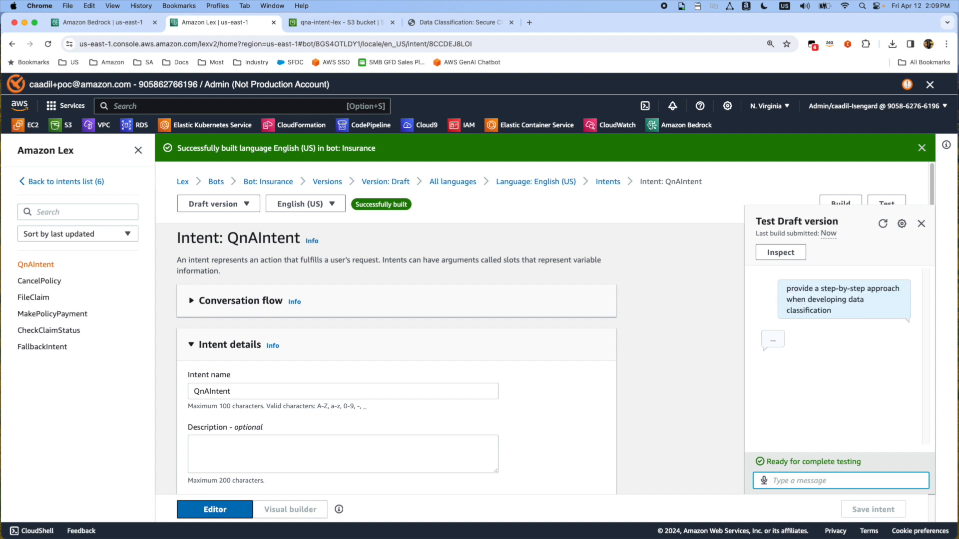
{"action": "mouse_move", "coordinate": [804, 324]}
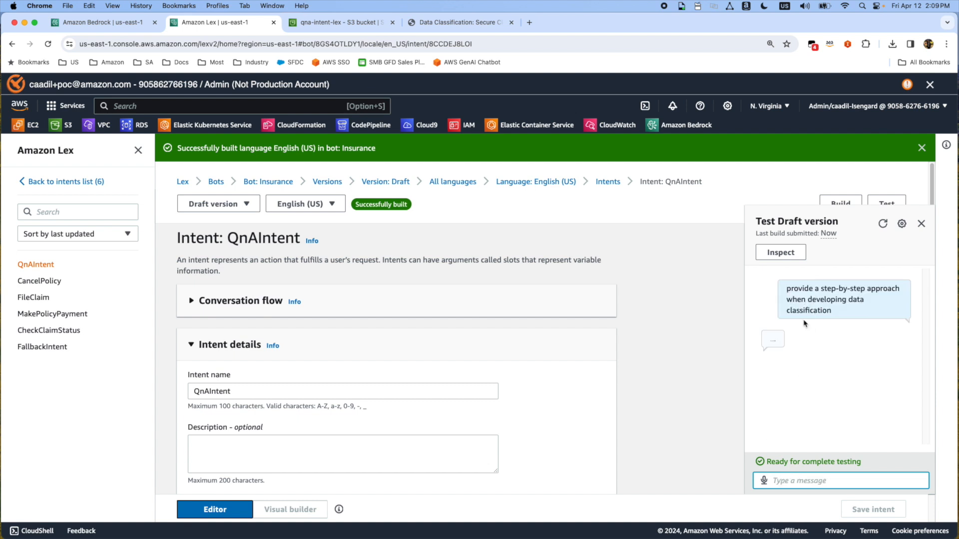
{"action": "mouse_move", "coordinate": [482, 318]}
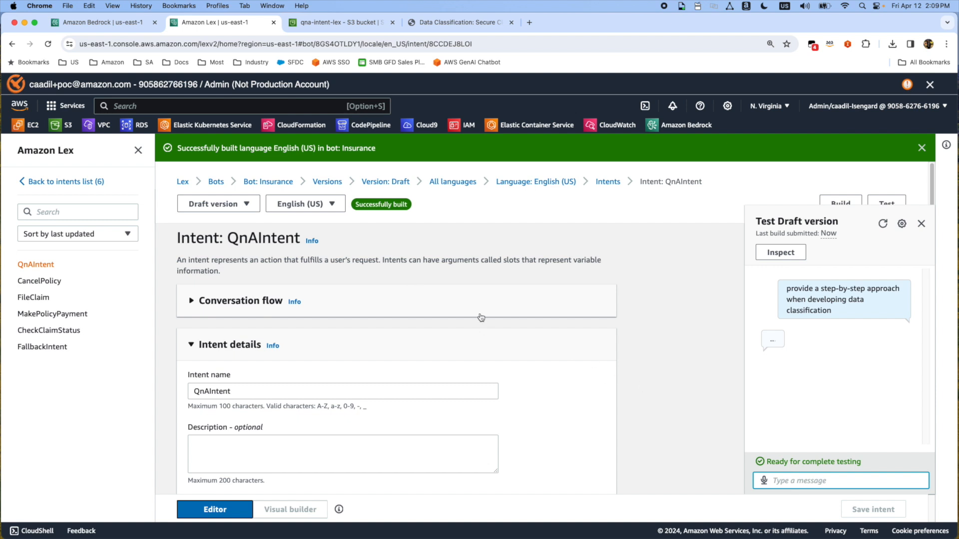
{"action": "mouse_move", "coordinate": [533, 340]}
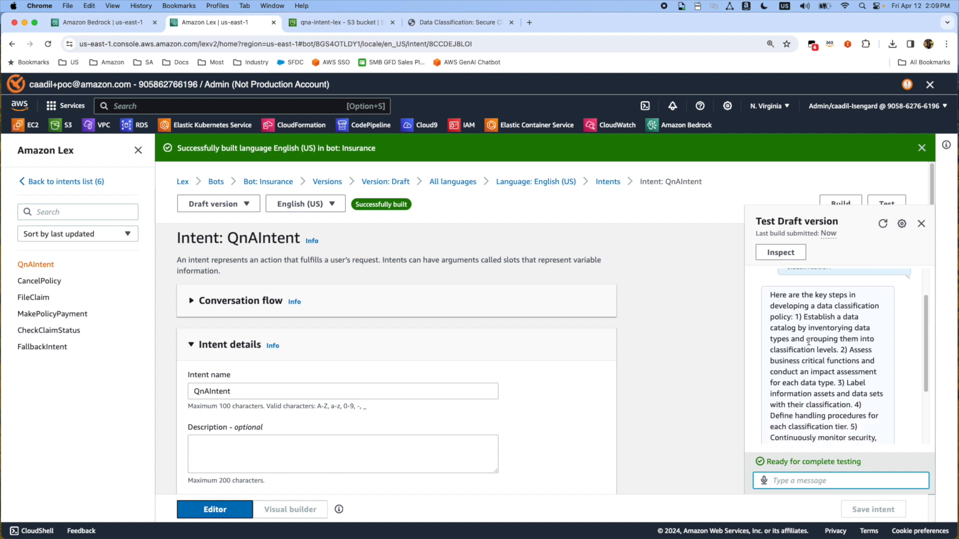
{"action": "mouse_move", "coordinate": [754, 277]}
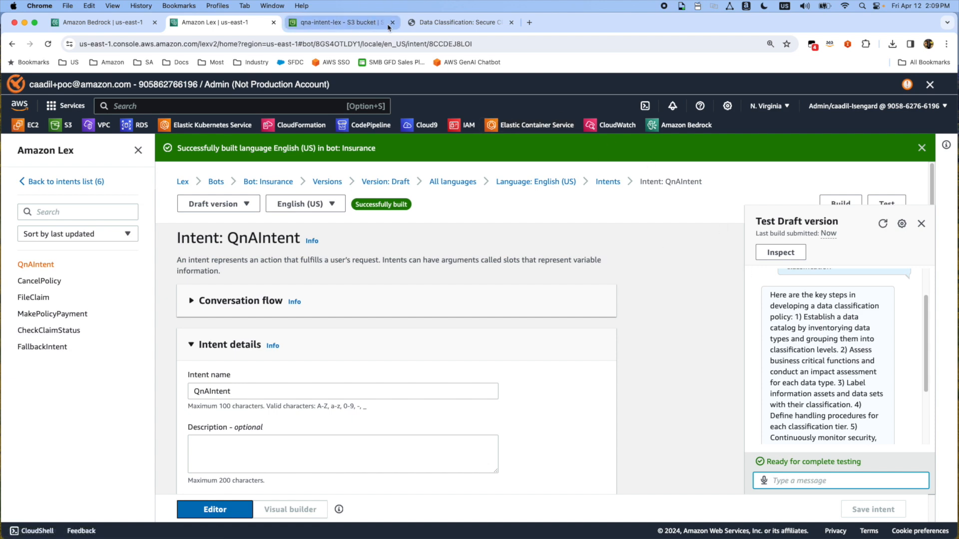
{"action": "left_click", "coordinate": [455, 22]}
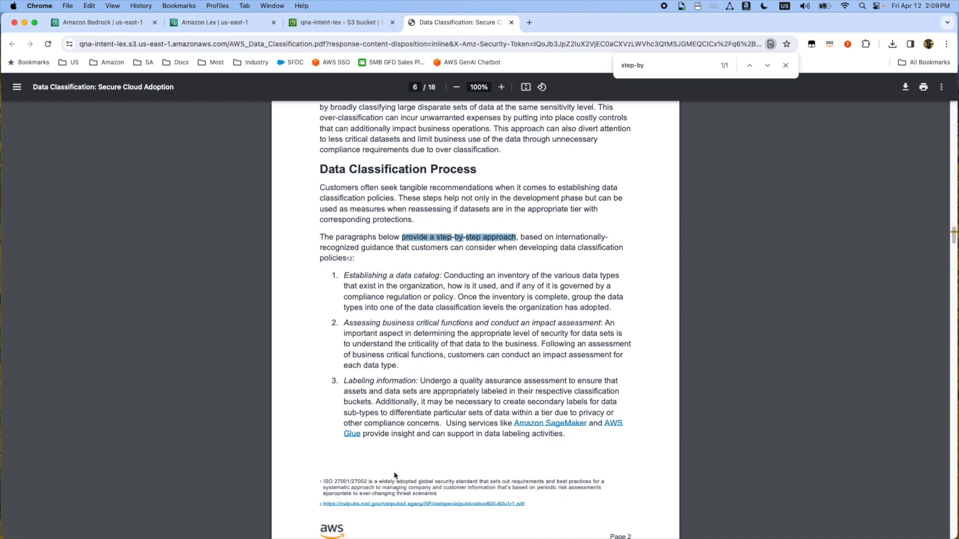
{"action": "scroll", "scroll_direction": "down", "scroll_amount": 3}
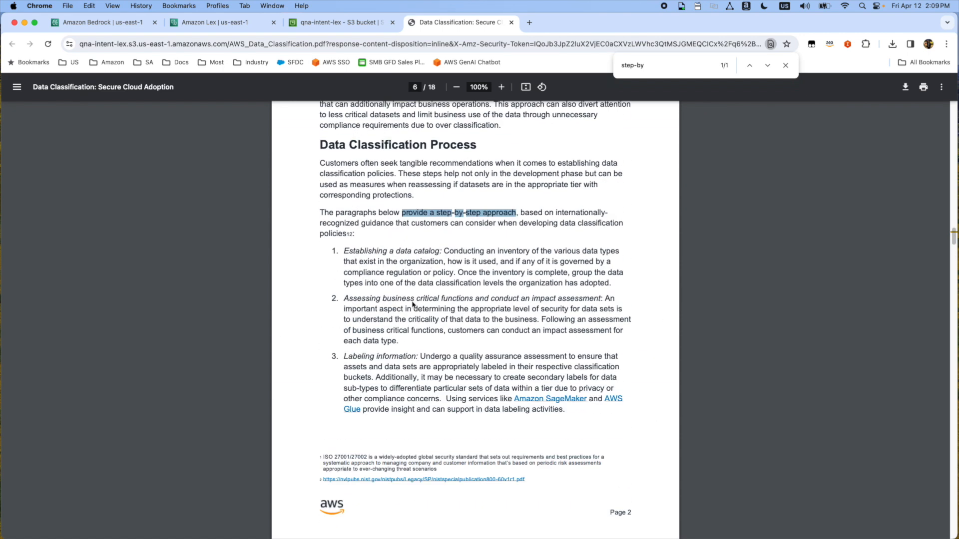
{"action": "mouse_move", "coordinate": [392, 366]}
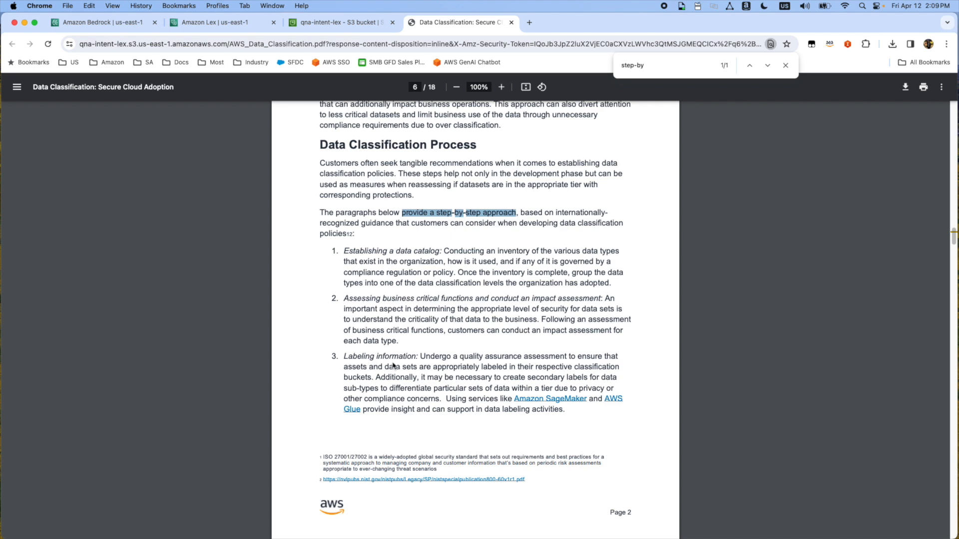
{"action": "left_click", "coordinate": [223, 22]}
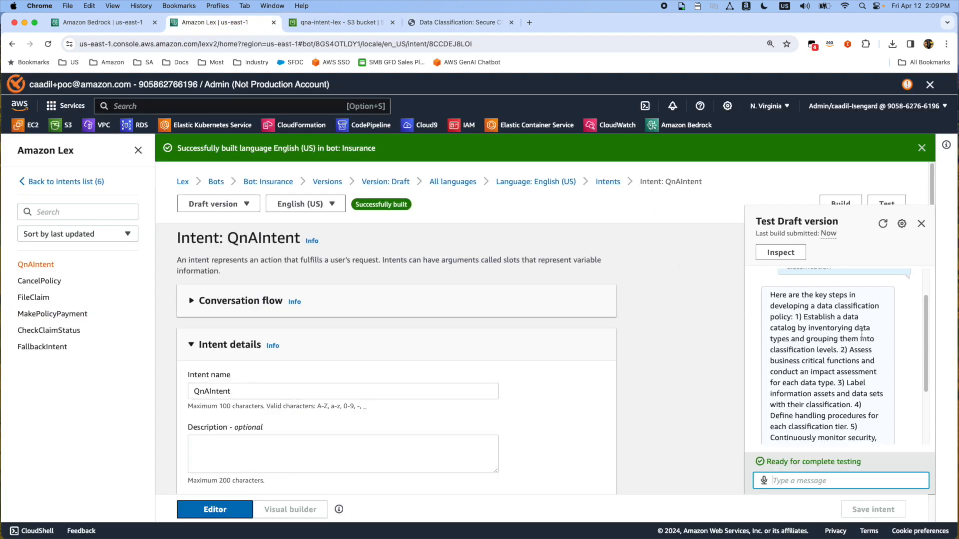